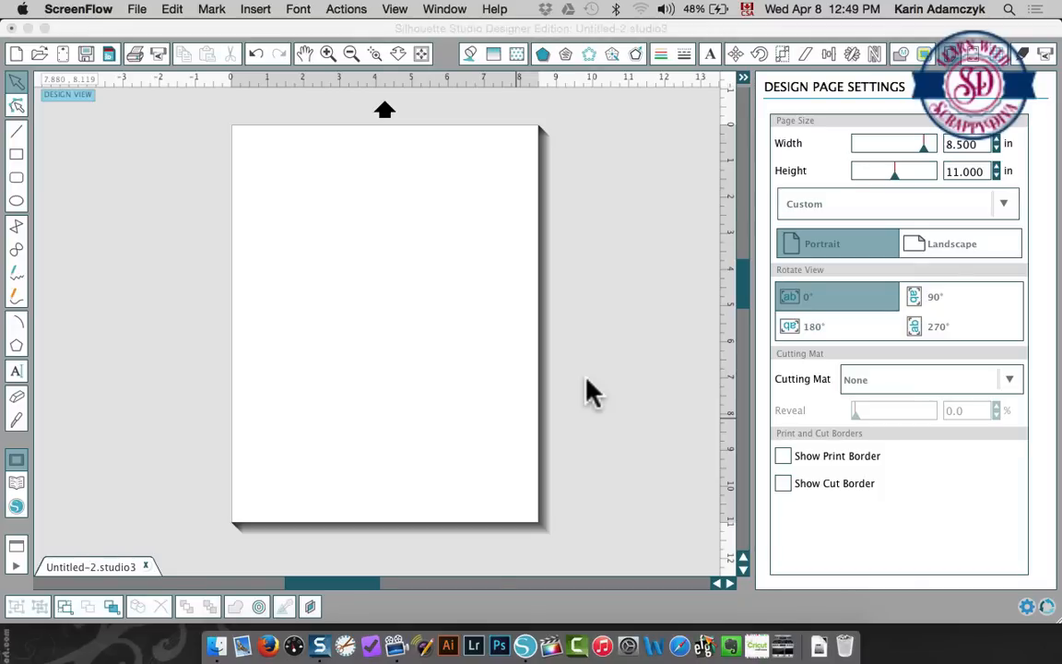
mouse_move(283, 323)
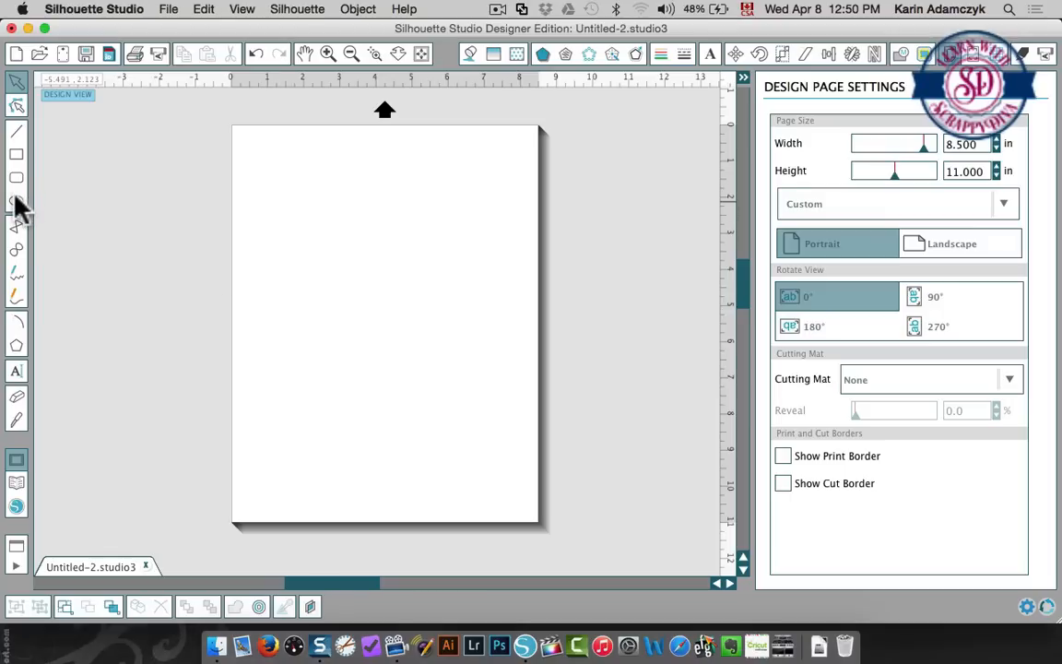
mouse_move(44, 212)
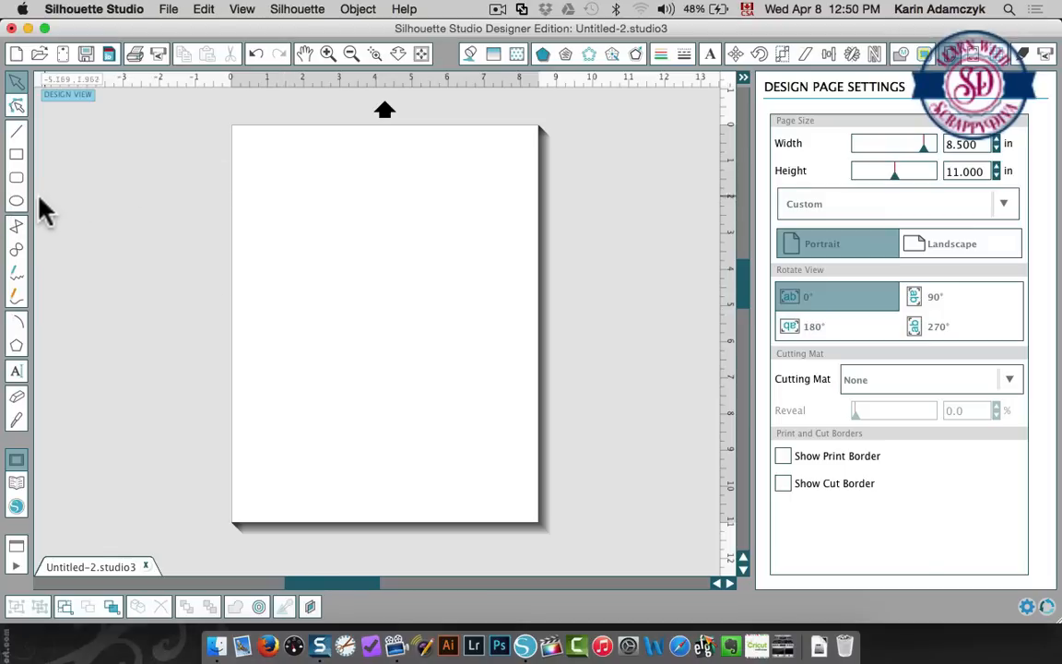
- Draw a wide oval, an upright oval beside it, and a rectangle enclosing both
click(15, 201)
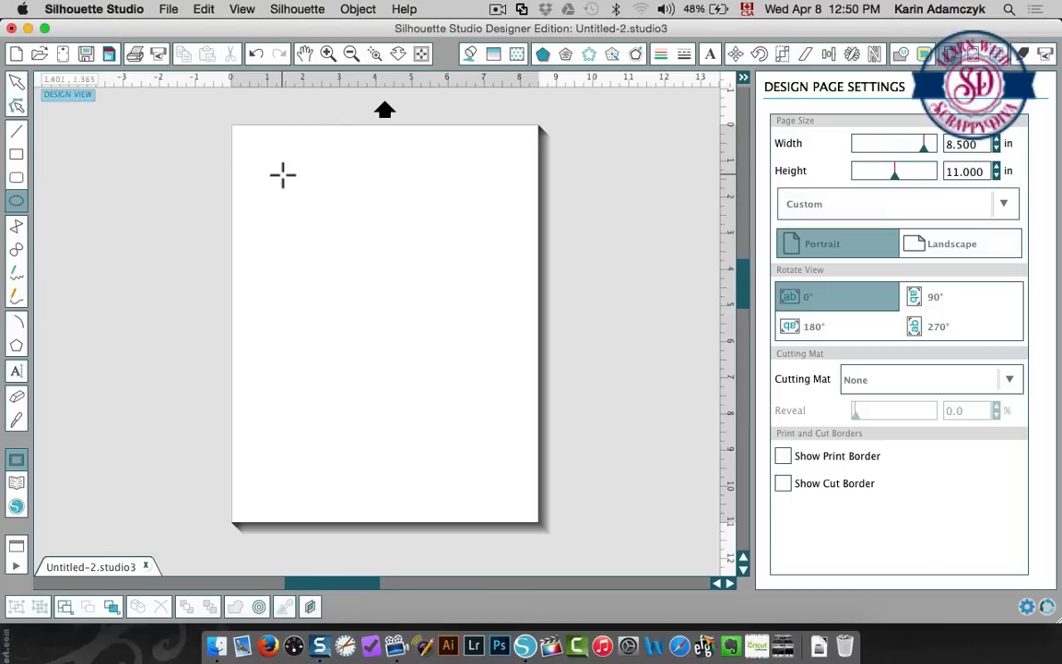
drag(283, 175, 399, 214)
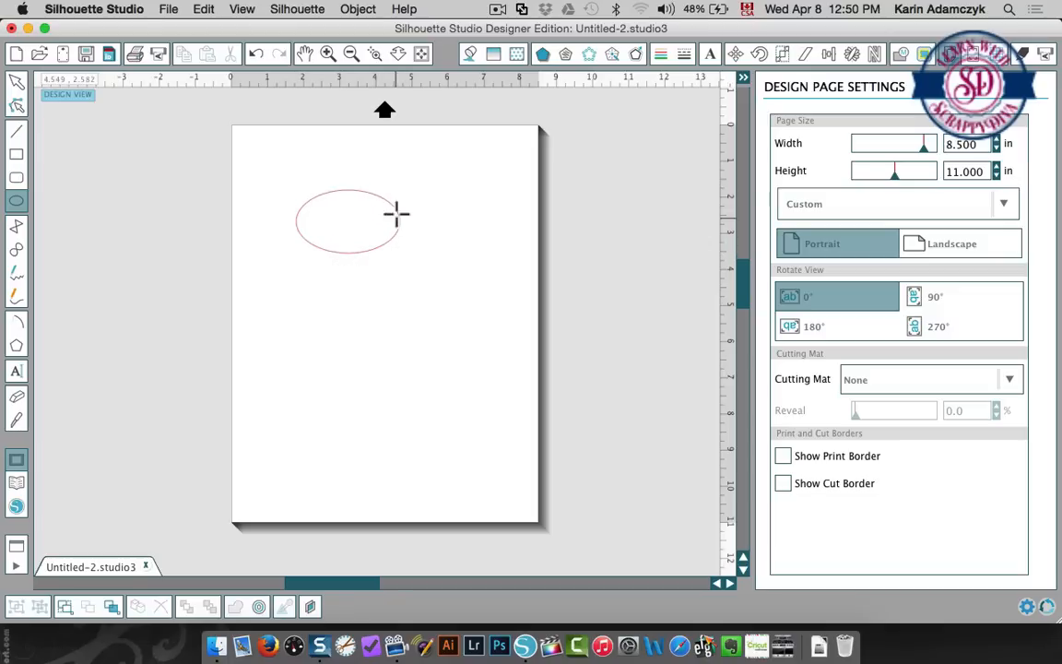
drag(424, 170, 470, 245)
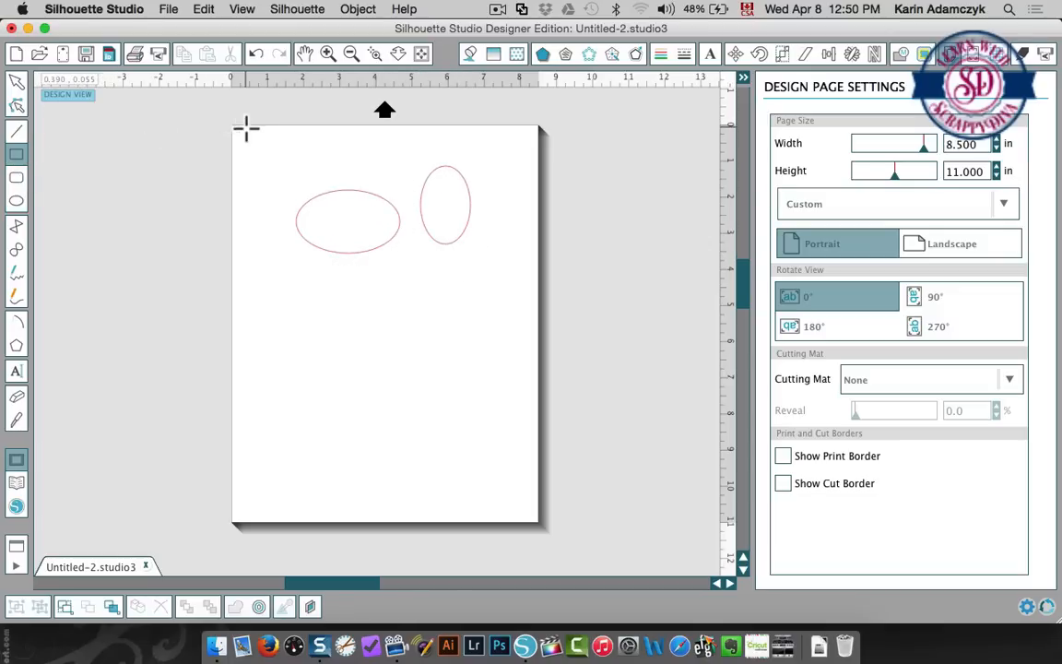
drag(246, 128, 493, 270)
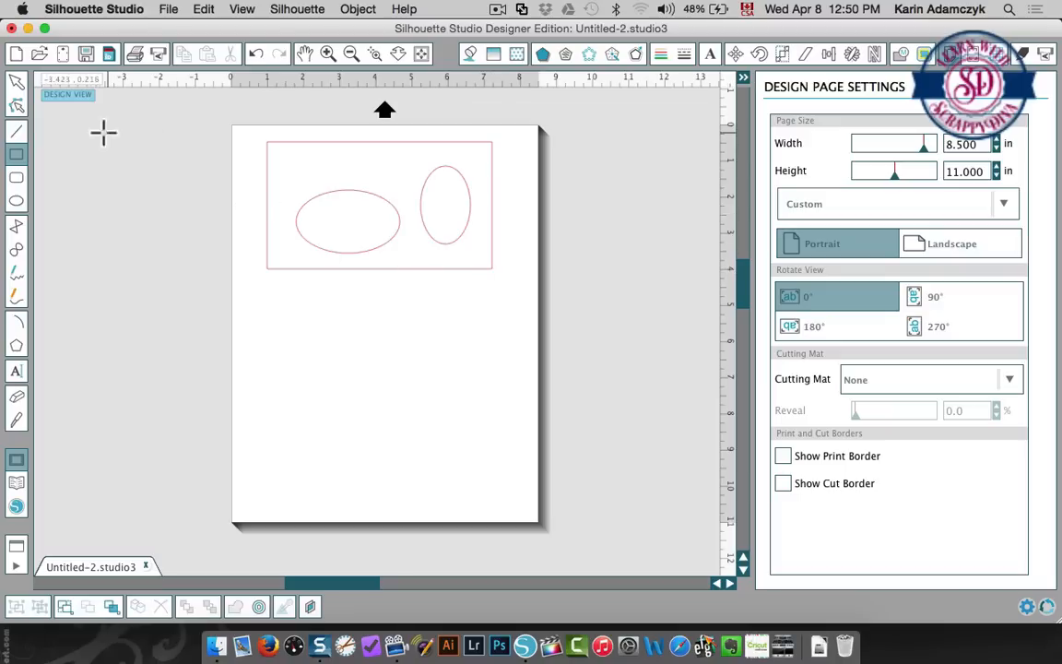
mouse_move(247, 214)
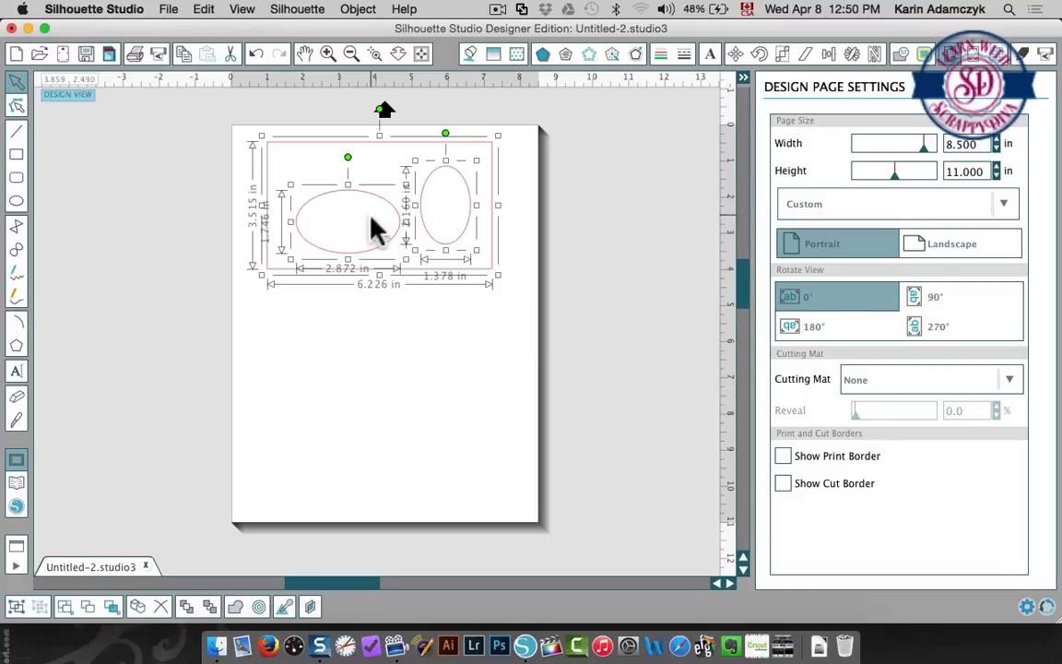
- Right-click the shapes to combine them with Make Compound Path
right_click(373, 229)
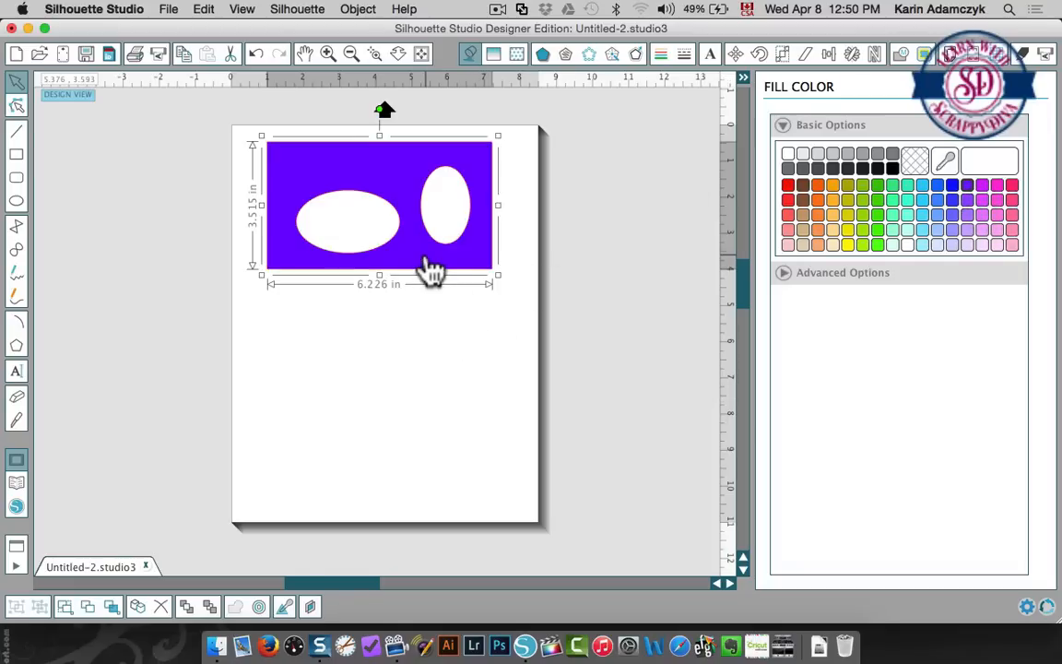
mouse_move(440, 210)
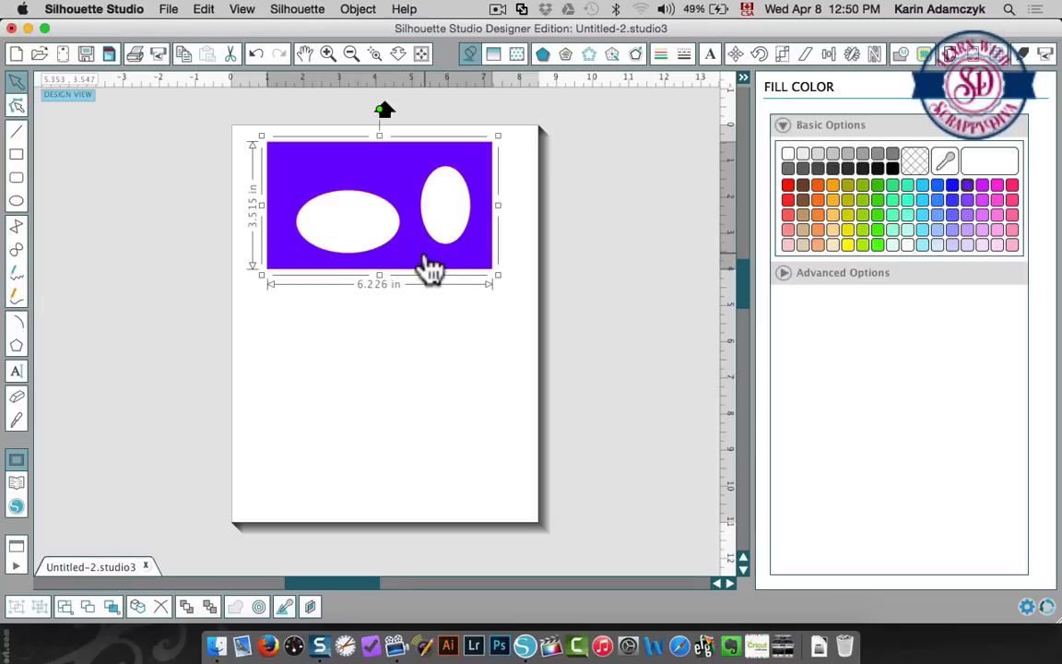
right_click(426, 263)
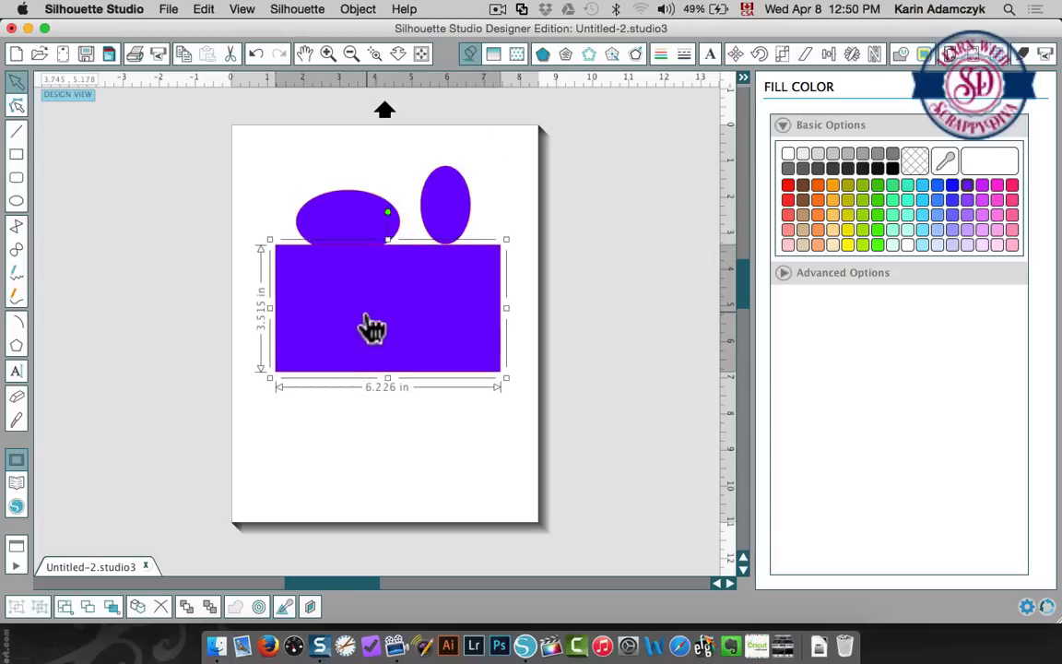
drag(373, 323, 374, 347)
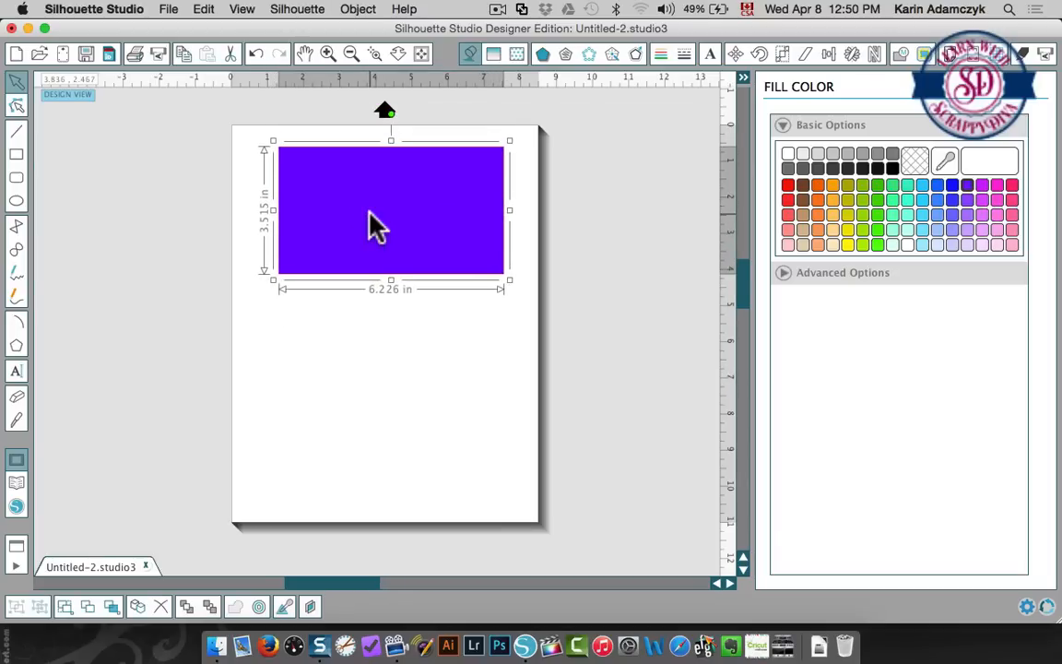
right_click(374, 224)
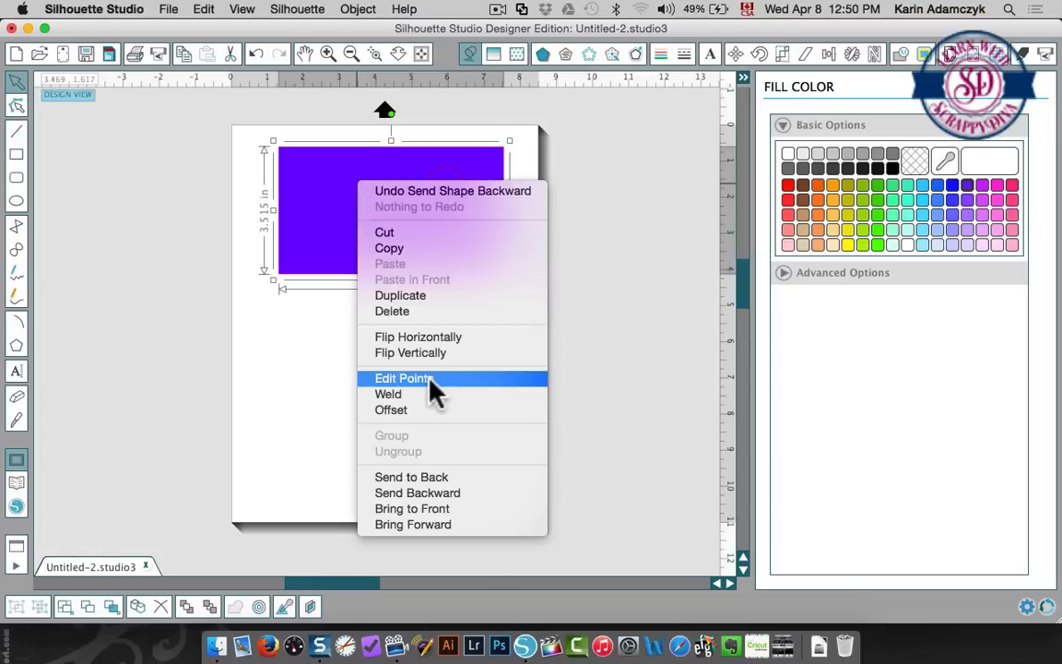
click(403, 378)
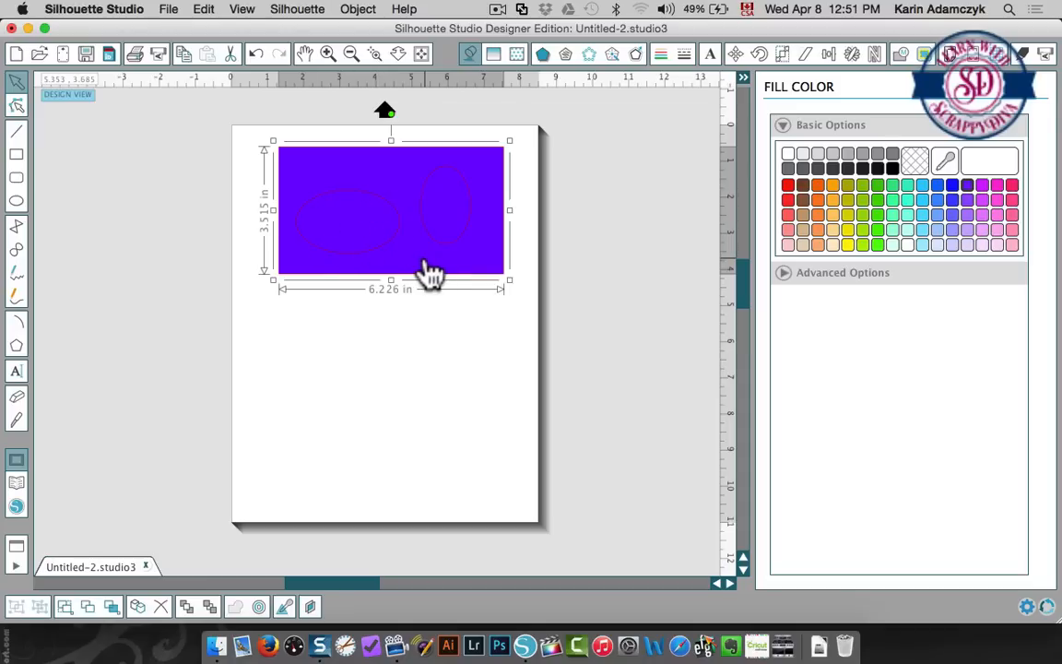
mouse_move(332, 242)
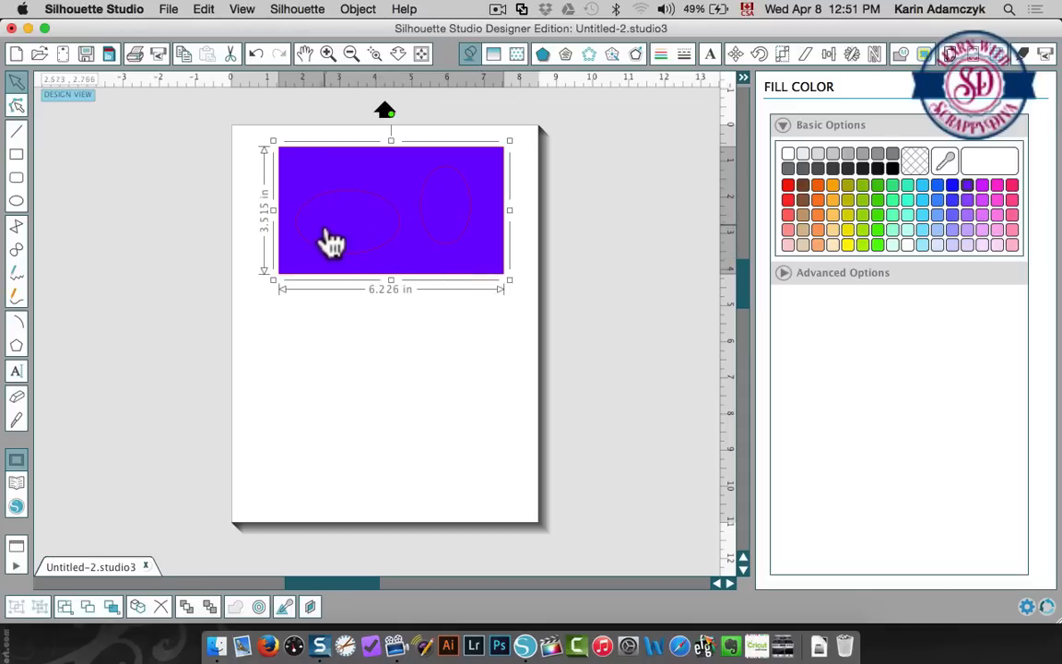
mouse_move(309, 185)
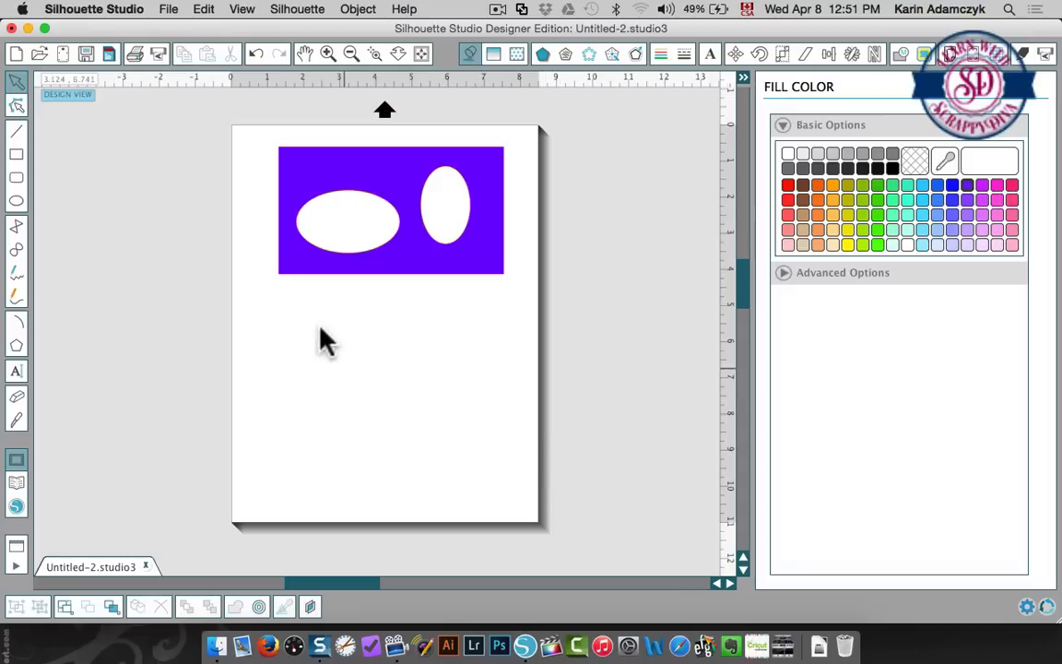
- Save the design under the new name 'simple design' with Save As
click(169, 9)
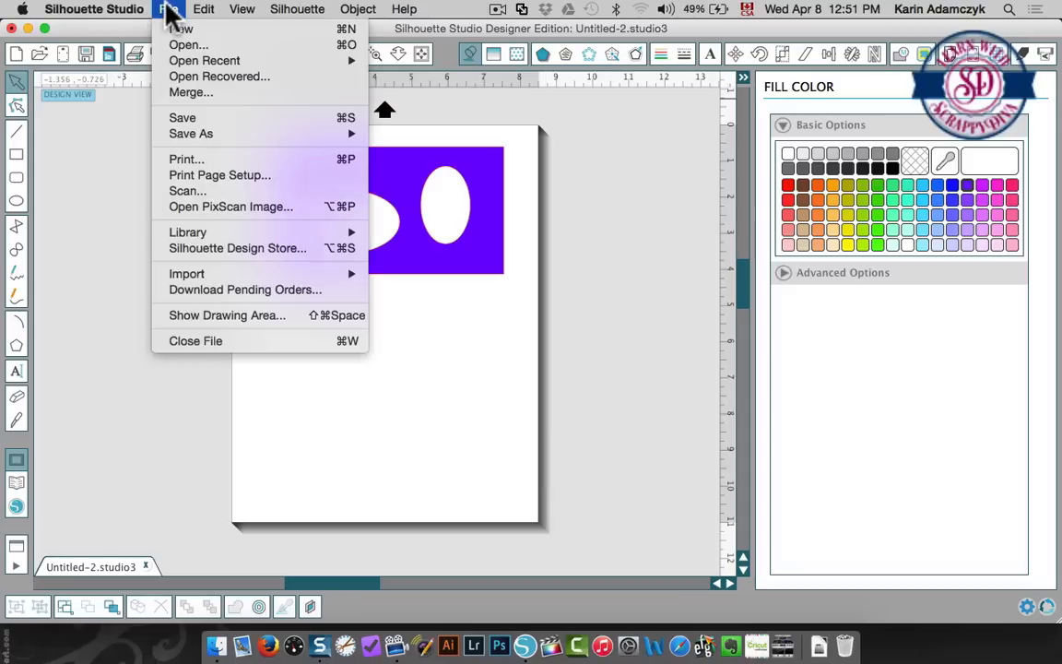
mouse_move(191, 132)
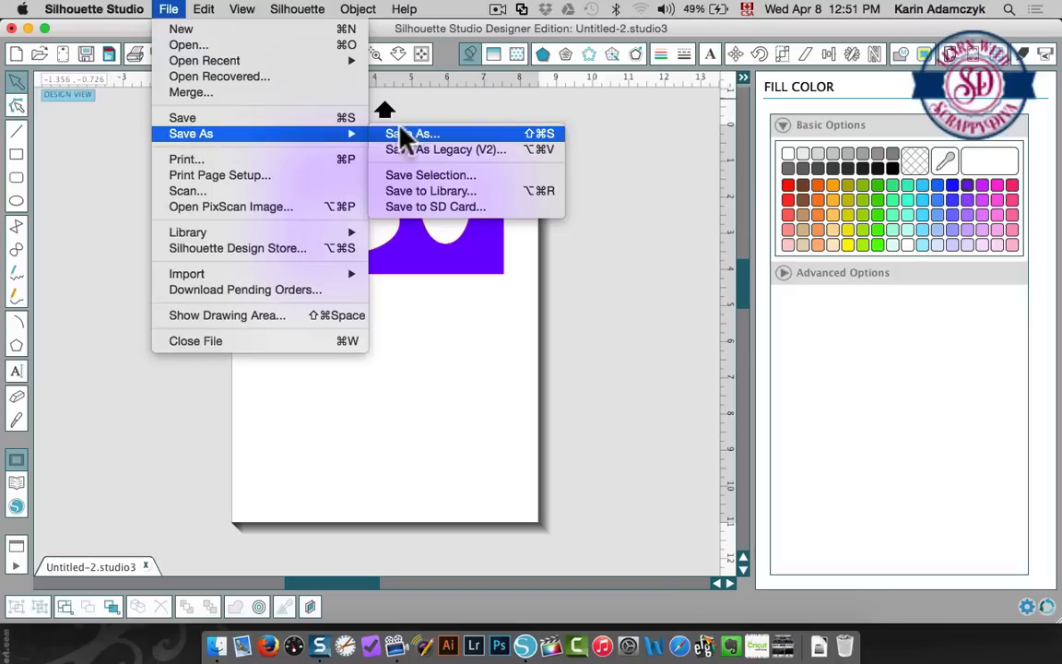
click(415, 133)
text(simple design.studio3)
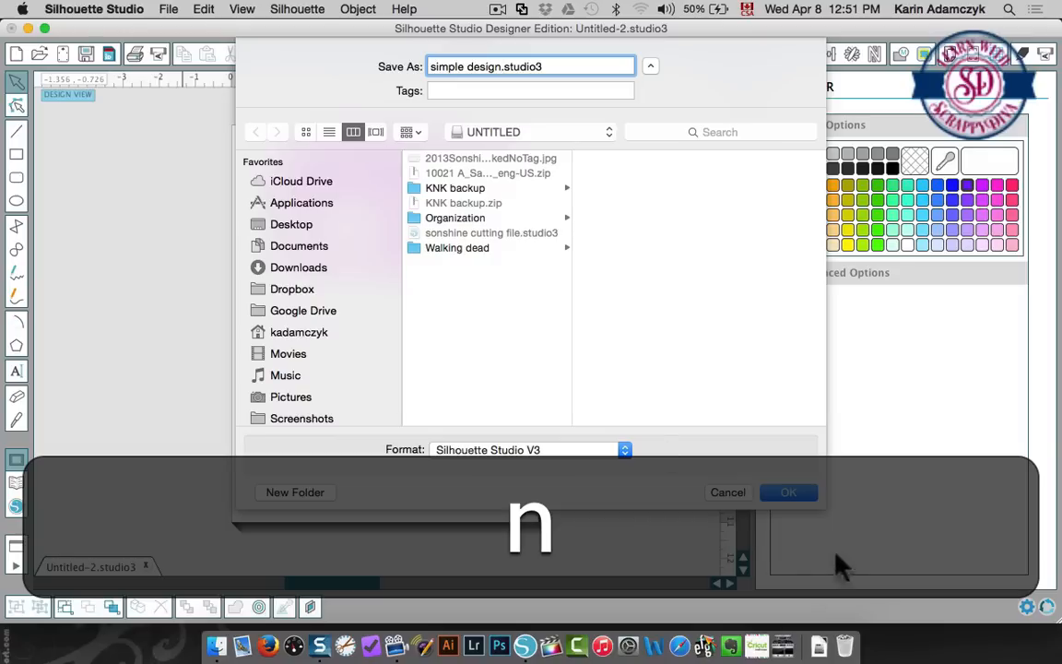
click(789, 493)
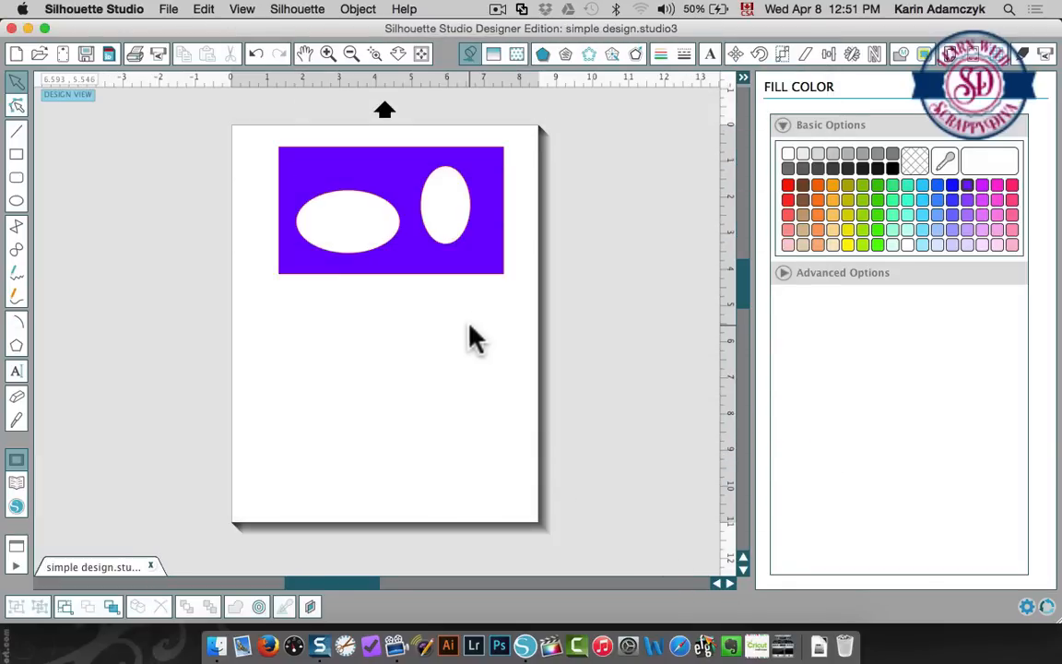
mouse_move(480, 277)
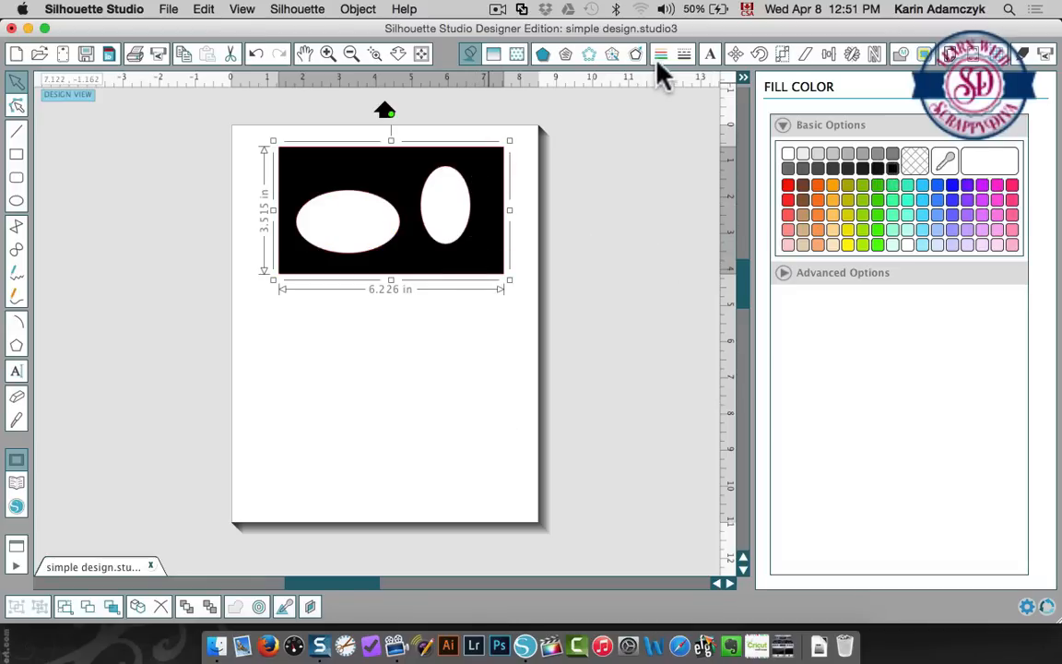
mouse_move(482, 71)
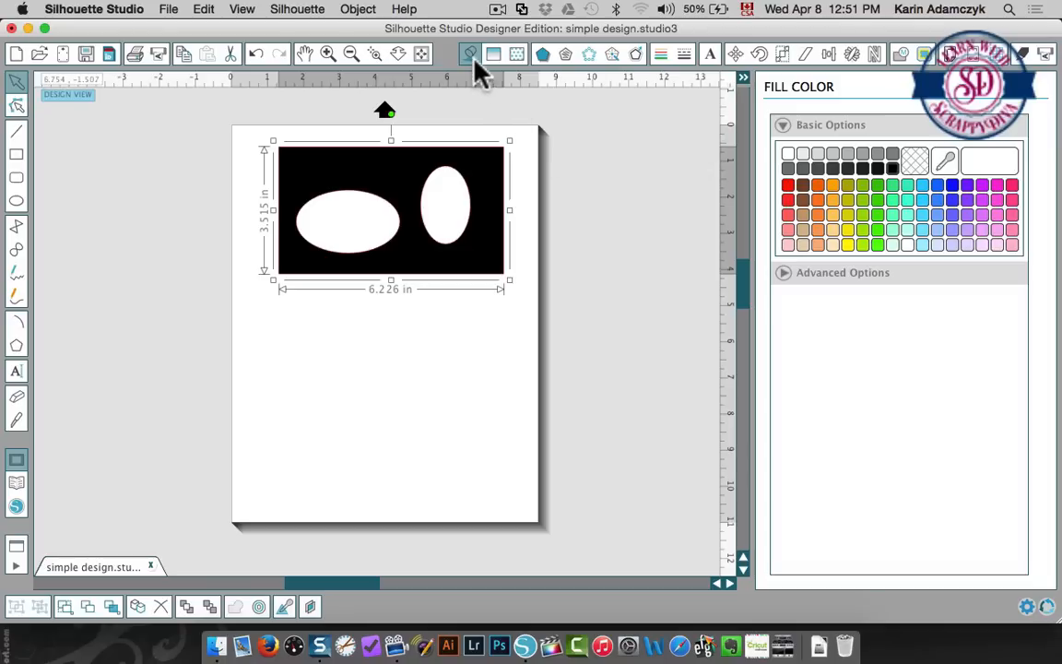
mouse_move(463, 53)
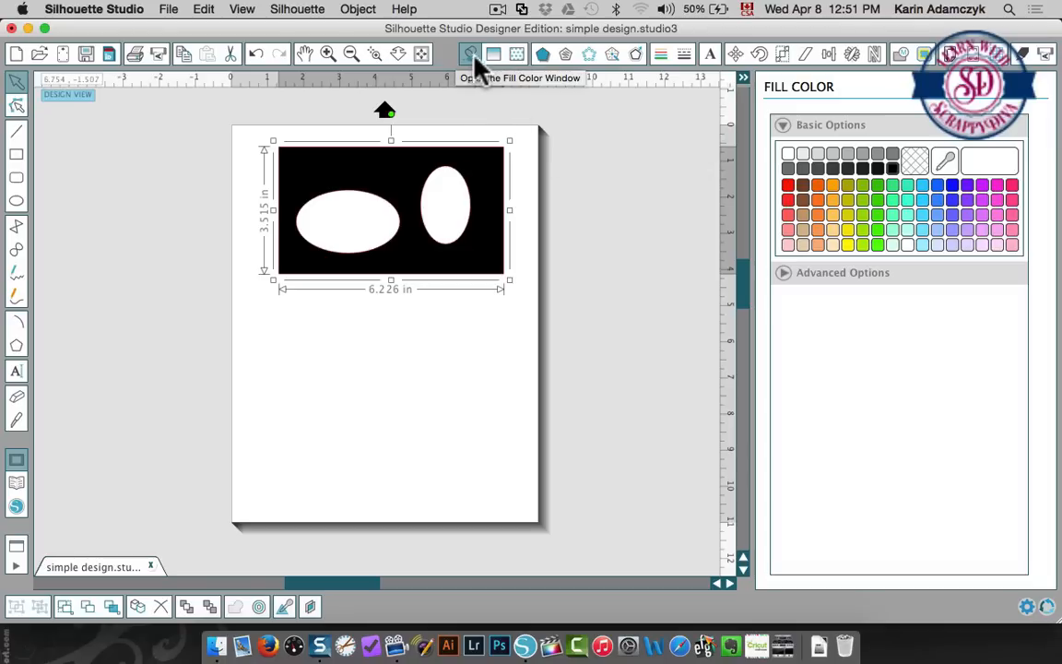
mouse_move(680, 90)
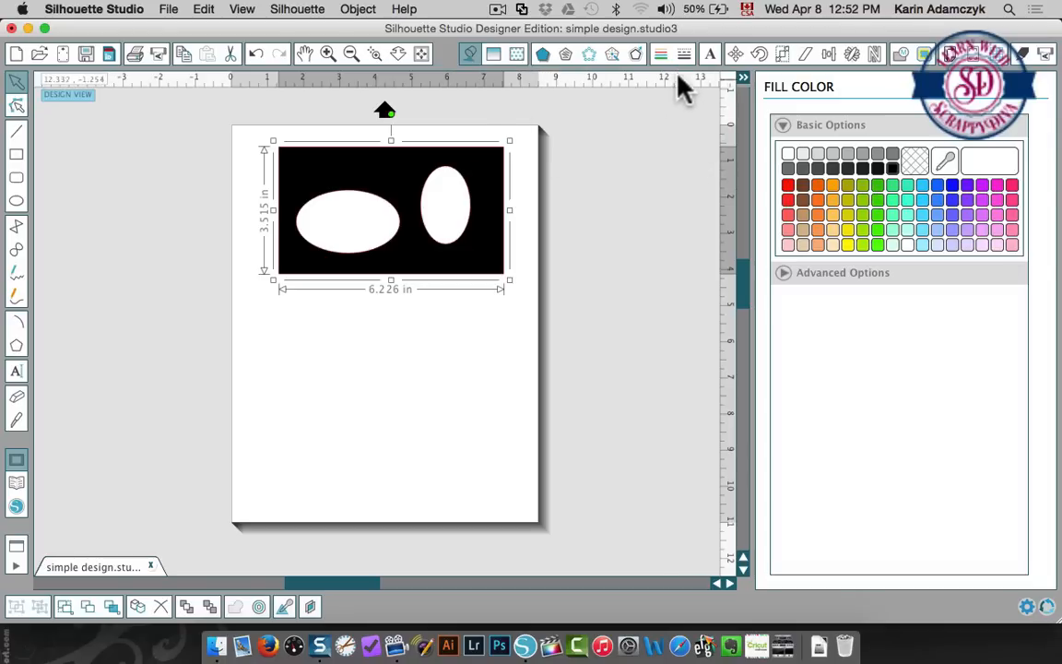
mouse_move(667, 53)
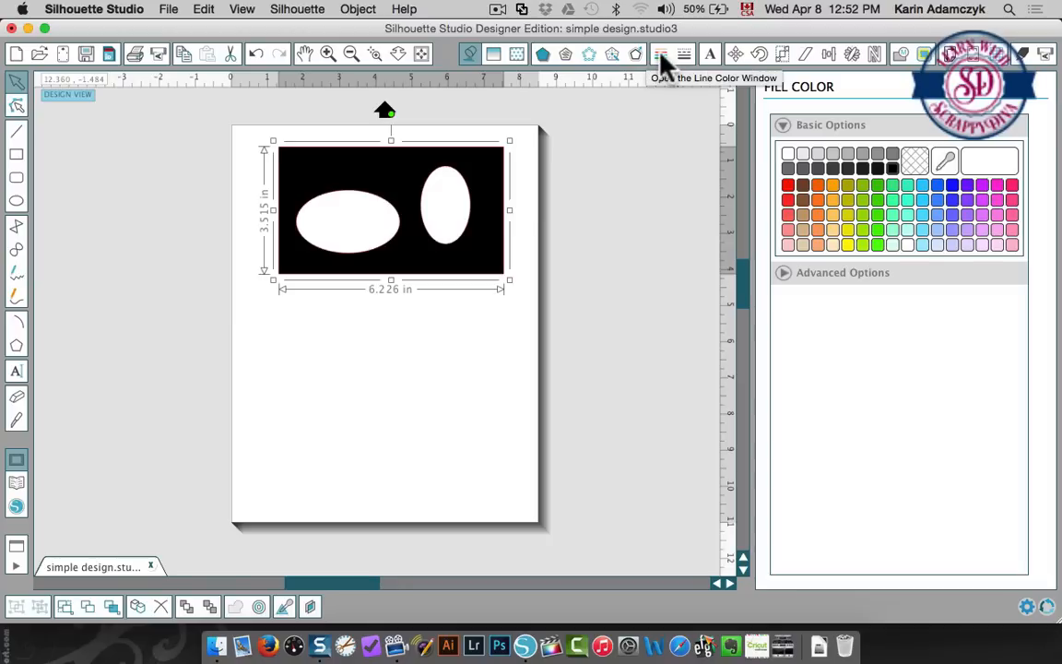
- Show the Line Color settings and deselect the black-filled shape
click(658, 52)
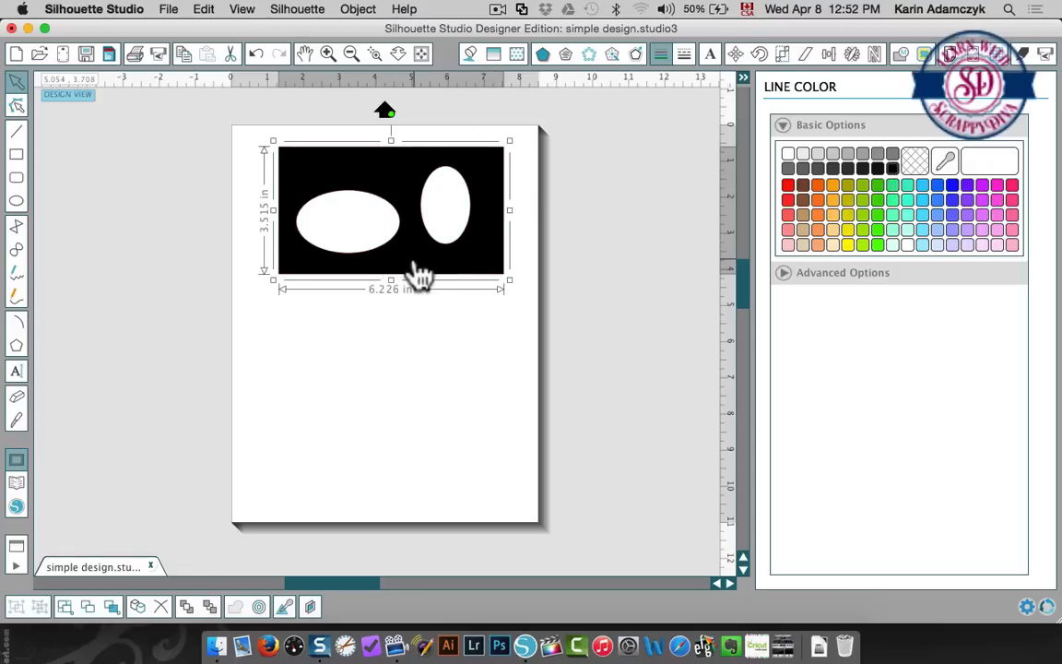
click(426, 358)
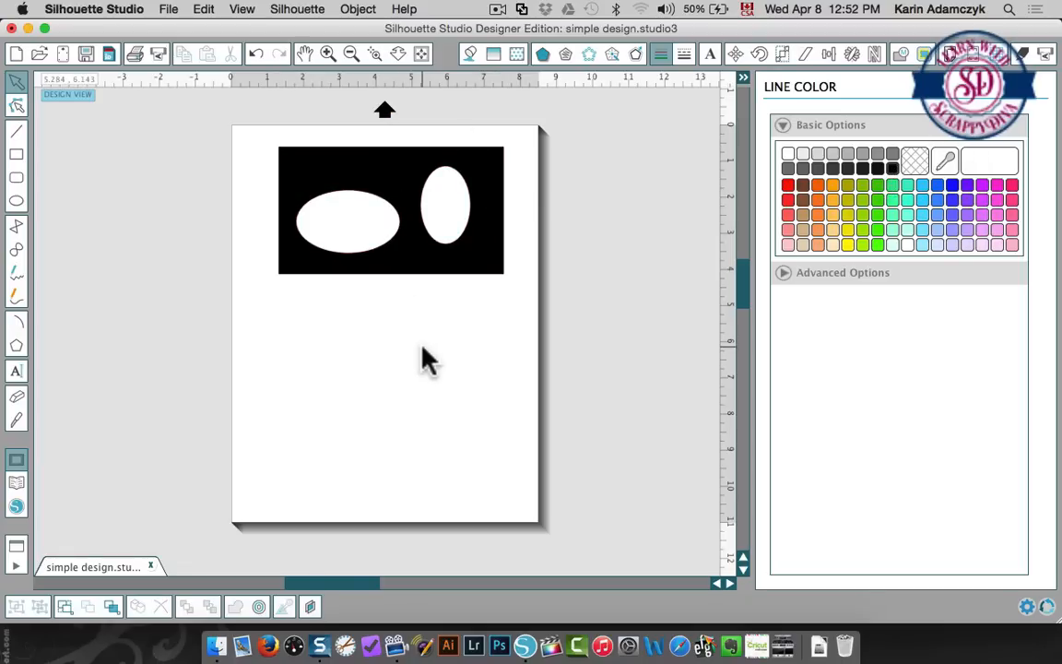
mouse_move(410, 262)
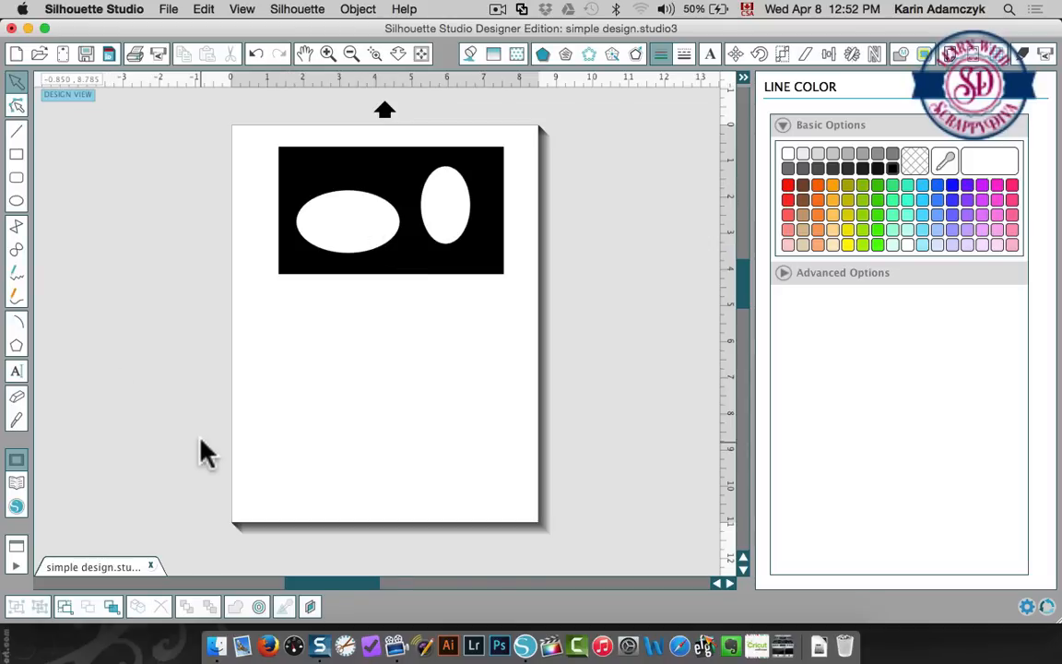
mouse_move(99, 406)
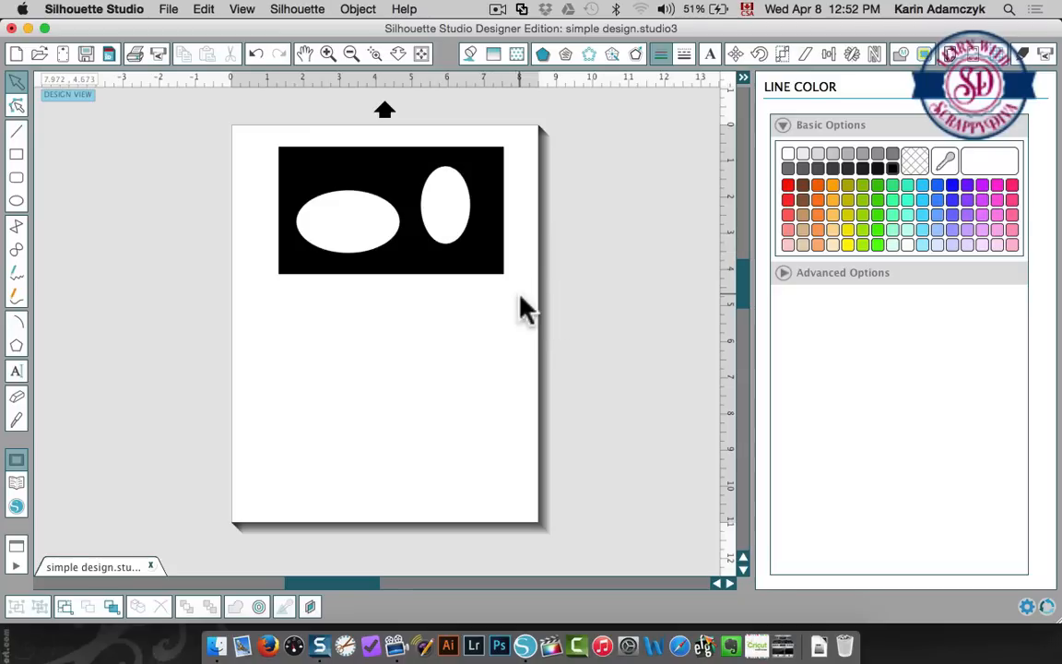
mouse_move(344, 644)
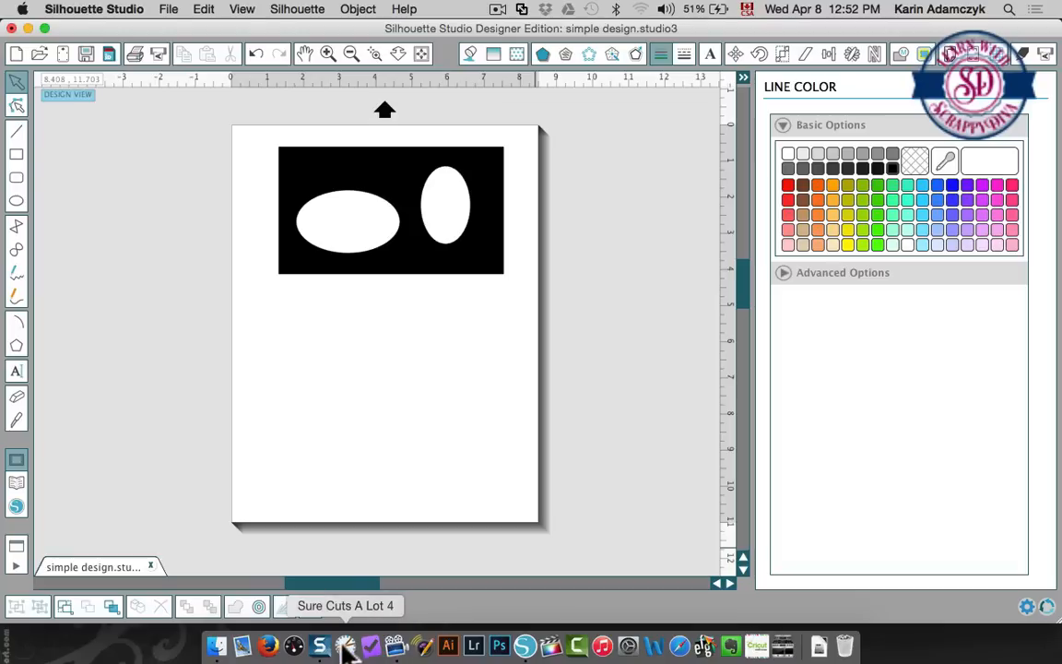
- Switch to Sure Cuts A Lot 4 showing the blank Untitled document
click(318, 644)
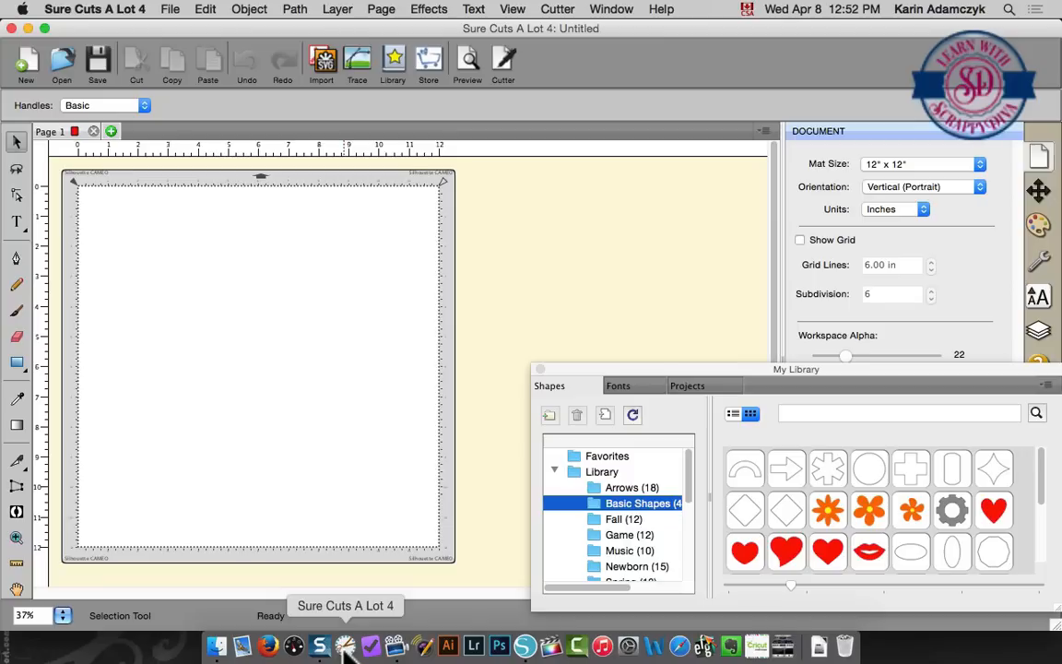
mouse_move(431, 489)
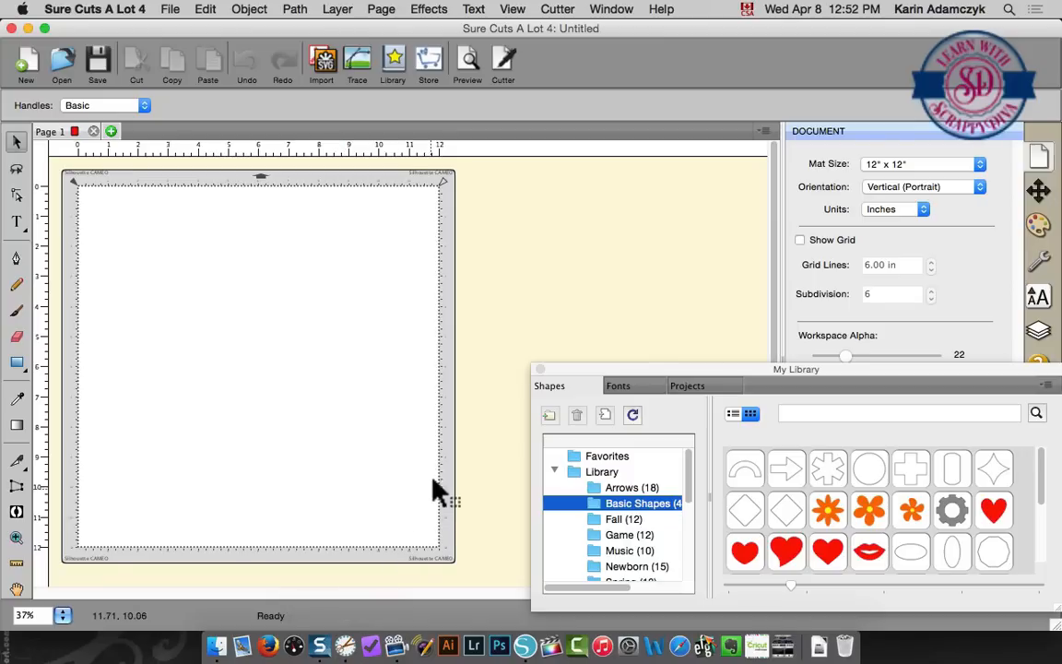
mouse_move(316, 214)
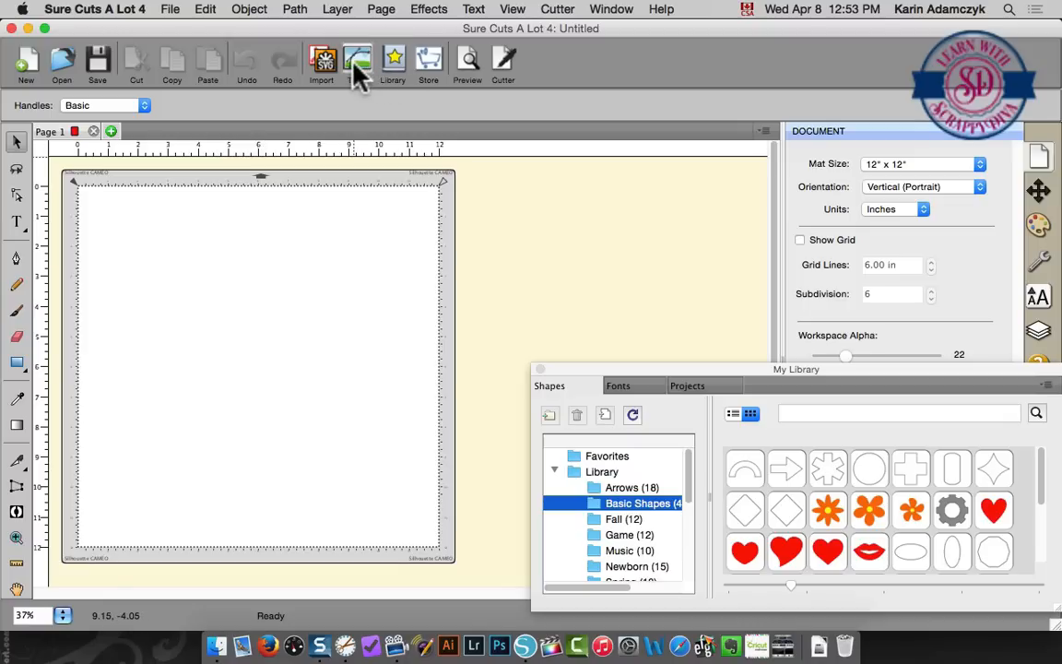
- Trace the Desktop oval-design screenshot with Use Alpha Channel off and update the preview
click(357, 61)
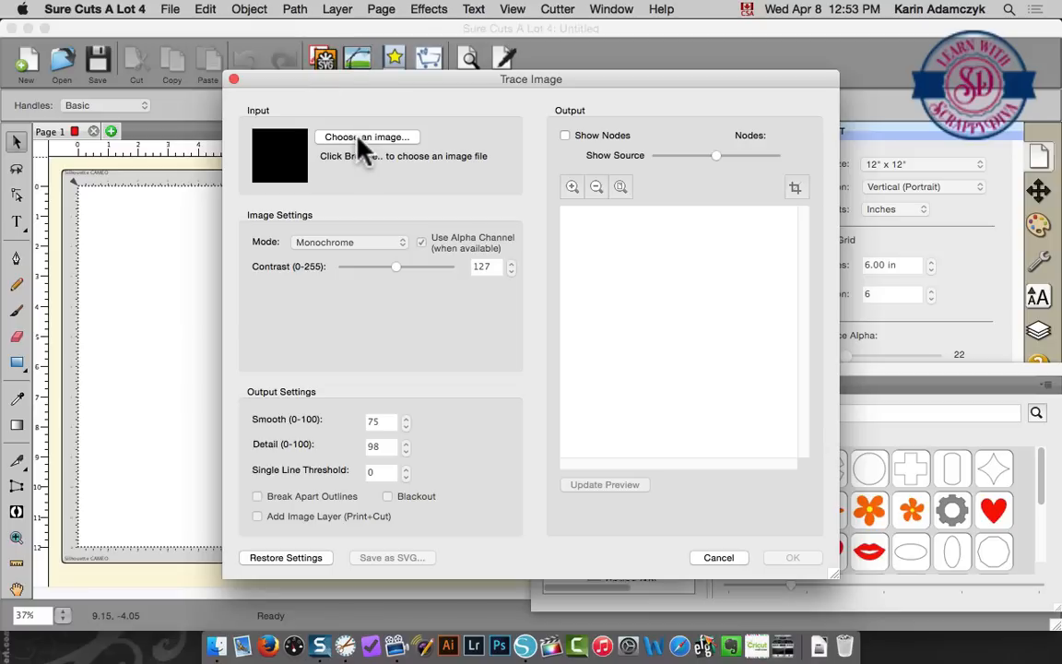
click(365, 137)
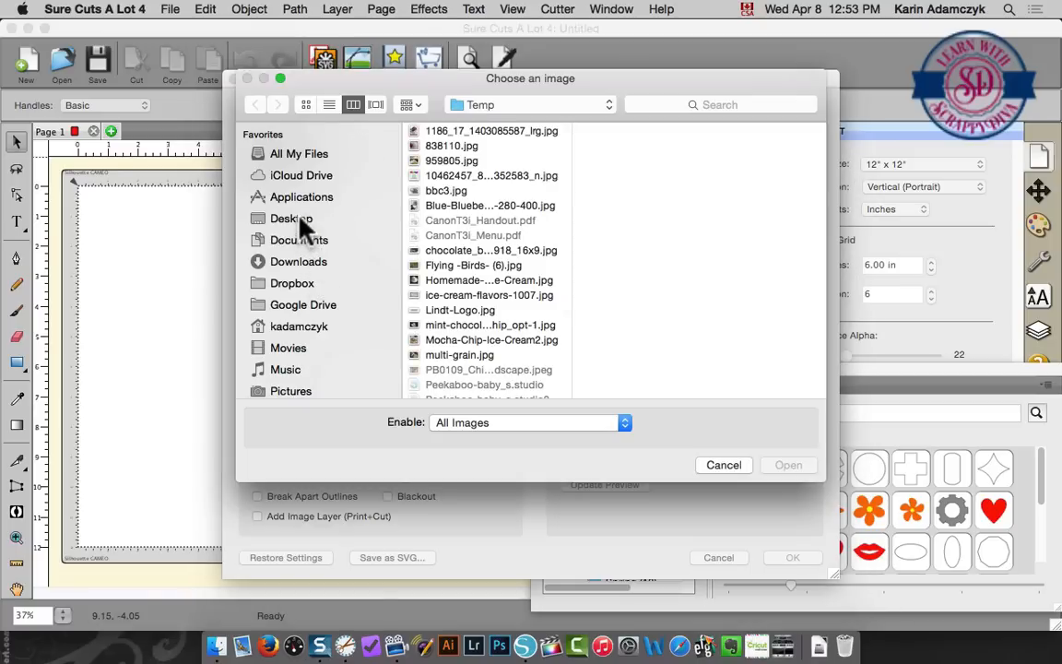
click(291, 218)
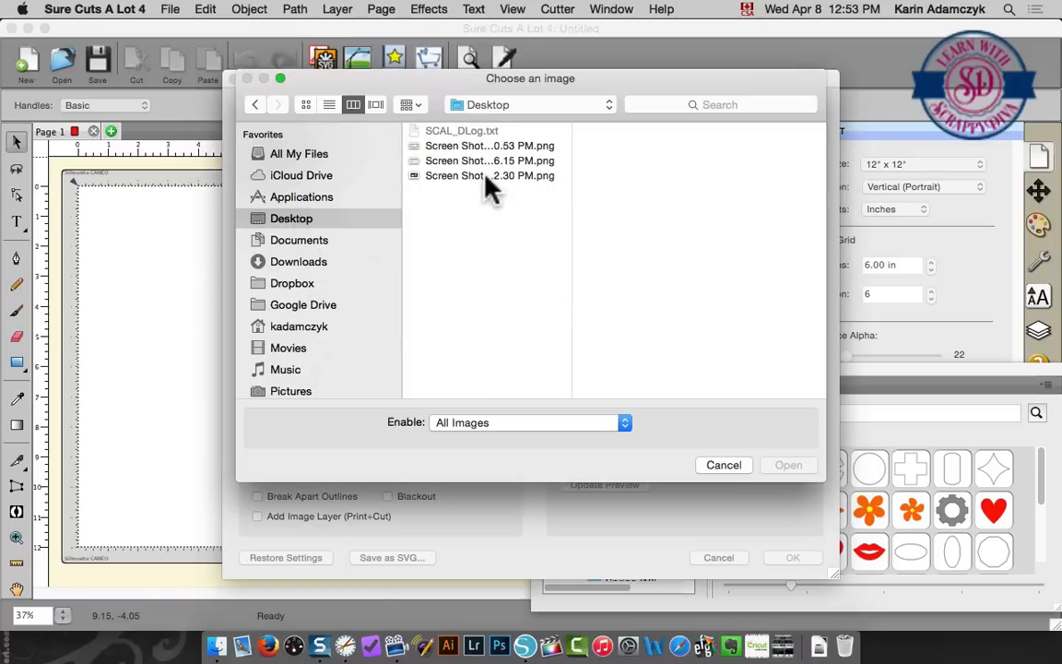
click(486, 175)
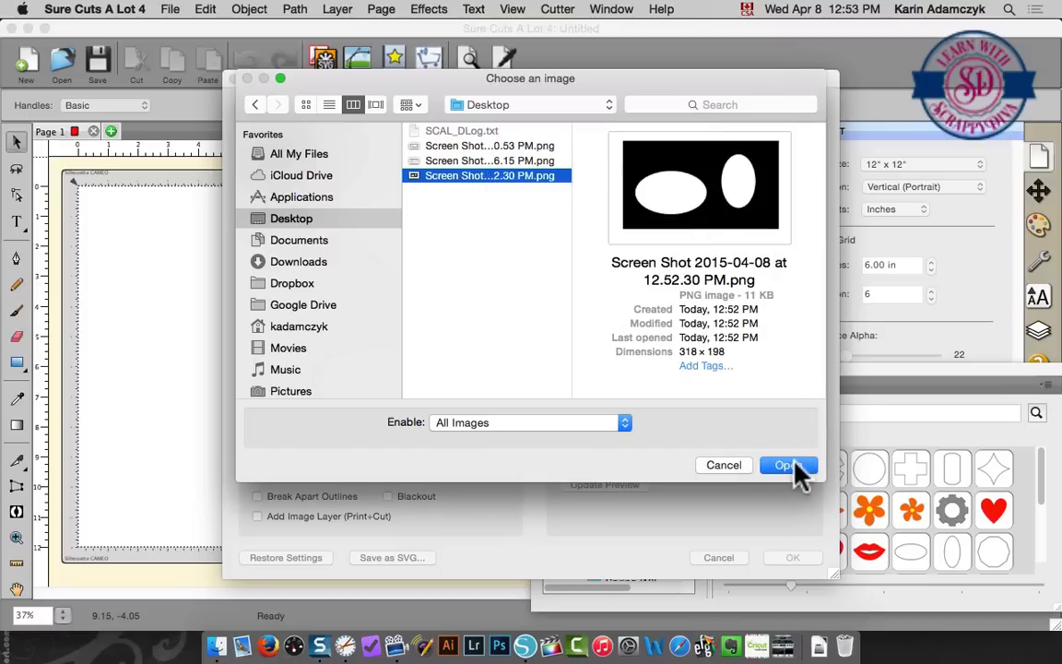
click(787, 465)
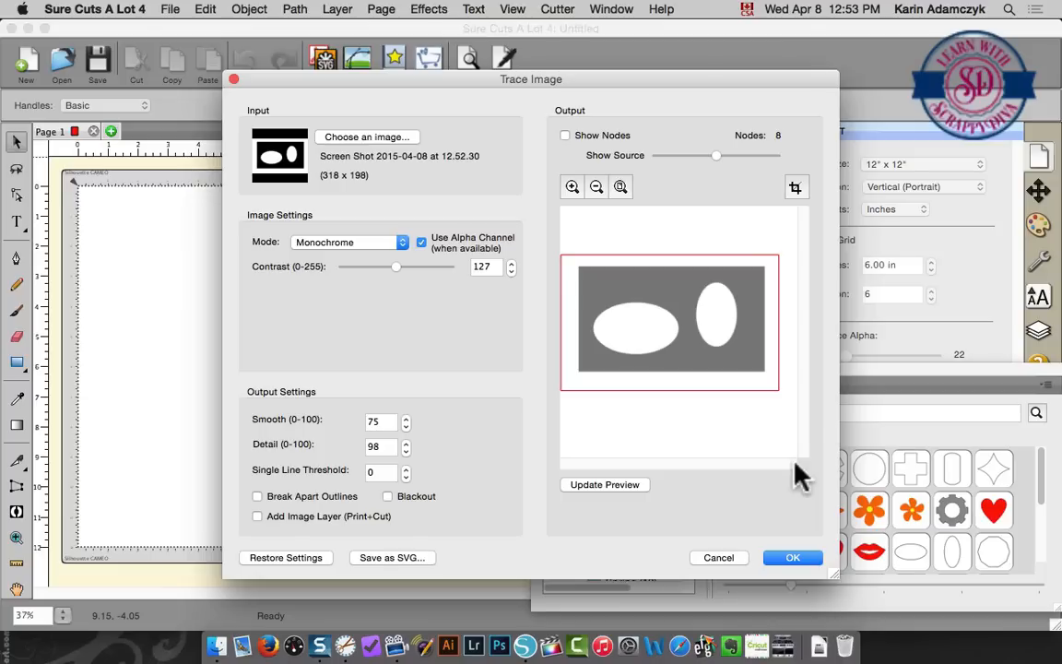
mouse_move(656, 358)
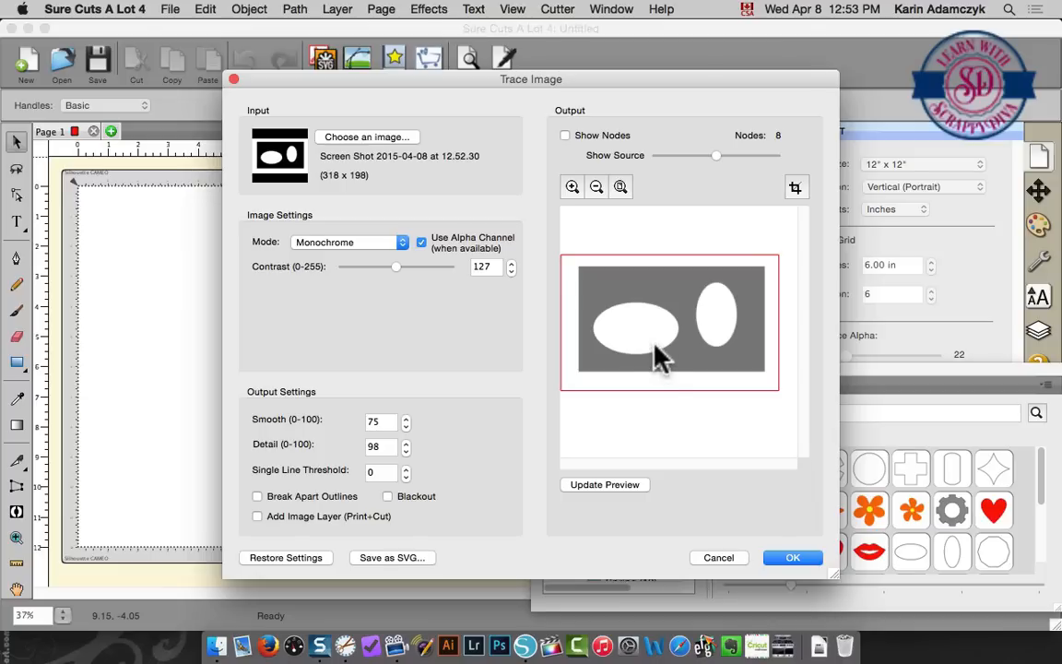
mouse_move(609, 439)
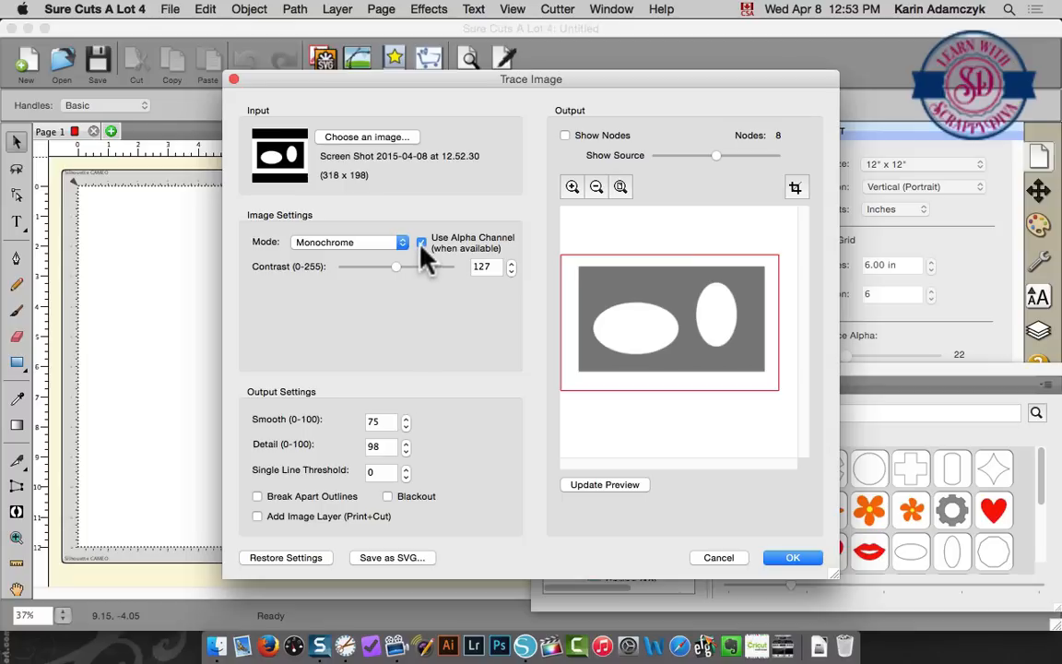
click(419, 243)
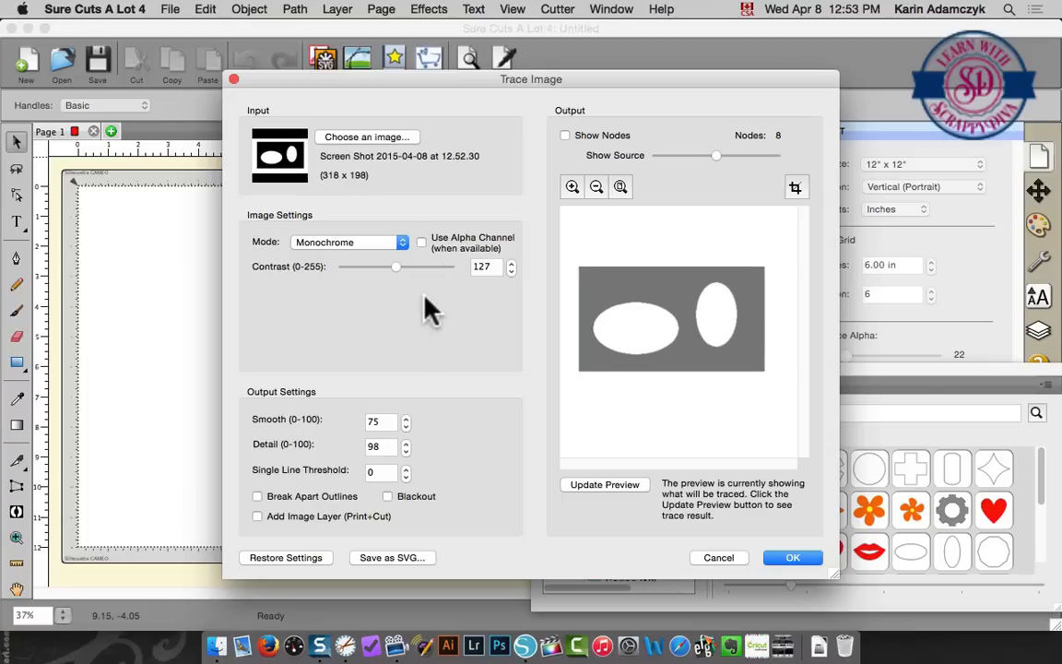
mouse_move(603, 498)
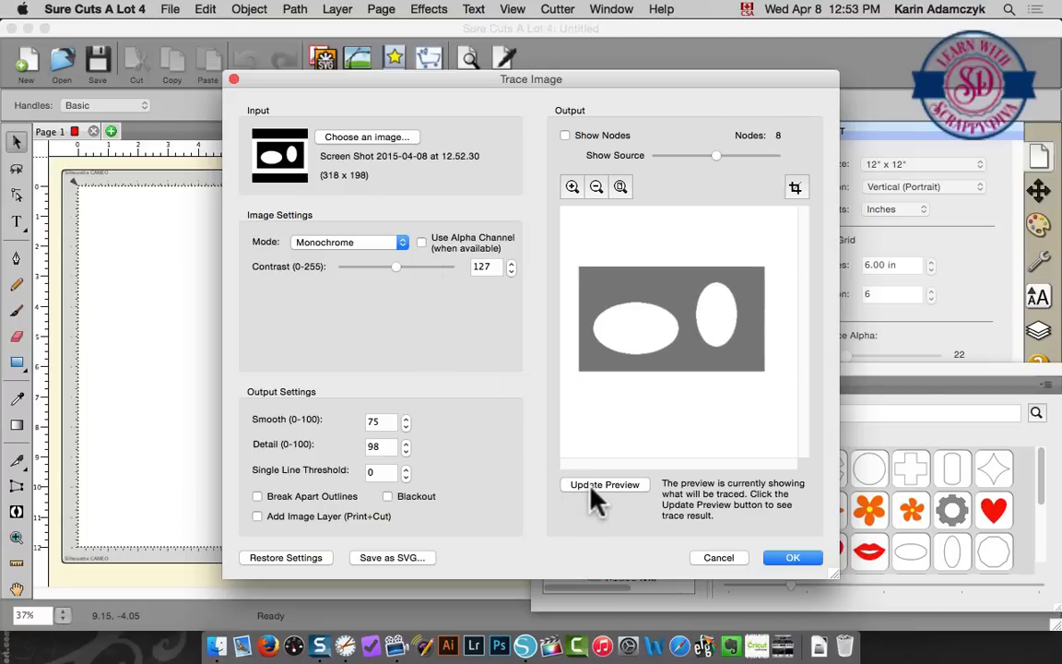
click(604, 484)
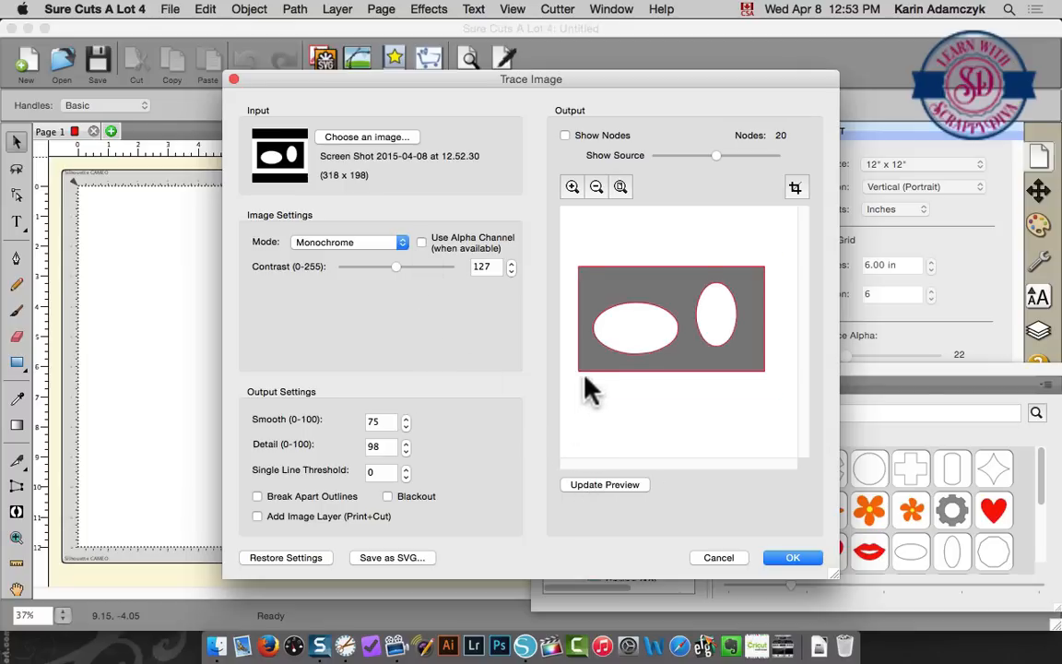
mouse_move(568, 384)
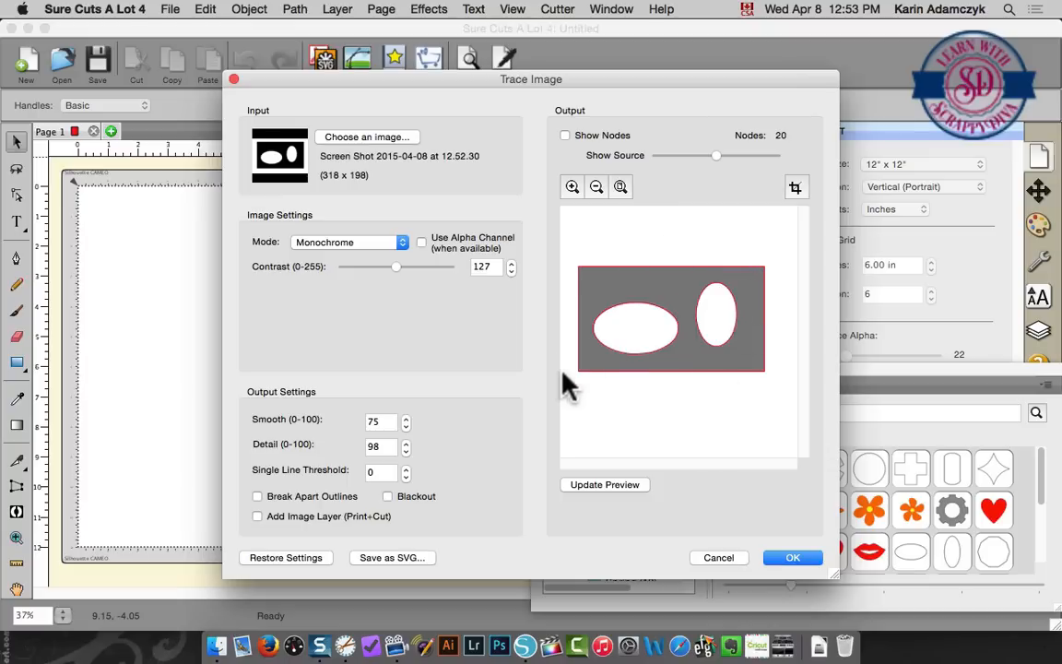
mouse_move(652, 430)
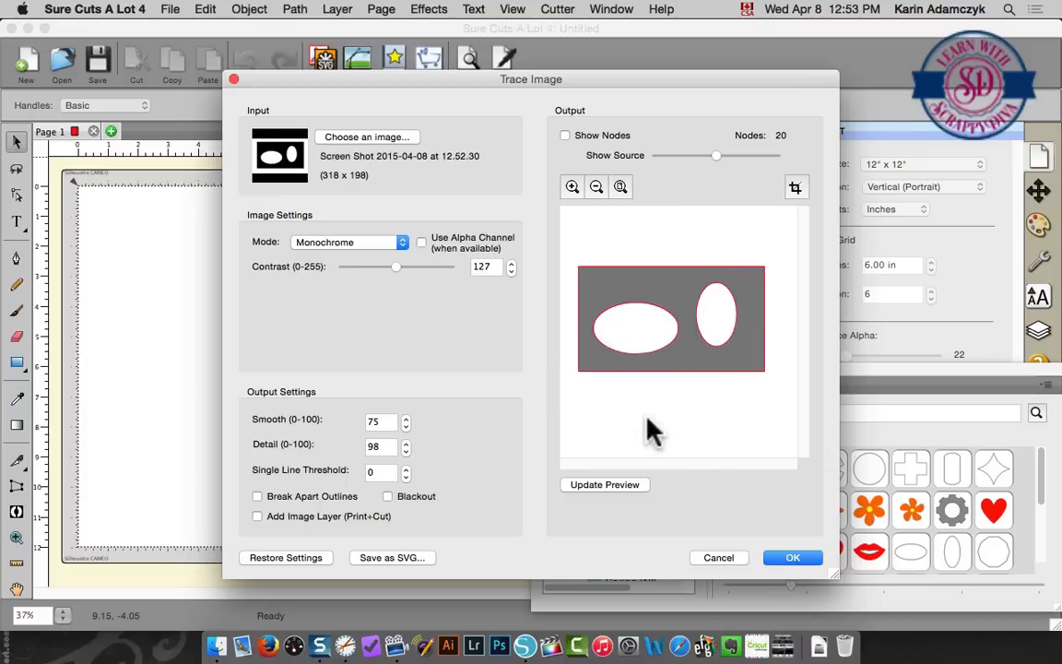
mouse_move(645, 464)
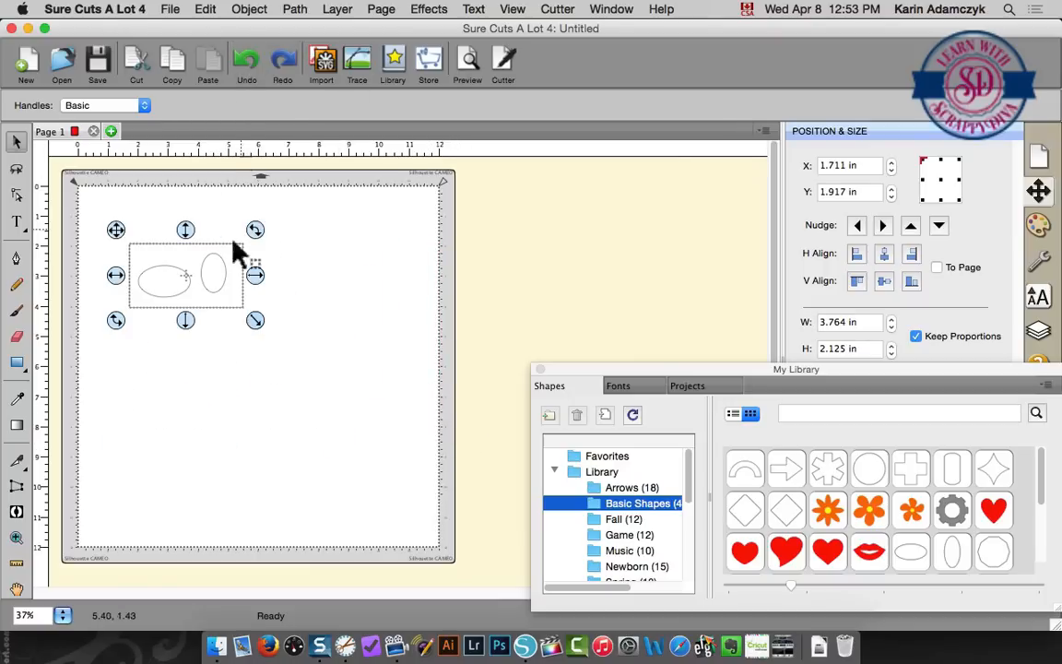
mouse_move(236, 293)
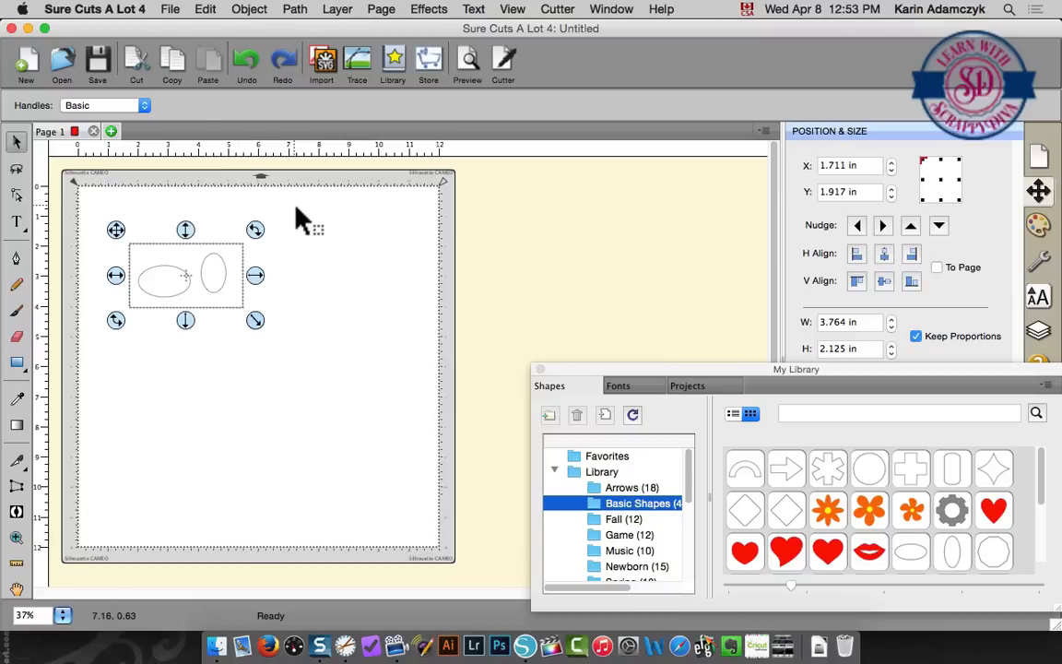
- Export the design as SVG named 'simple design scal' into Documents
click(159, 10)
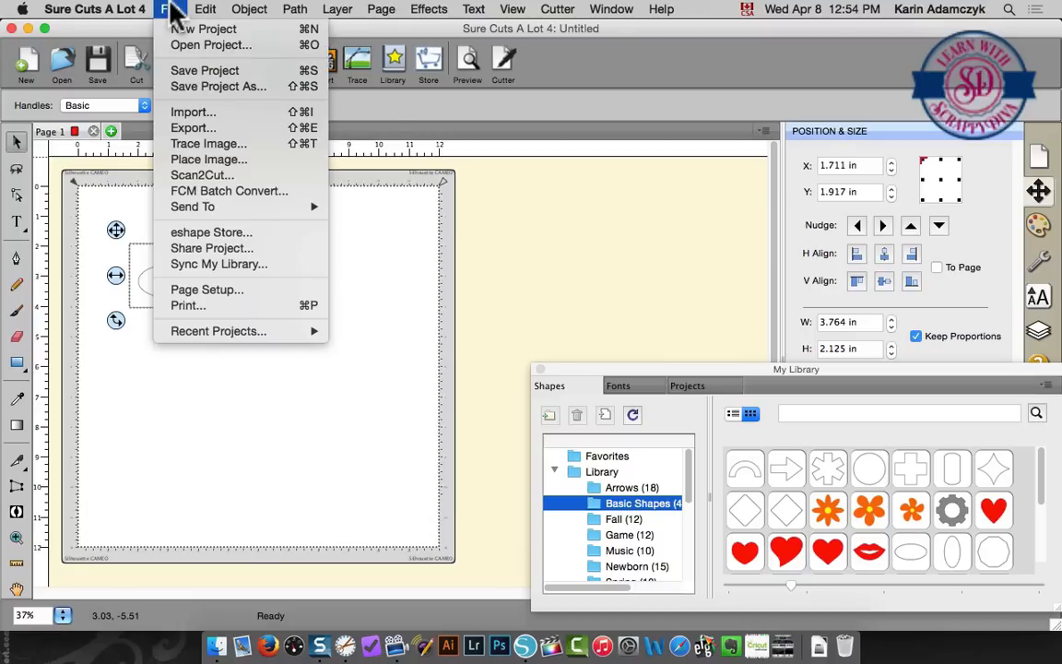
mouse_move(193, 146)
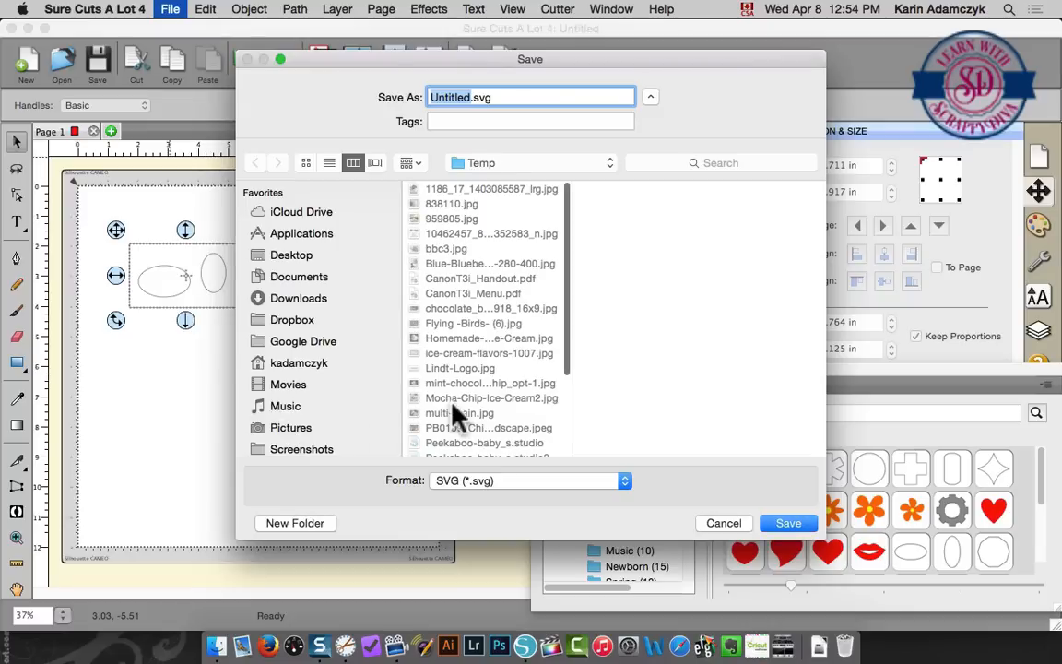
mouse_move(358, 468)
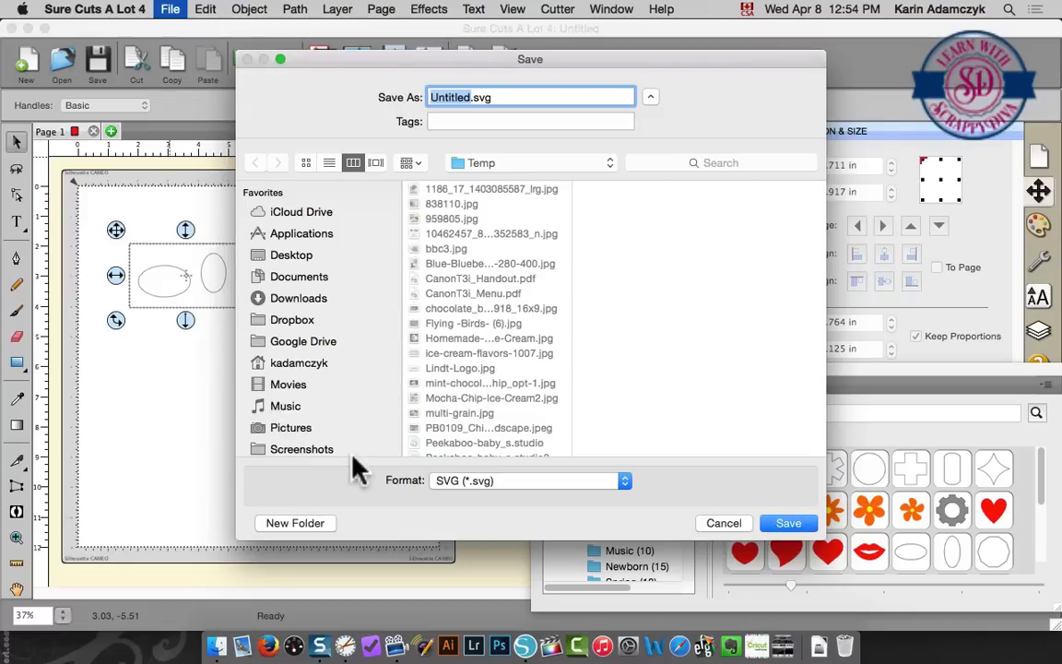
mouse_move(297, 302)
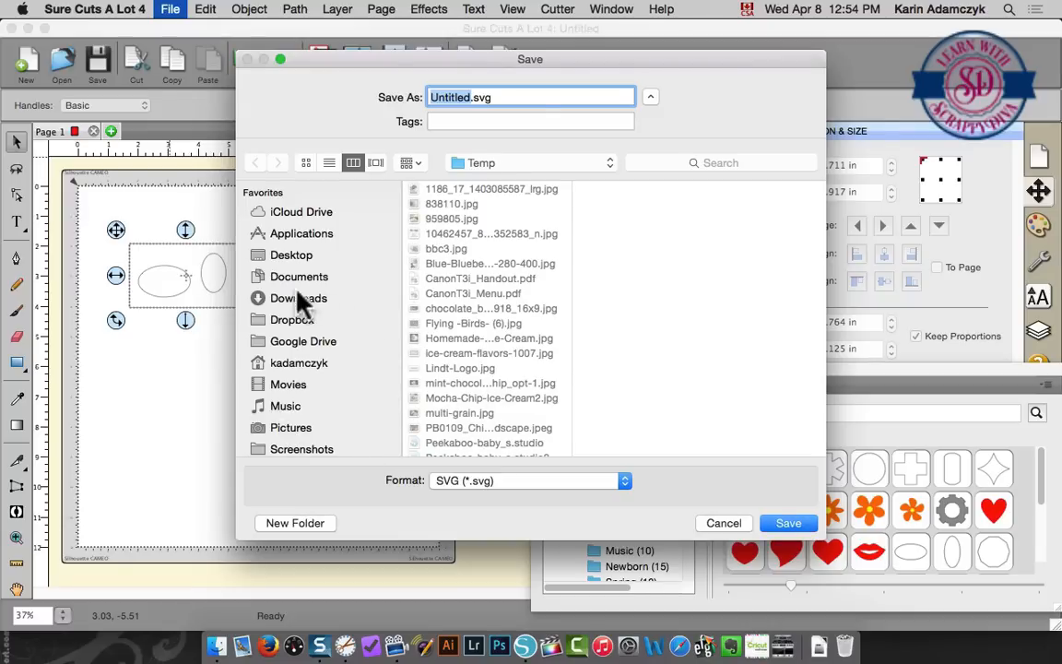
click(299, 277)
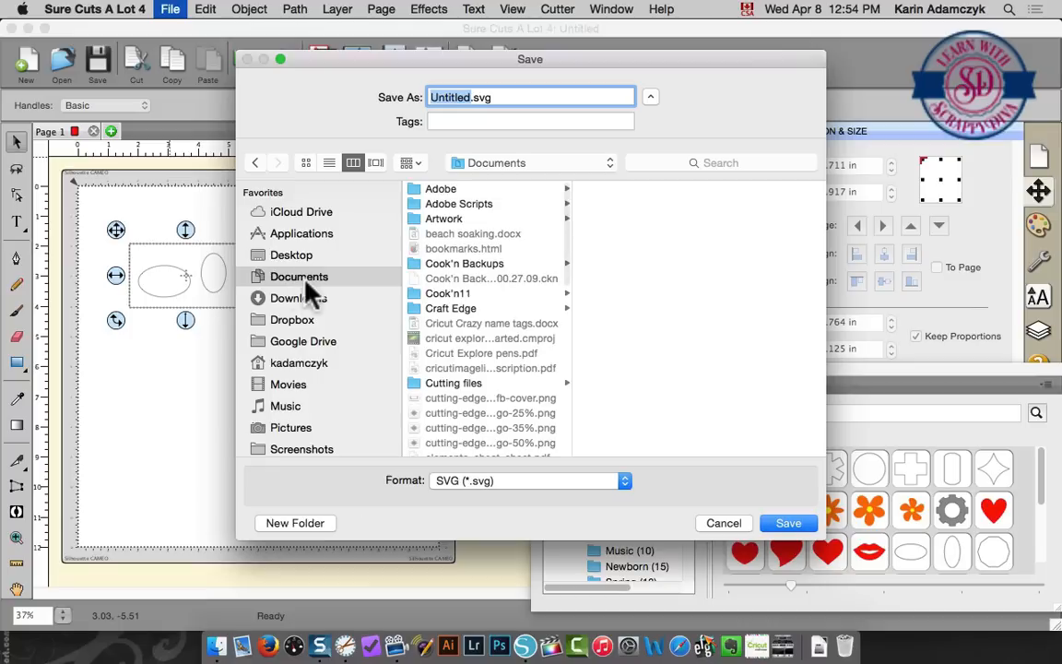
mouse_move(484, 263)
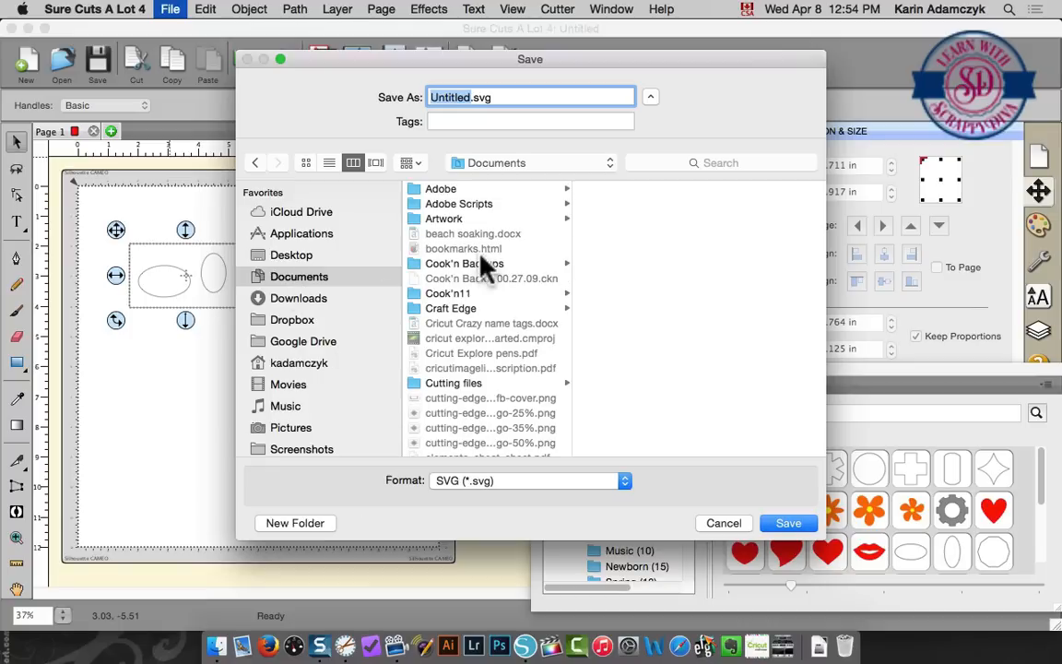
text(simpl)
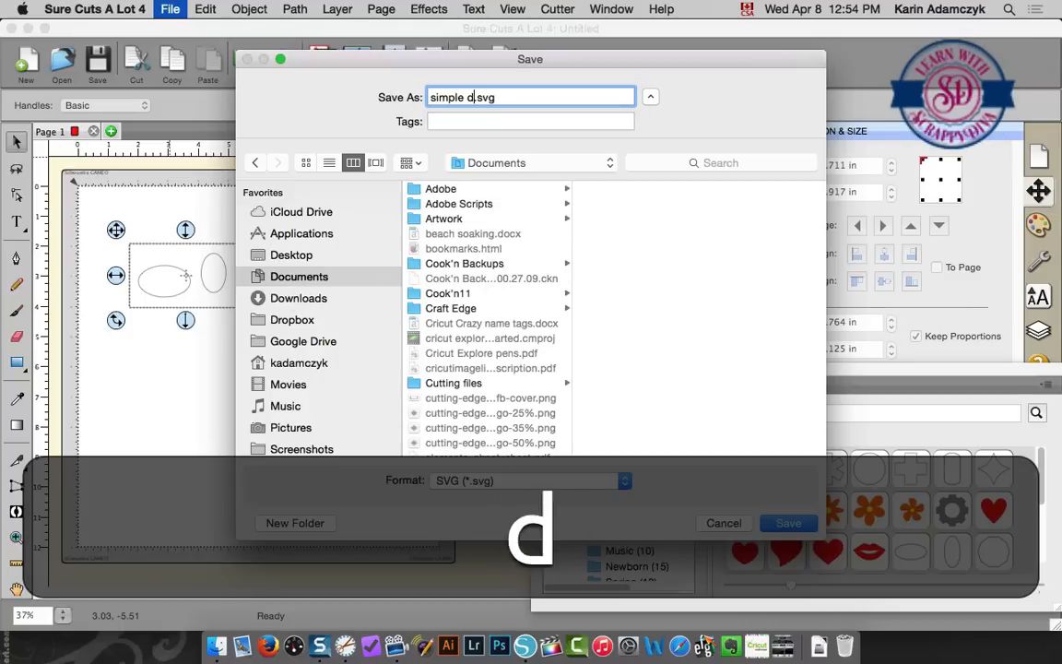
text(esign scal)
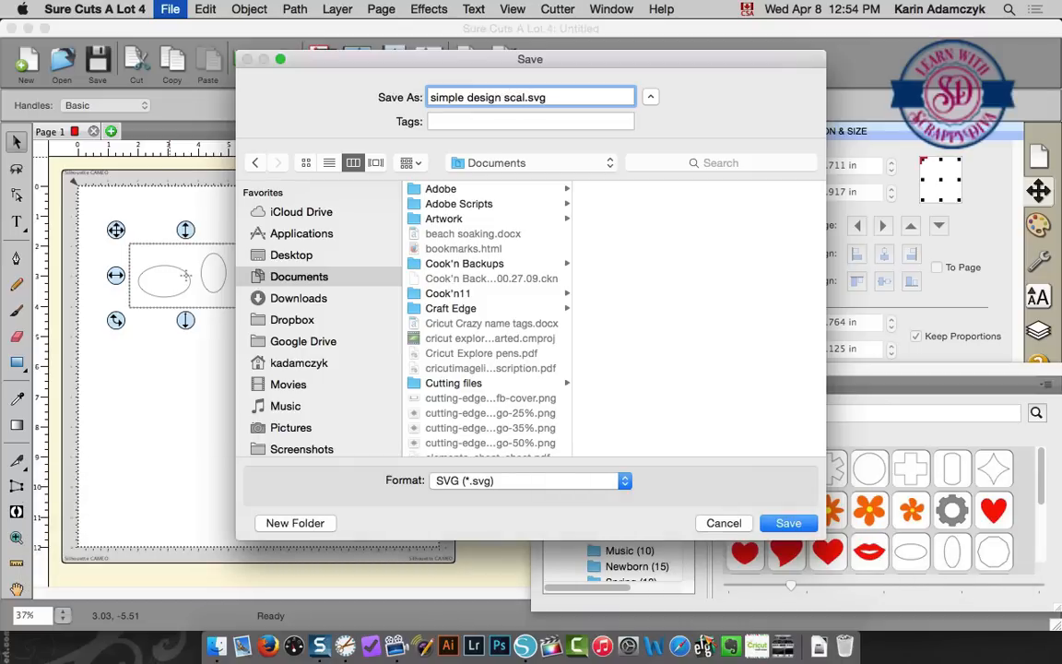
click(788, 523)
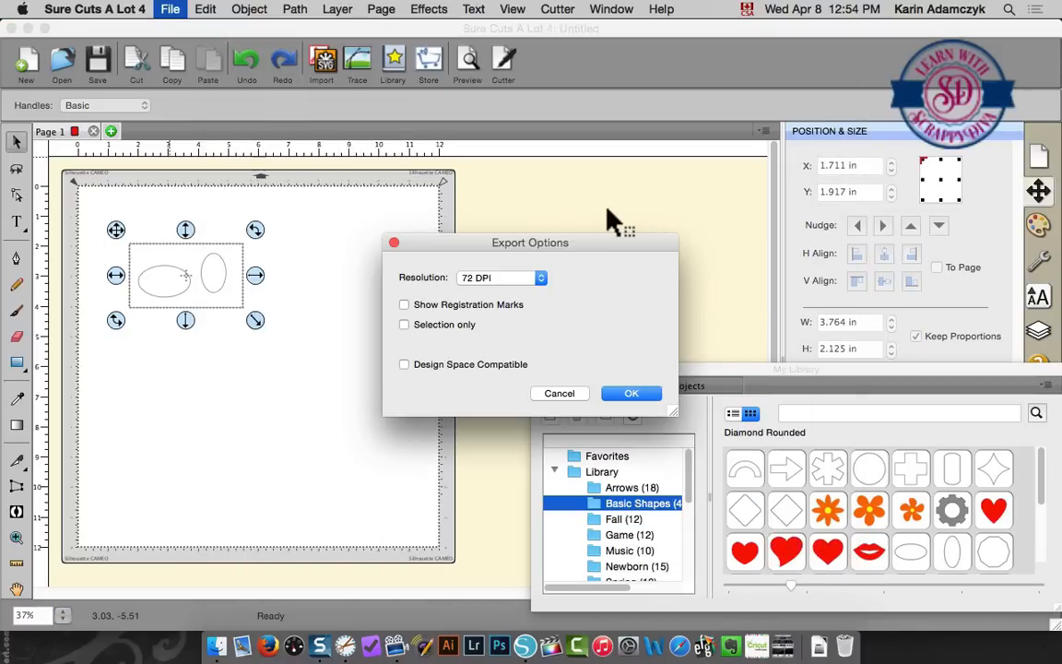
mouse_move(488, 251)
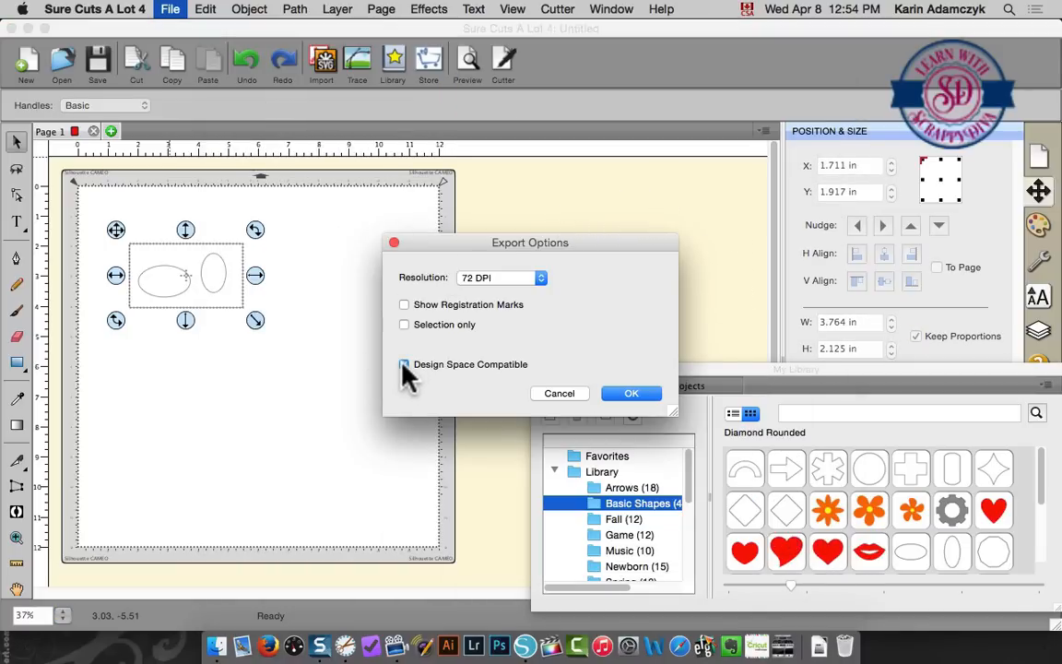
- Toggle Design Space Compatible in Export Options, keeping resolution at 72 DPI
click(404, 364)
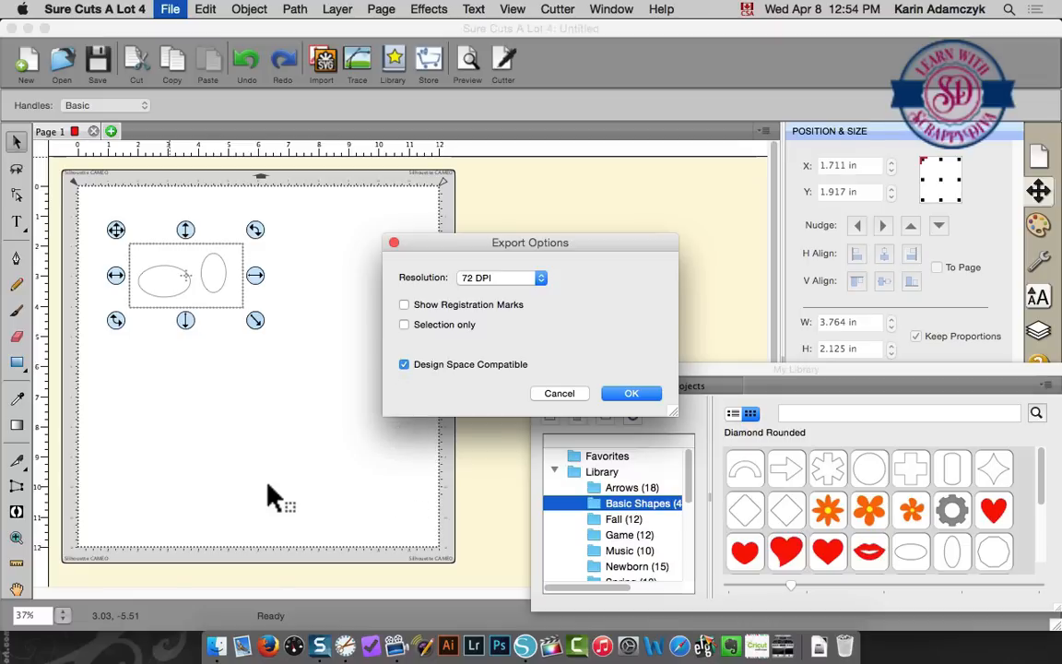
mouse_move(260, 432)
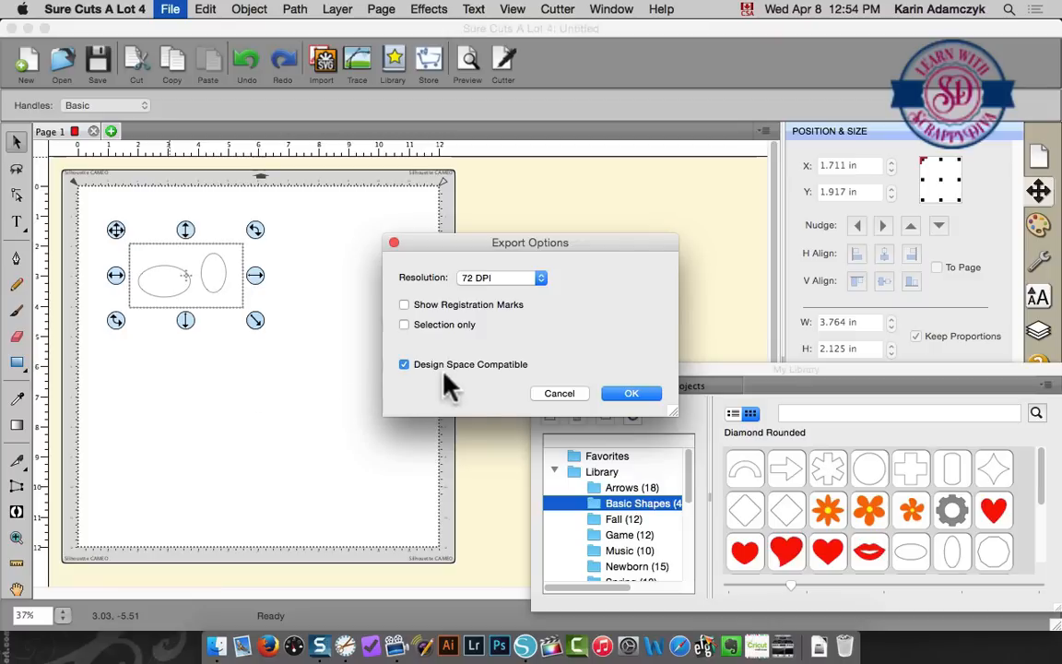
mouse_move(470, 479)
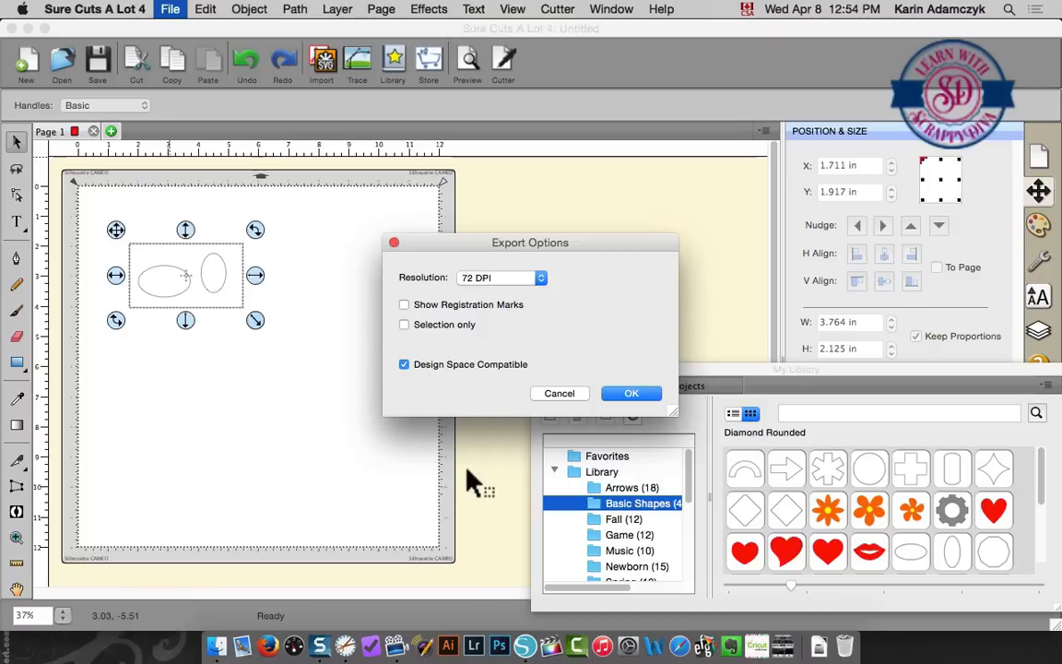
mouse_move(487, 510)
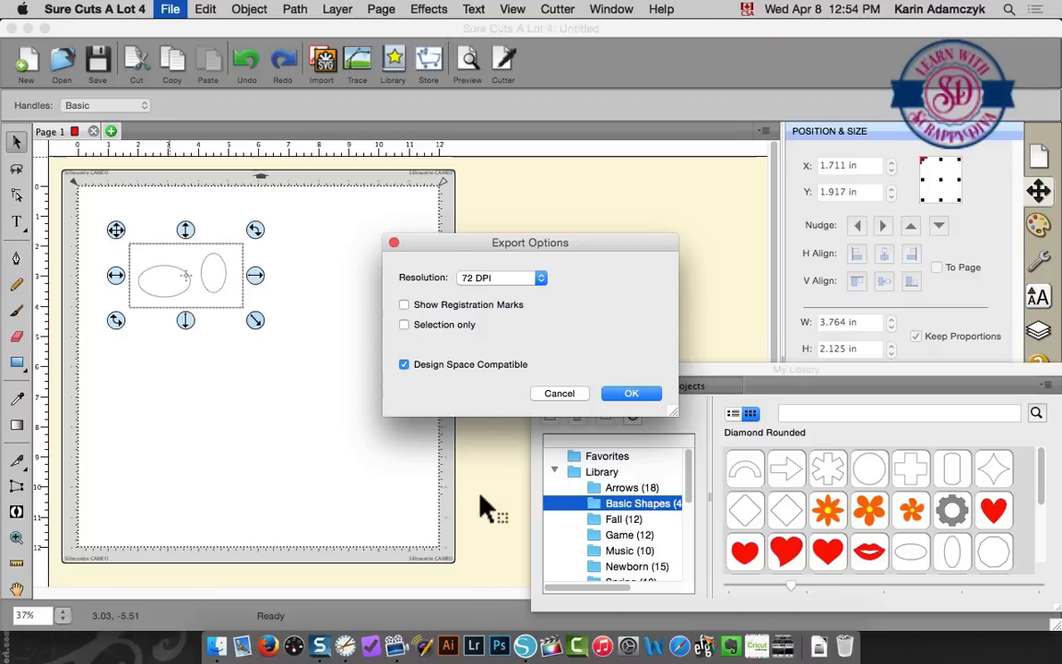
mouse_move(523, 472)
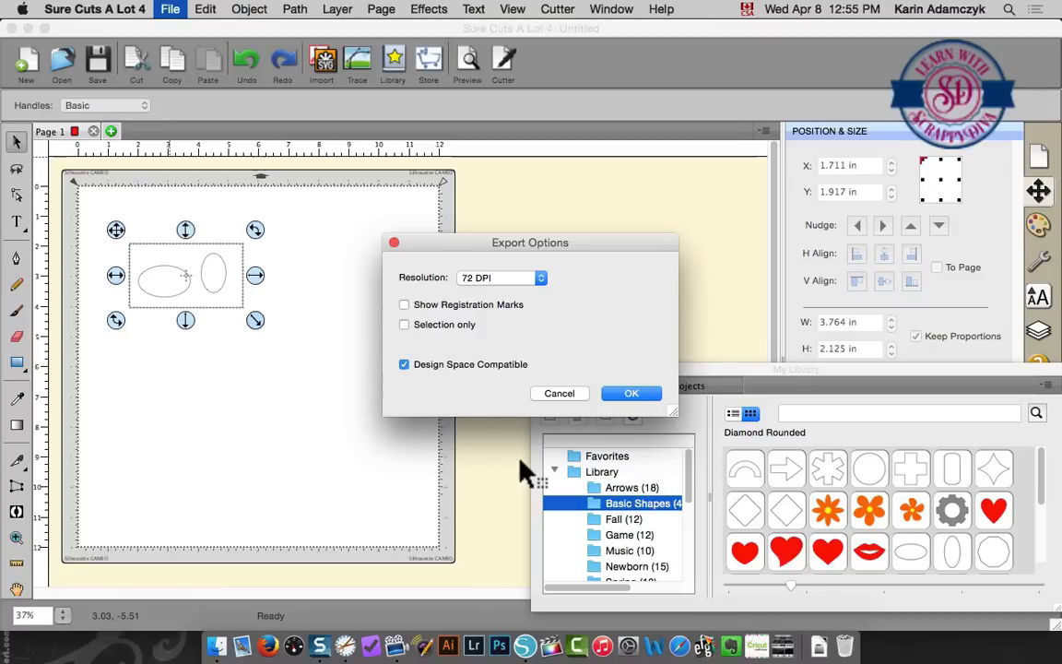
mouse_move(488, 457)
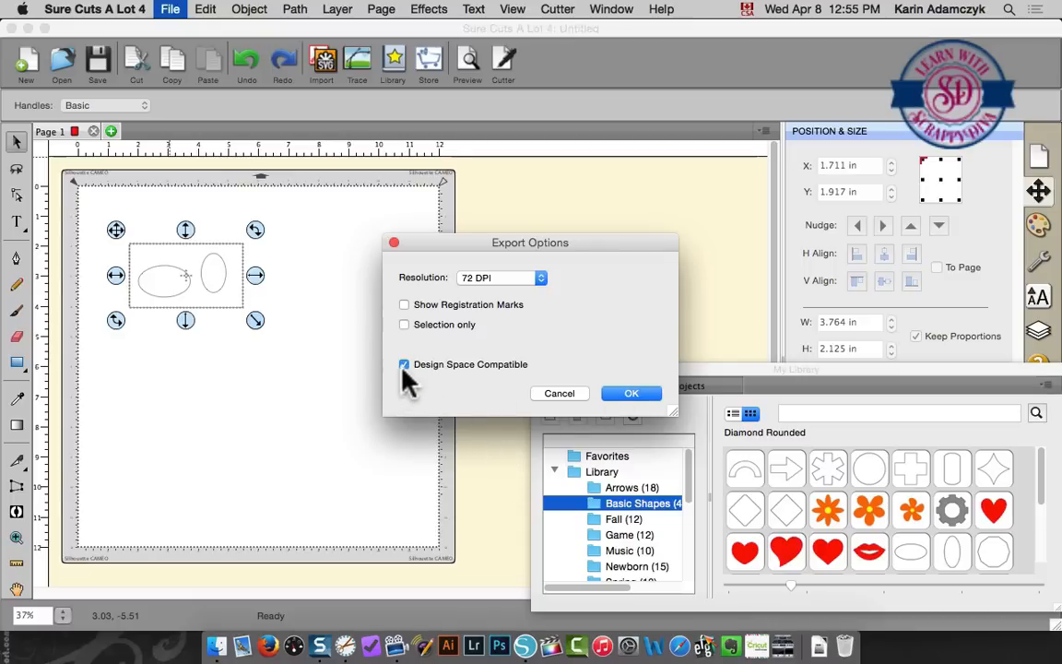
click(404, 364)
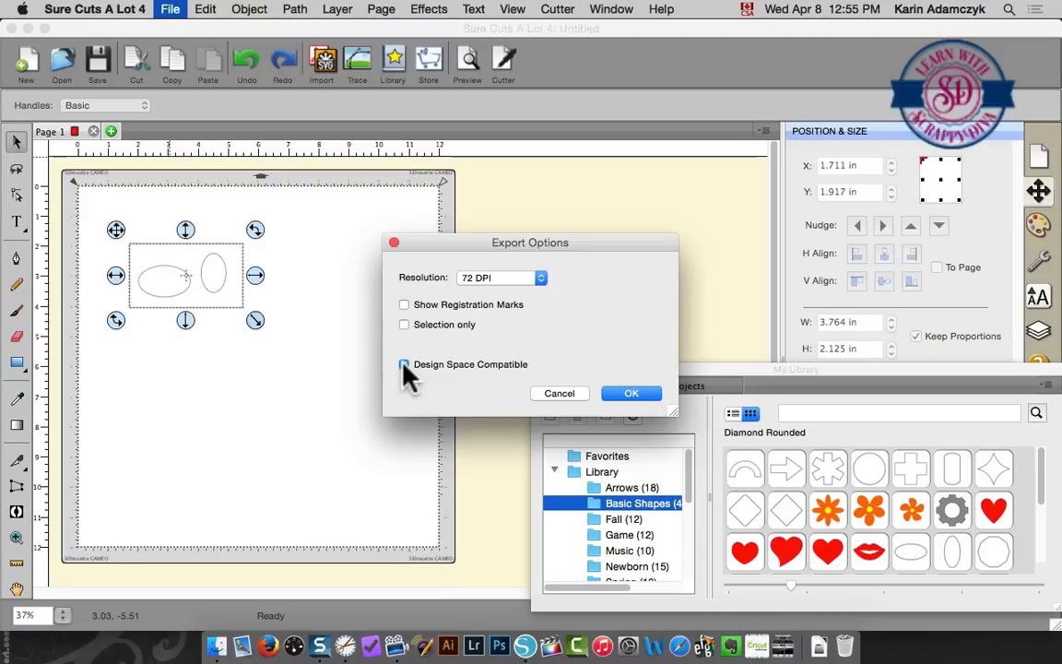
click(403, 364)
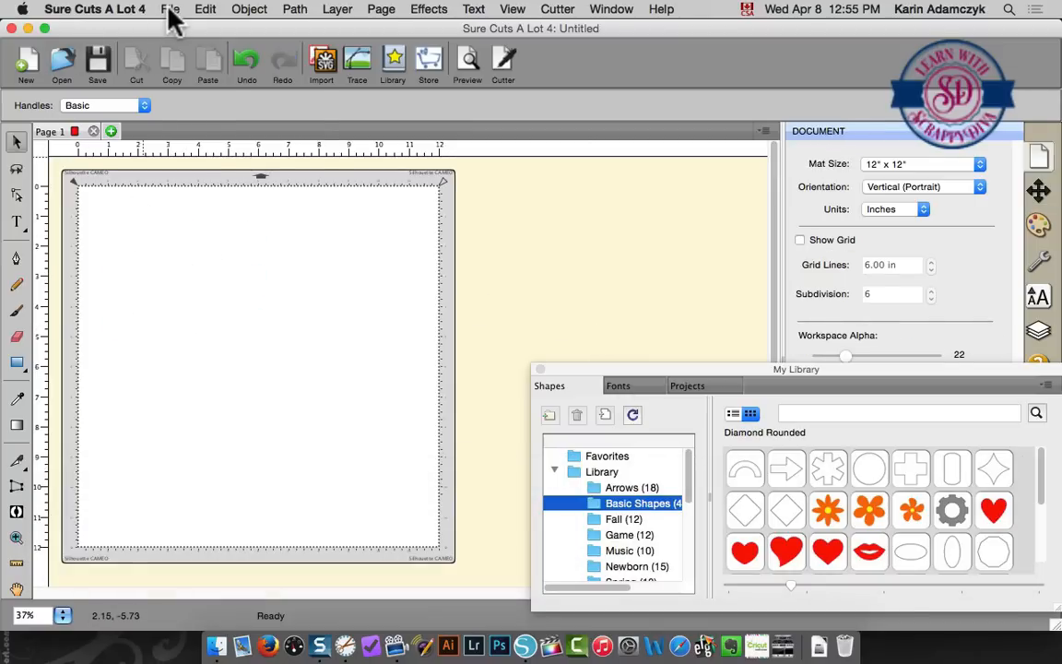
- Import simple design scal.svg from Documents onto the mat
click(179, 12)
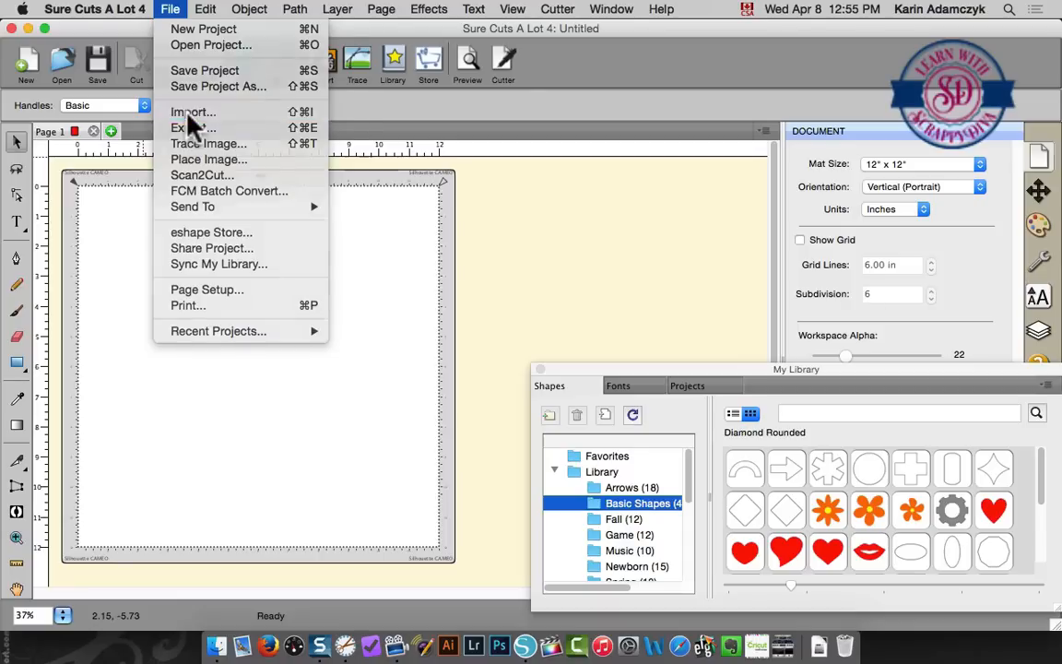
click(191, 112)
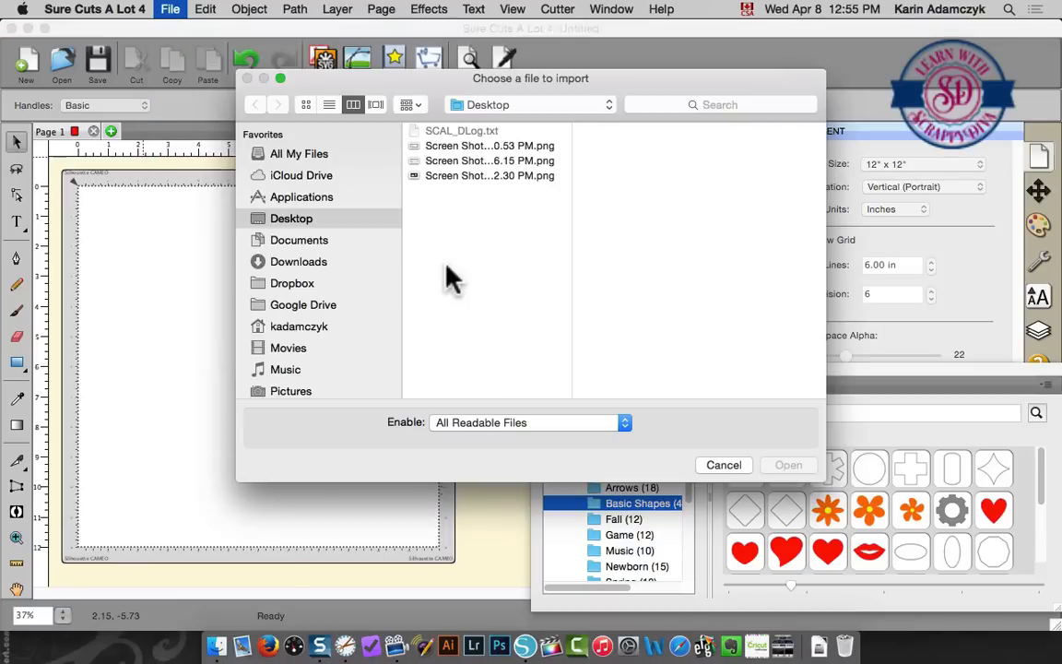
click(298, 240)
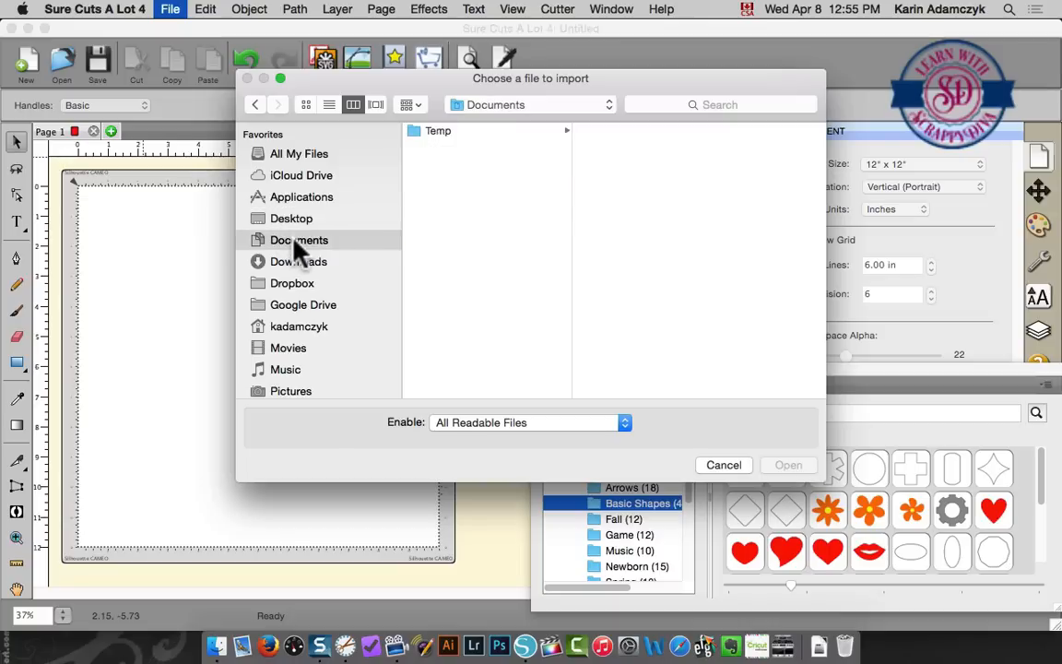
click(298, 240)
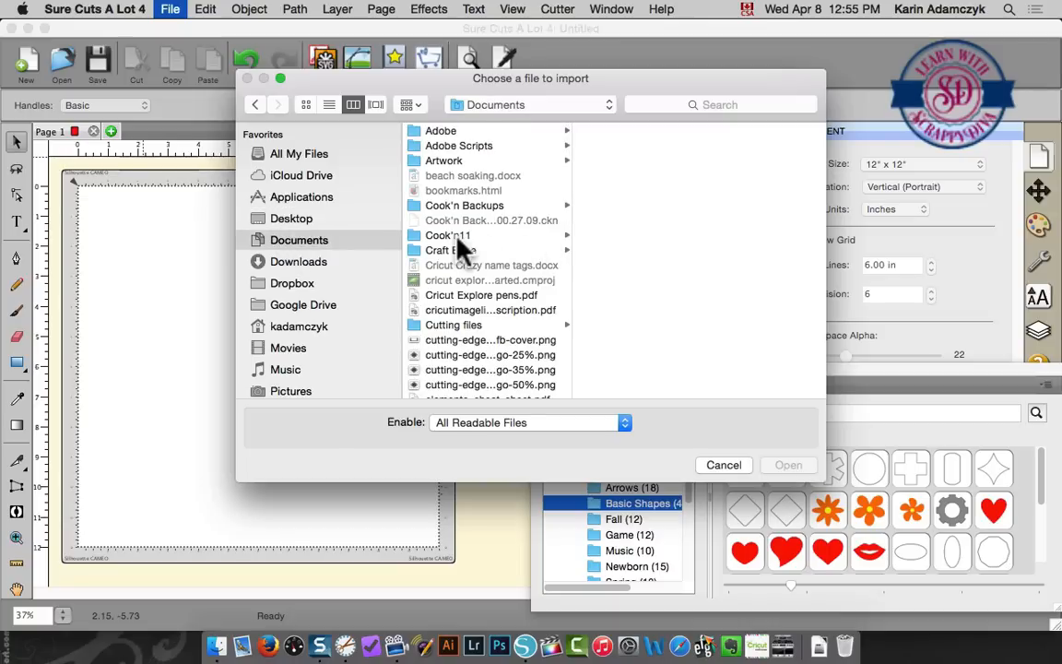
scroll(down, 3)
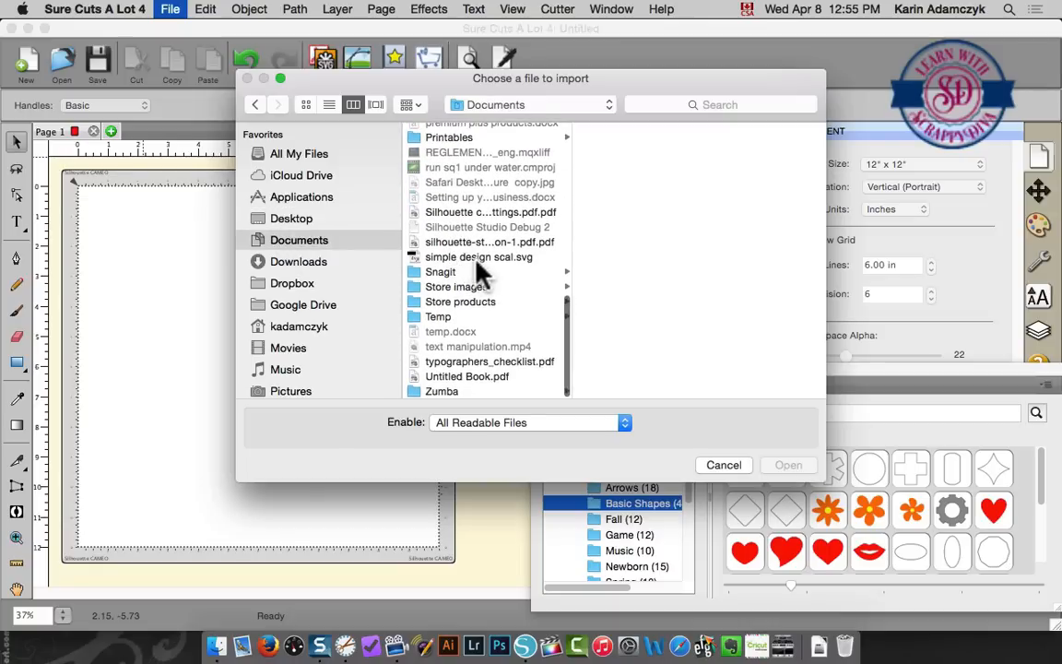
click(478, 256)
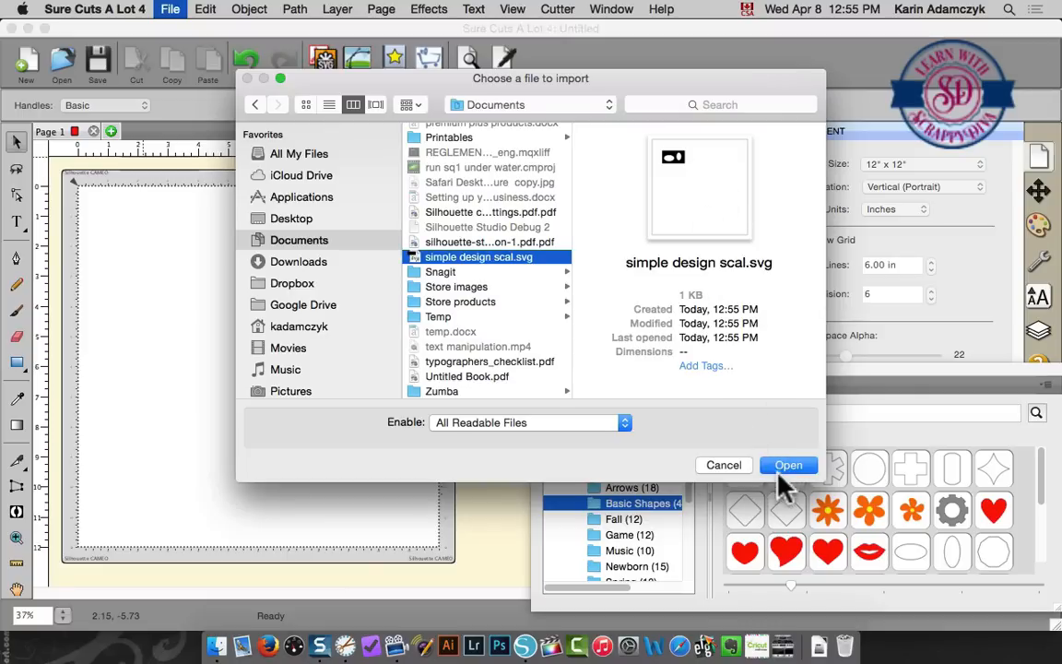
click(788, 464)
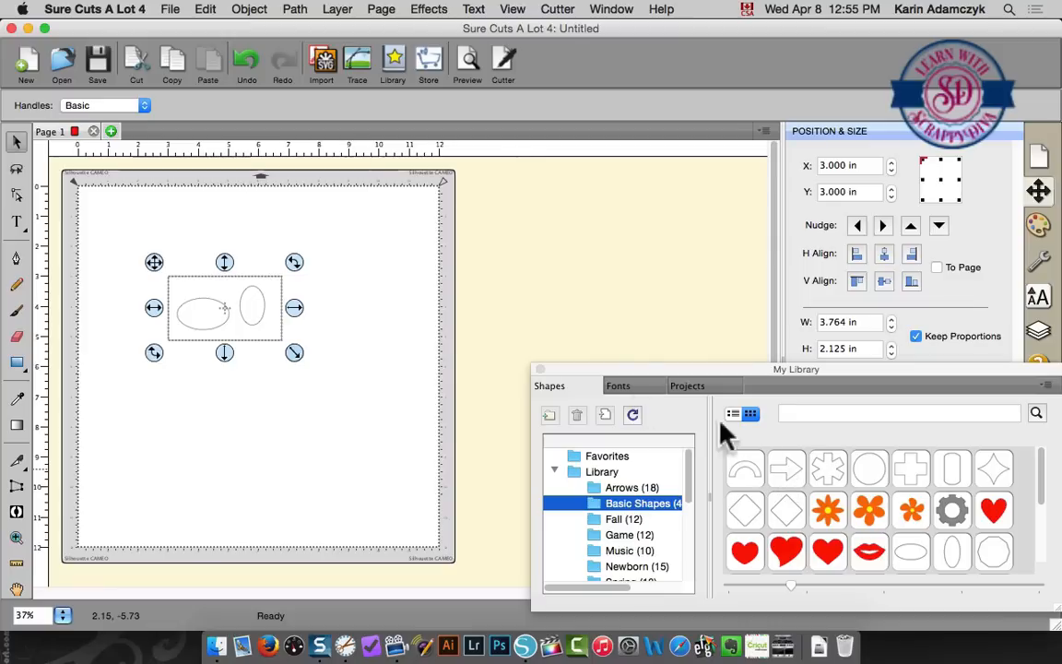
mouse_move(500, 627)
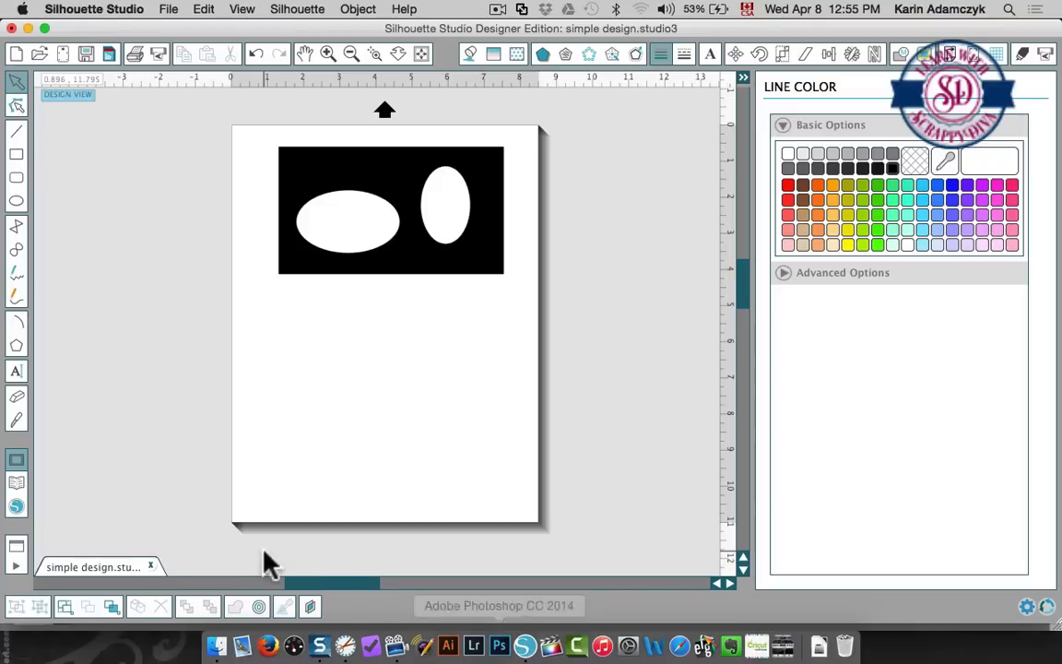
- Start a new page and open simple design scal.svg from Documents
click(173, 9)
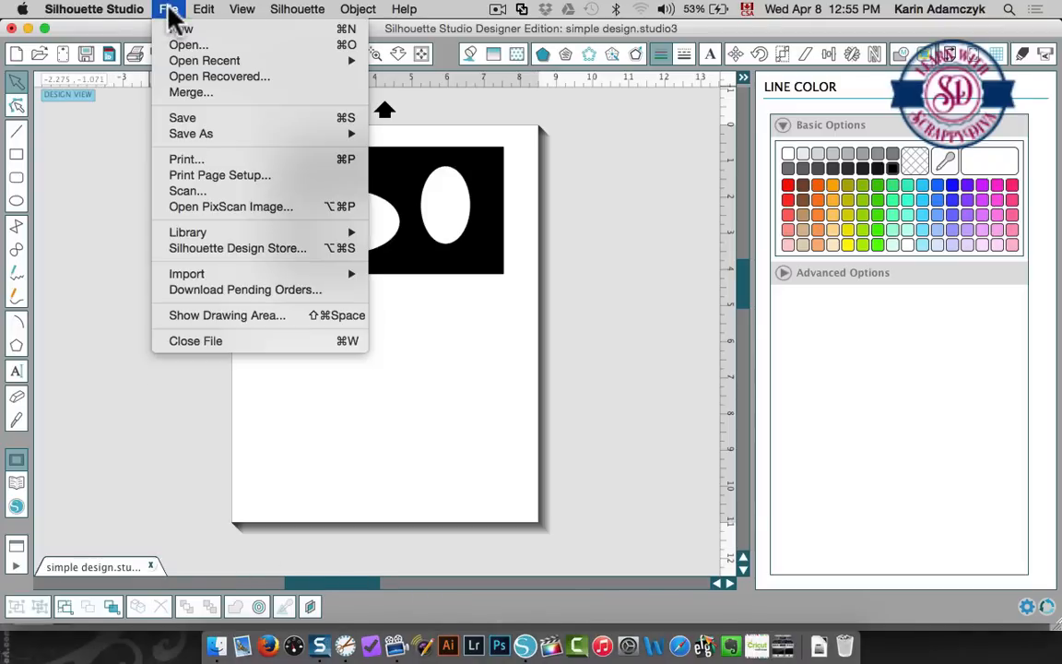
click(202, 28)
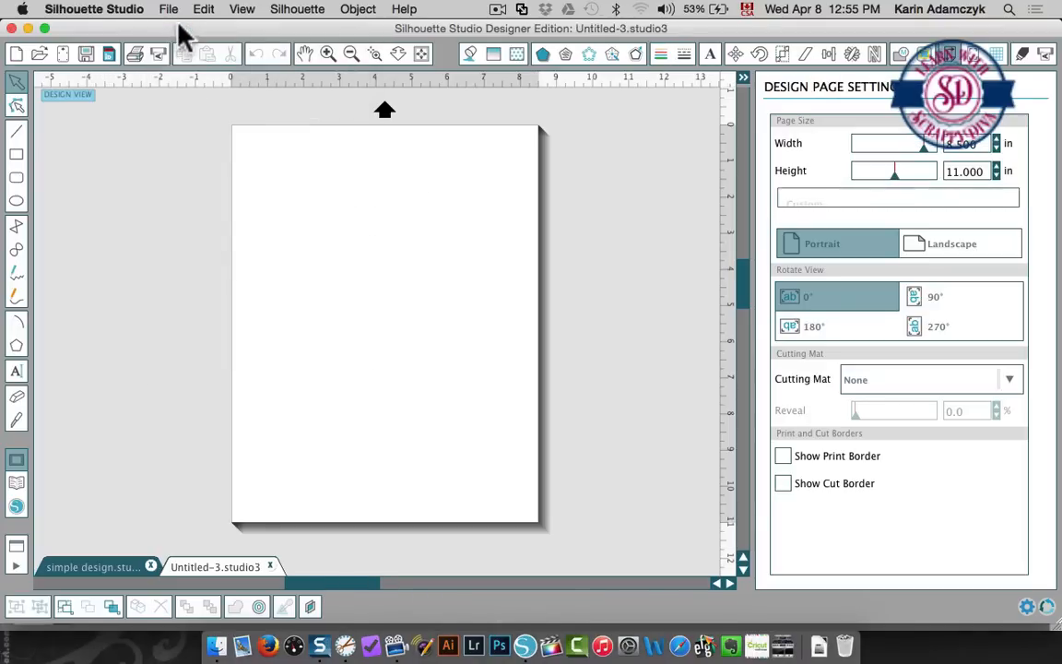
click(170, 9)
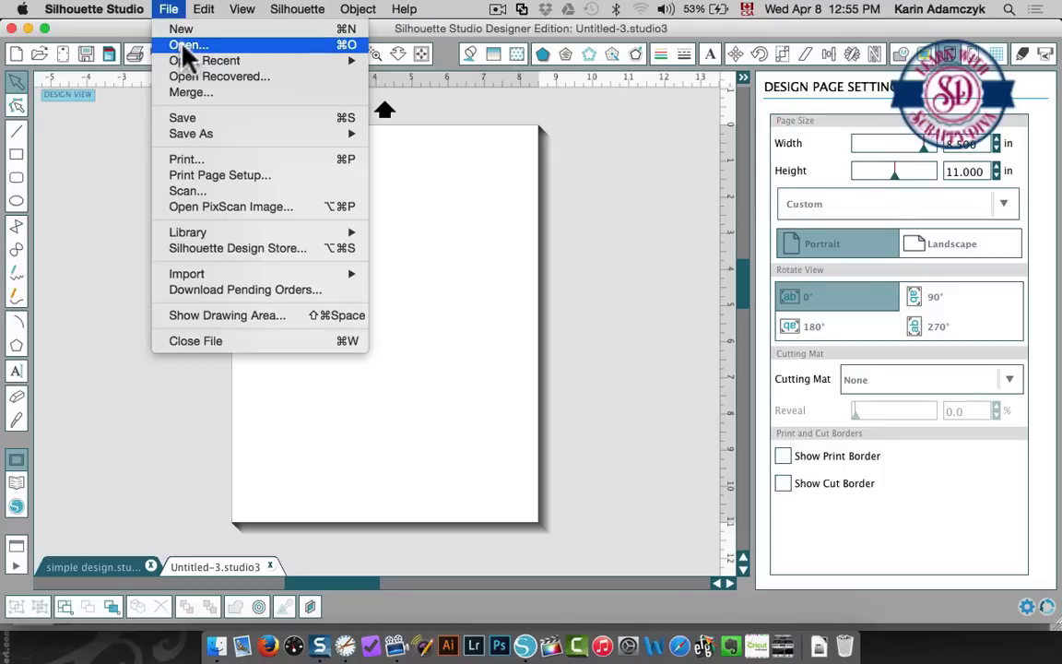
click(191, 44)
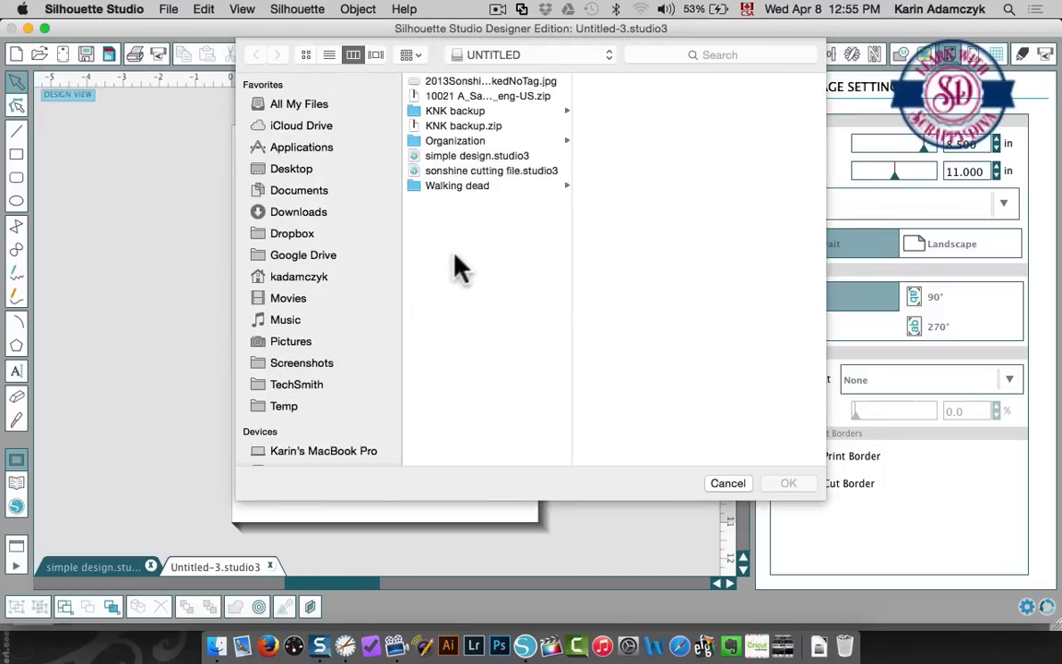
mouse_move(307, 284)
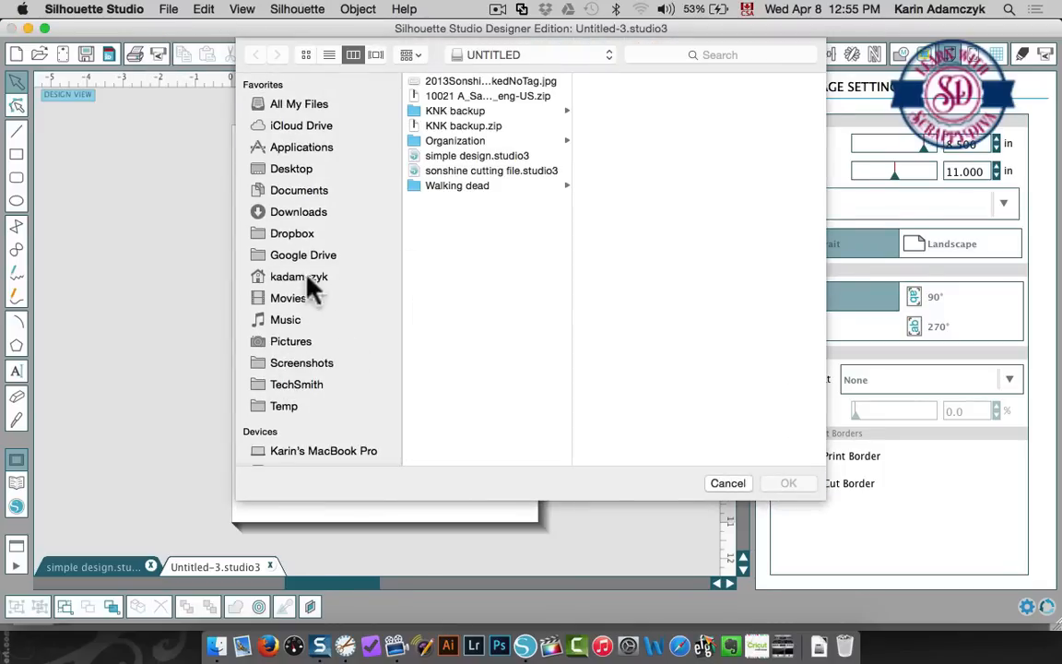
click(298, 190)
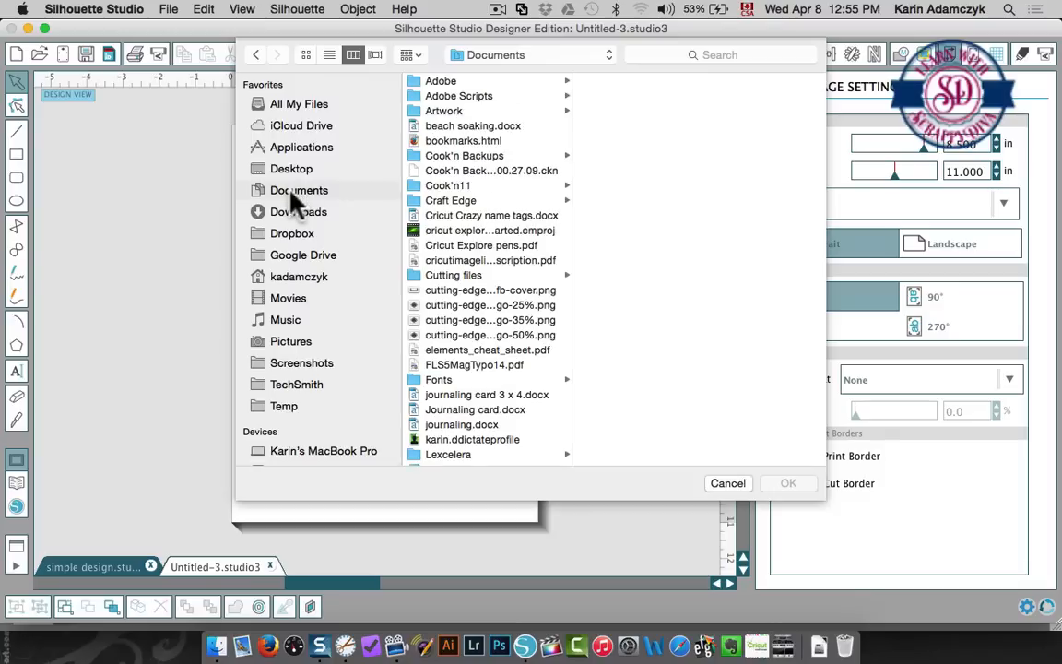
scroll(down, 3)
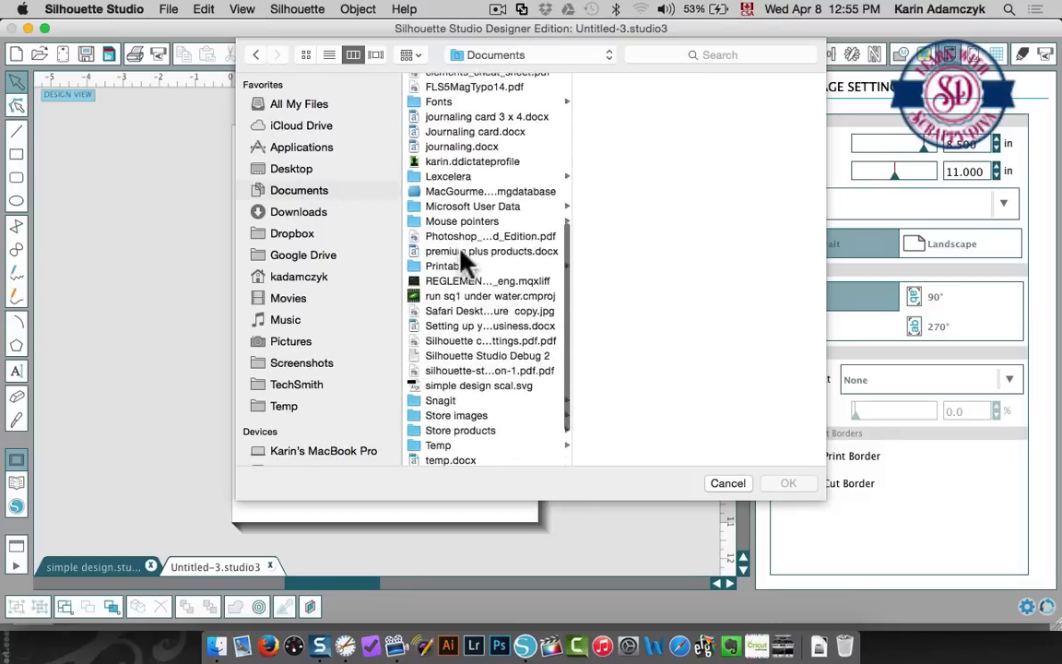
click(478, 360)
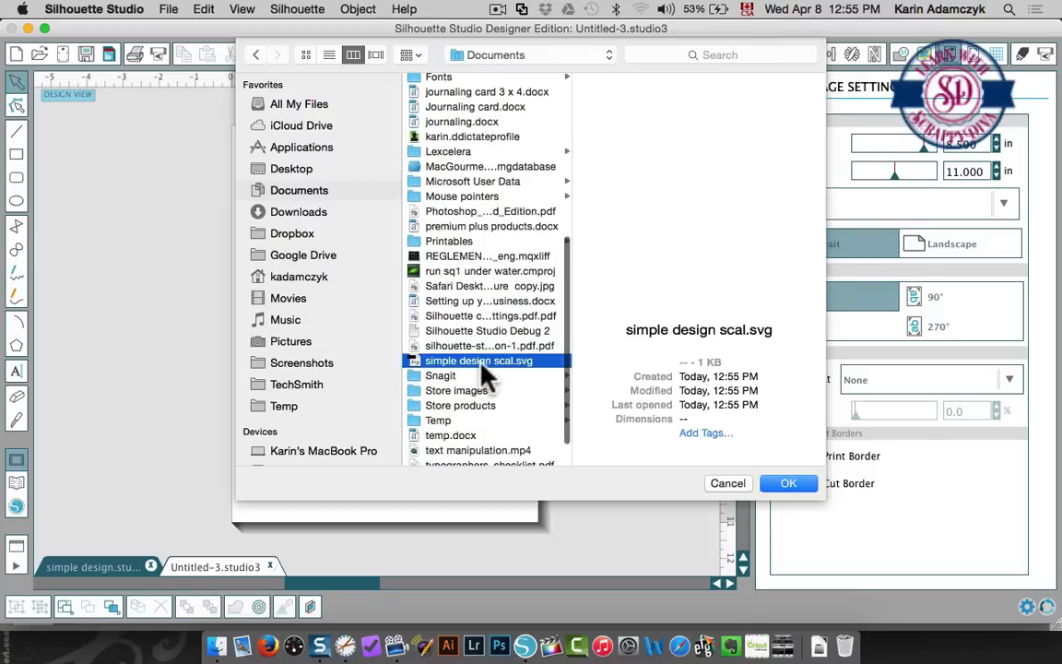
mouse_move(787, 483)
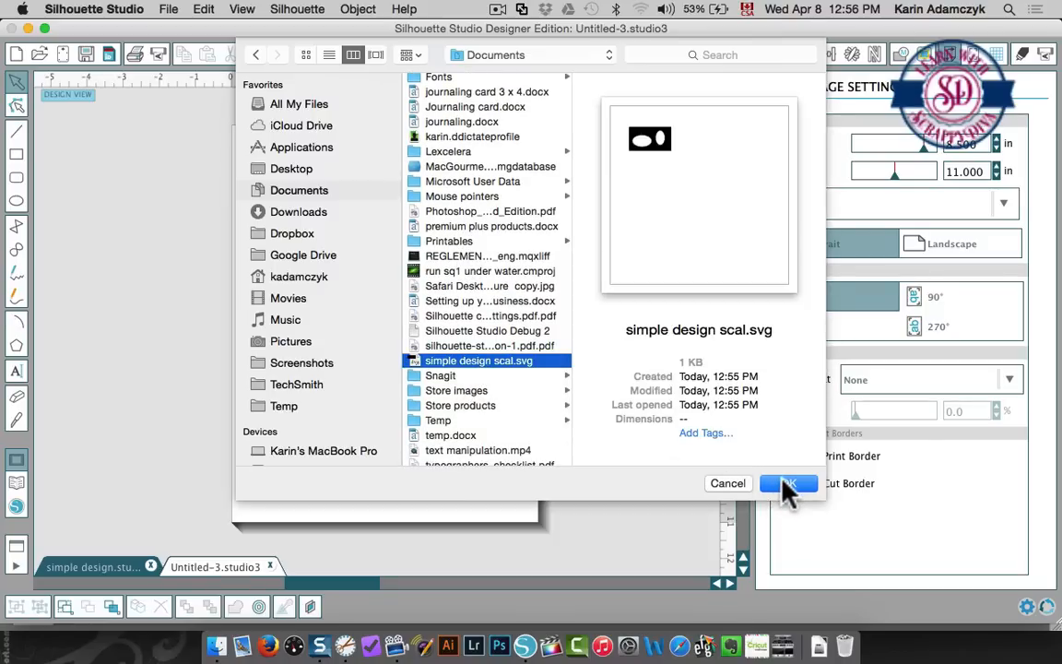
click(788, 483)
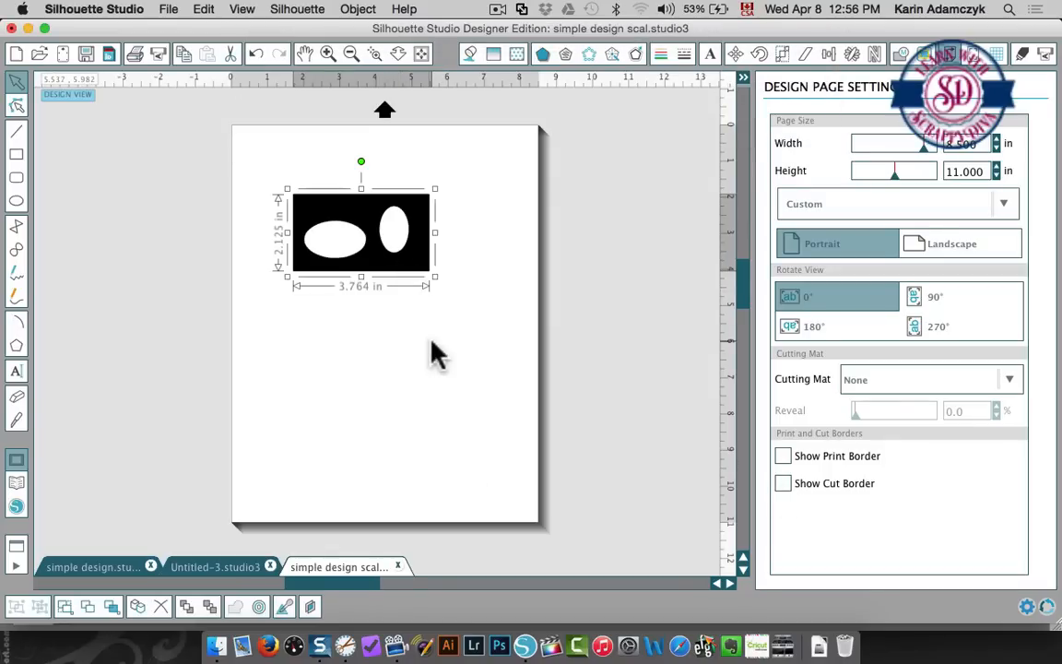
mouse_move(450, 391)
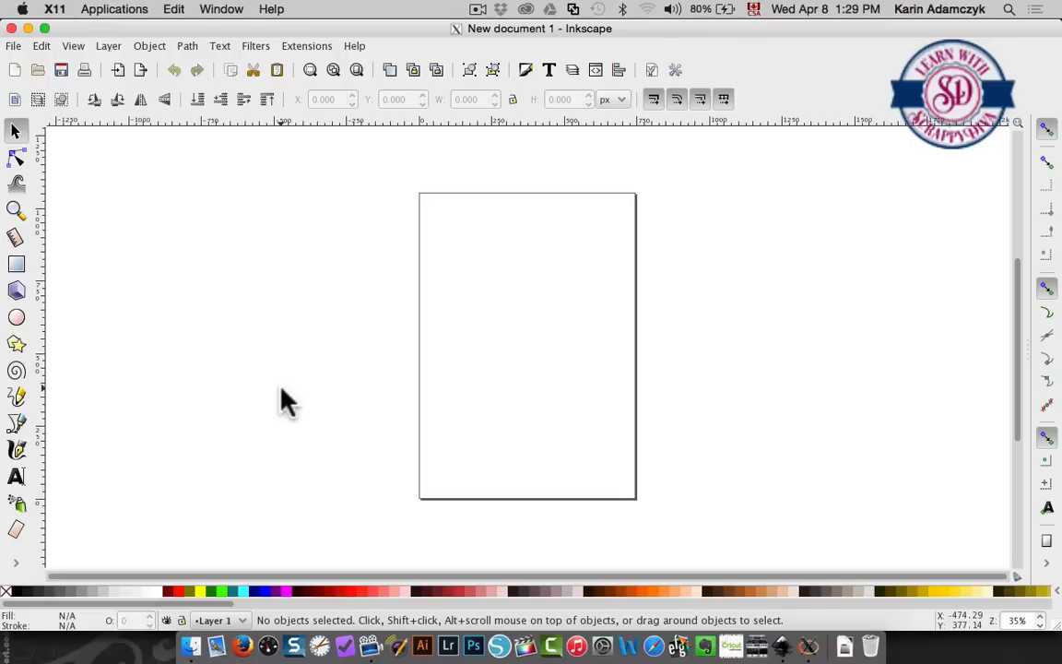
mouse_move(285, 235)
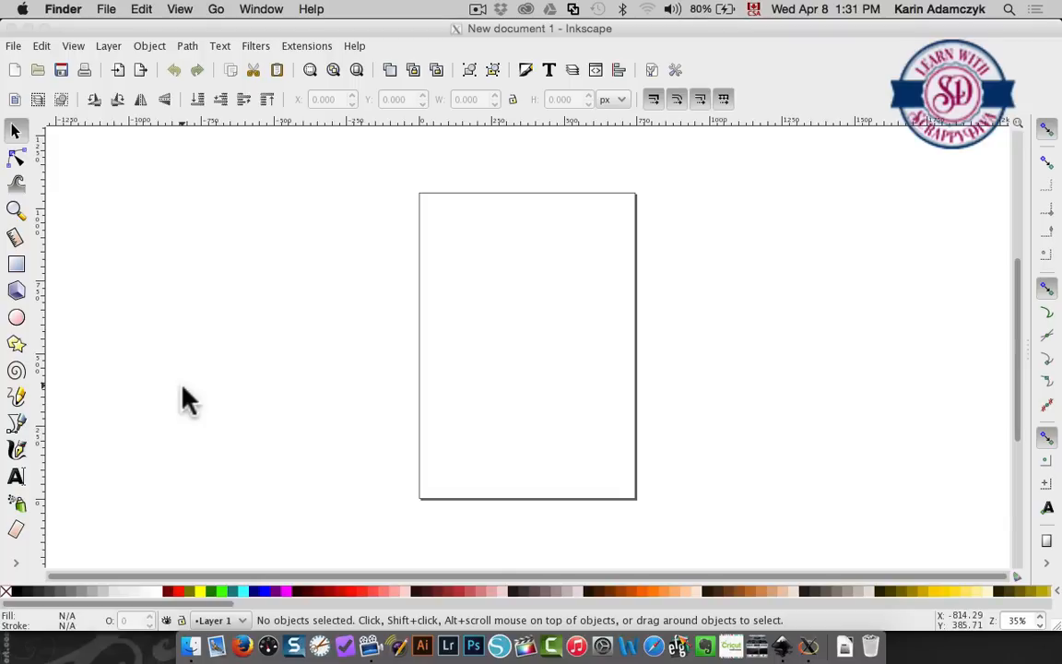
mouse_move(69, 134)
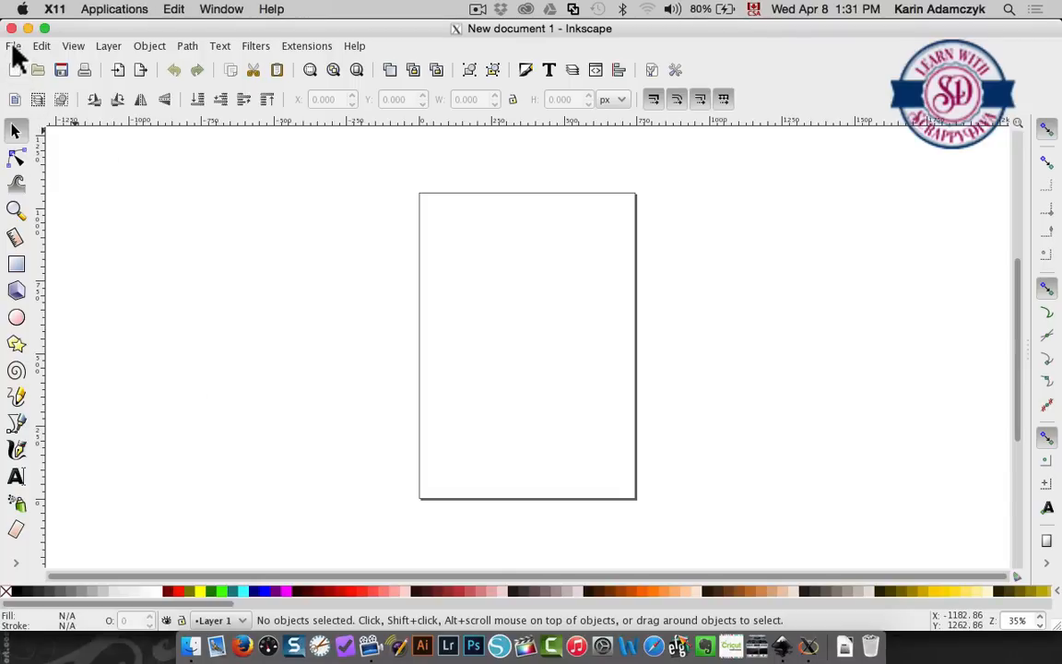
- In Inkscape, open 'Screen Shot 2015-04-08 at 12.52.30 PM.png' from the Desktop
click(13, 46)
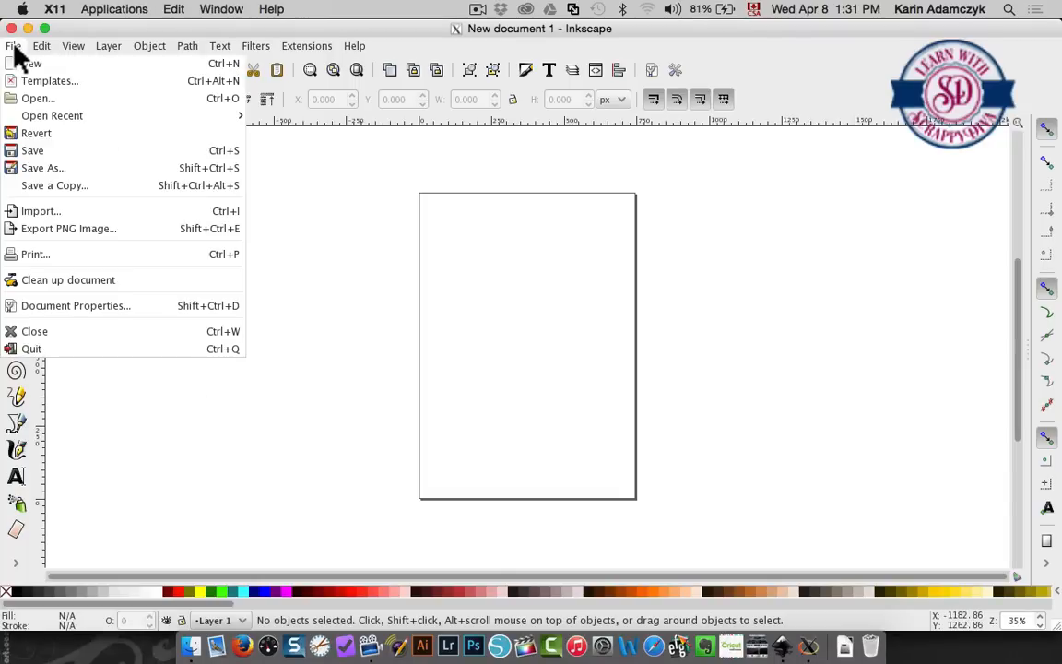
click(34, 97)
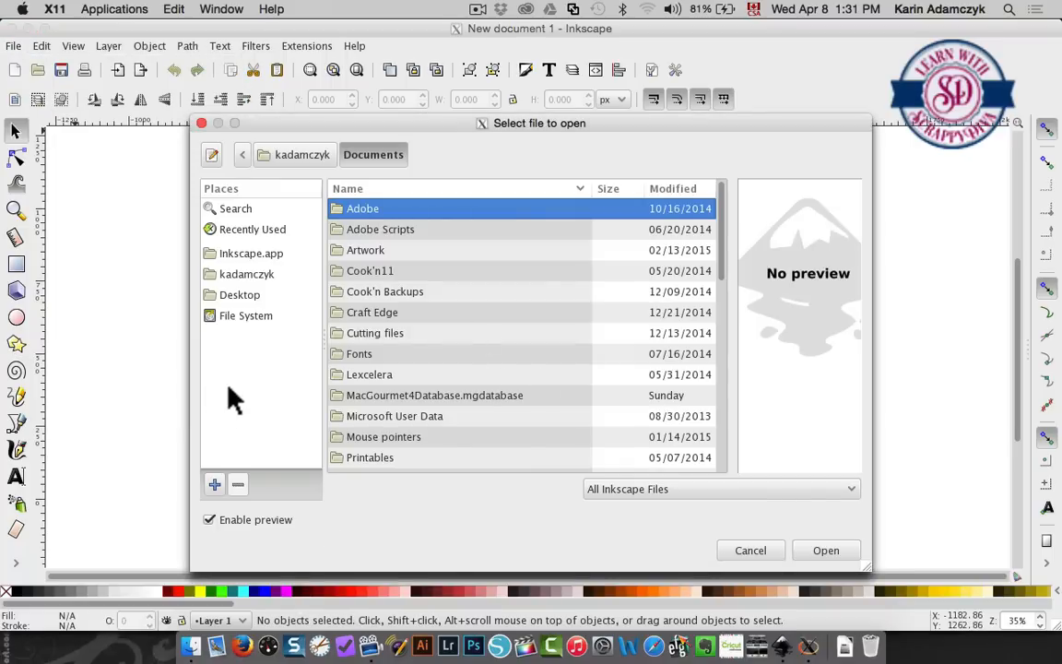
click(240, 294)
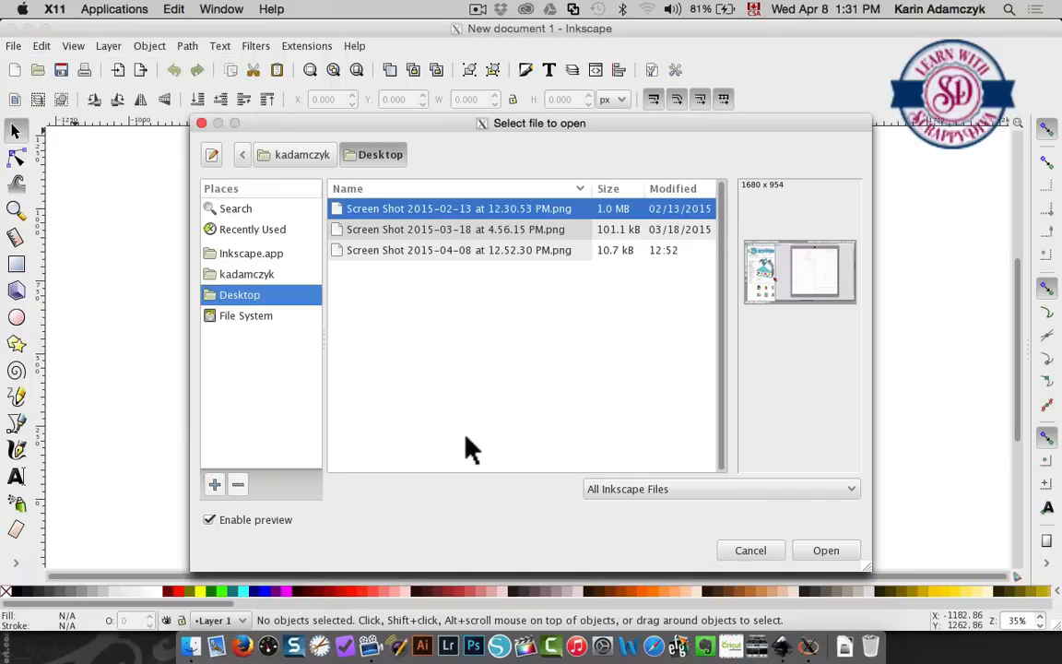
click(455, 250)
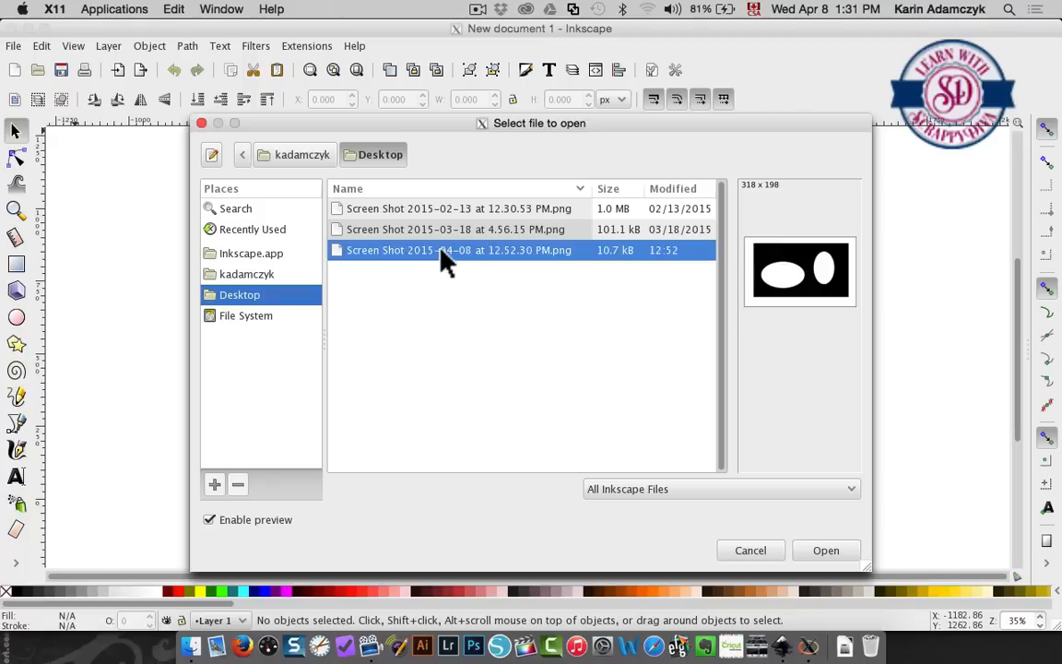
click(826, 549)
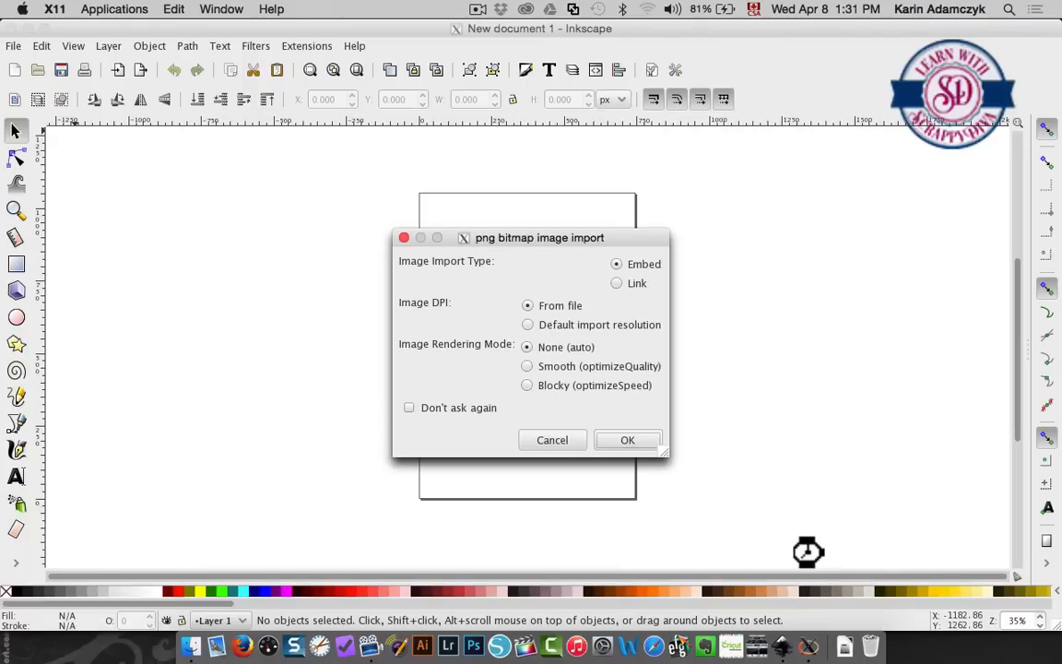
mouse_move(628, 440)
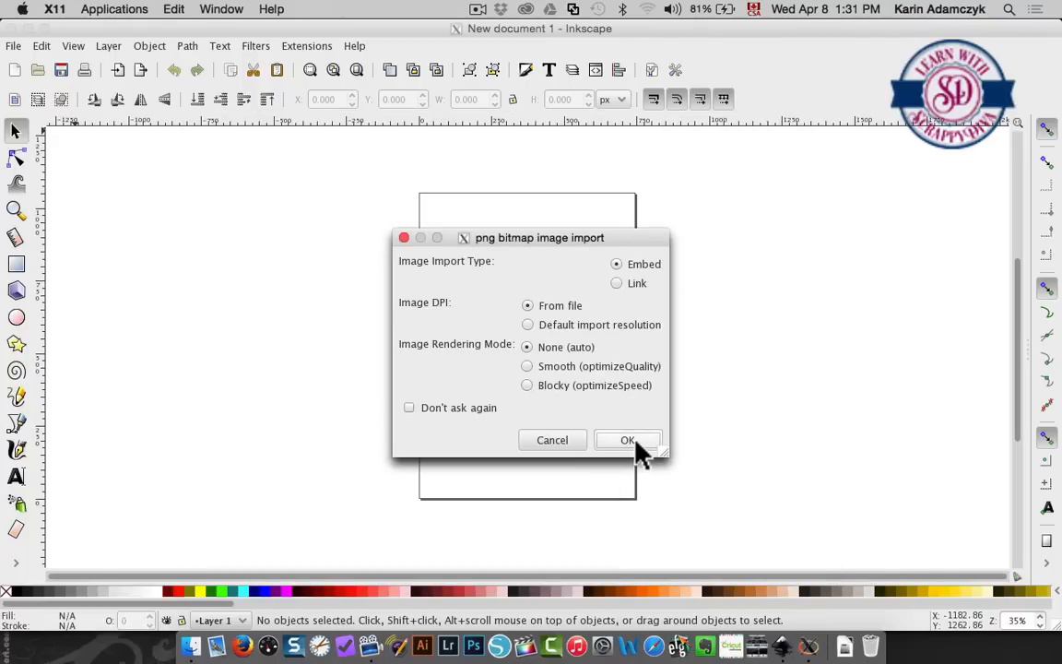
- Embed the screenshot using default PNG import settings and select the imported image
click(627, 440)
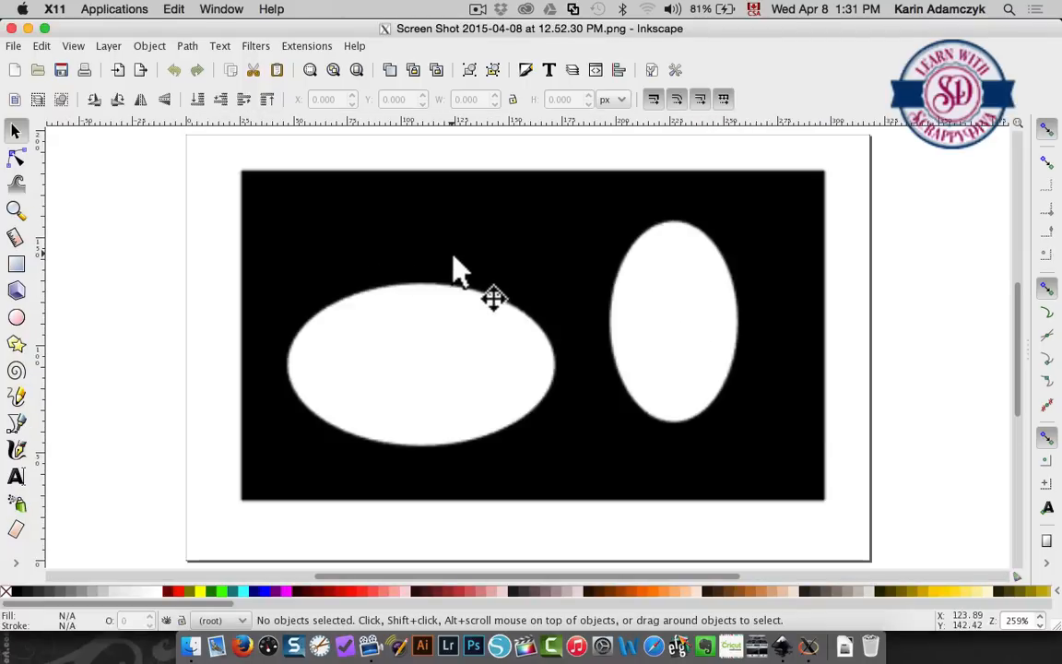
mouse_move(529, 234)
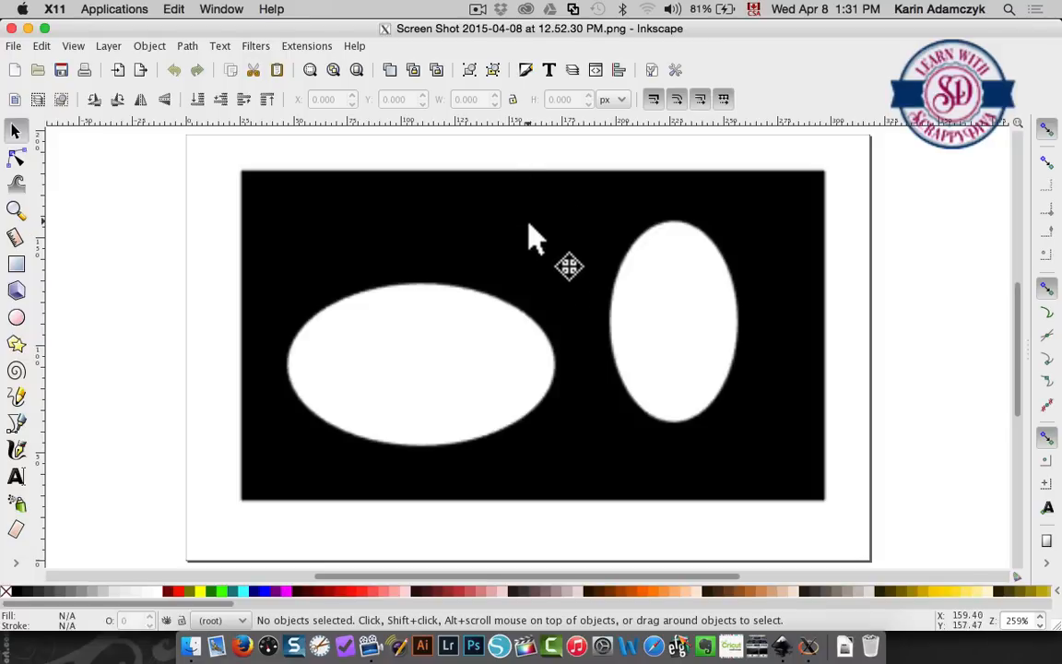
key(cmd+minus)
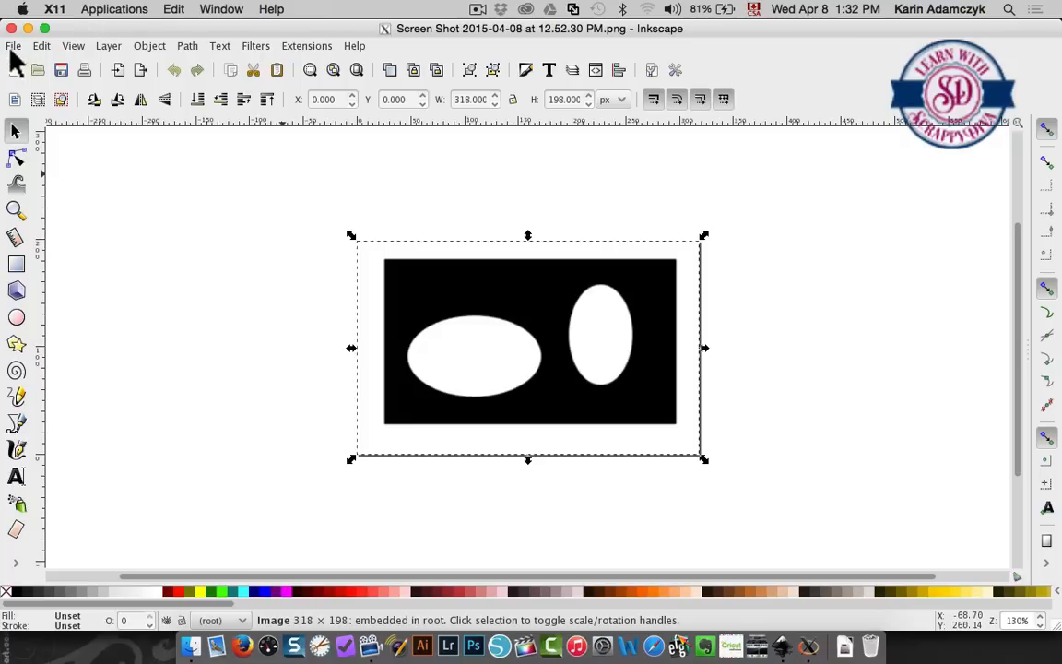
mouse_move(187, 46)
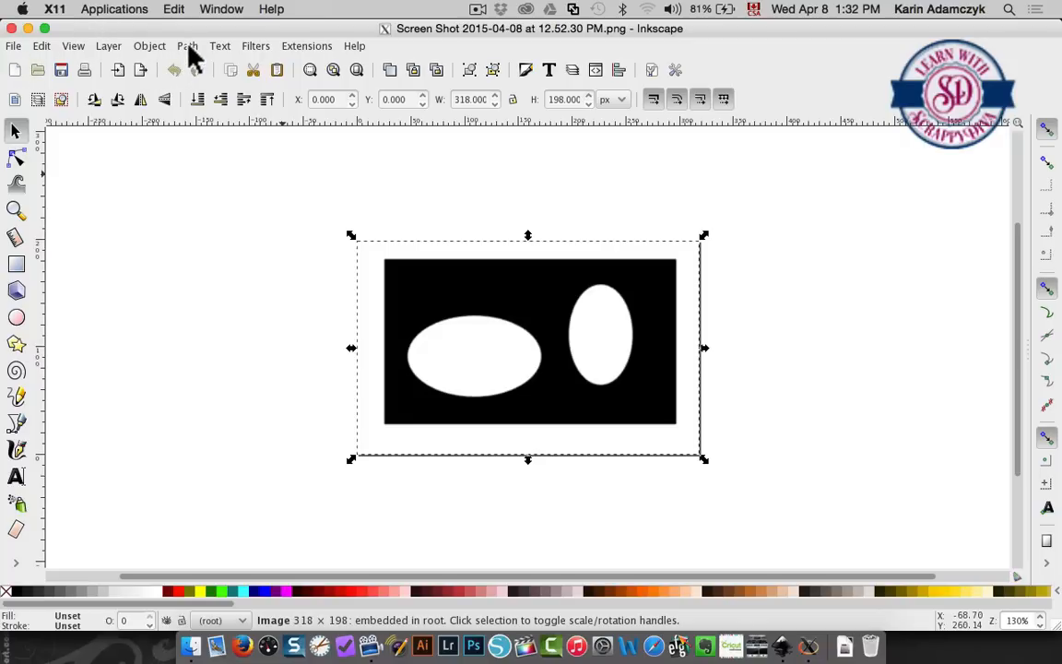
- Trace the screenshot with Trace Bitmap, previewing first, then close the dialog
click(187, 45)
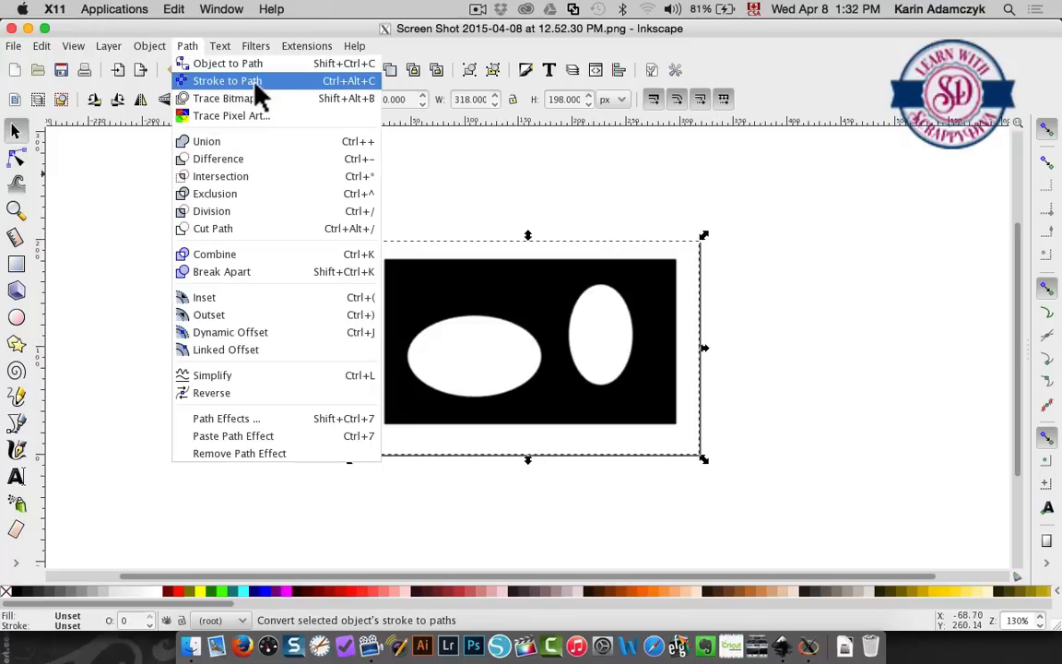
click(217, 98)
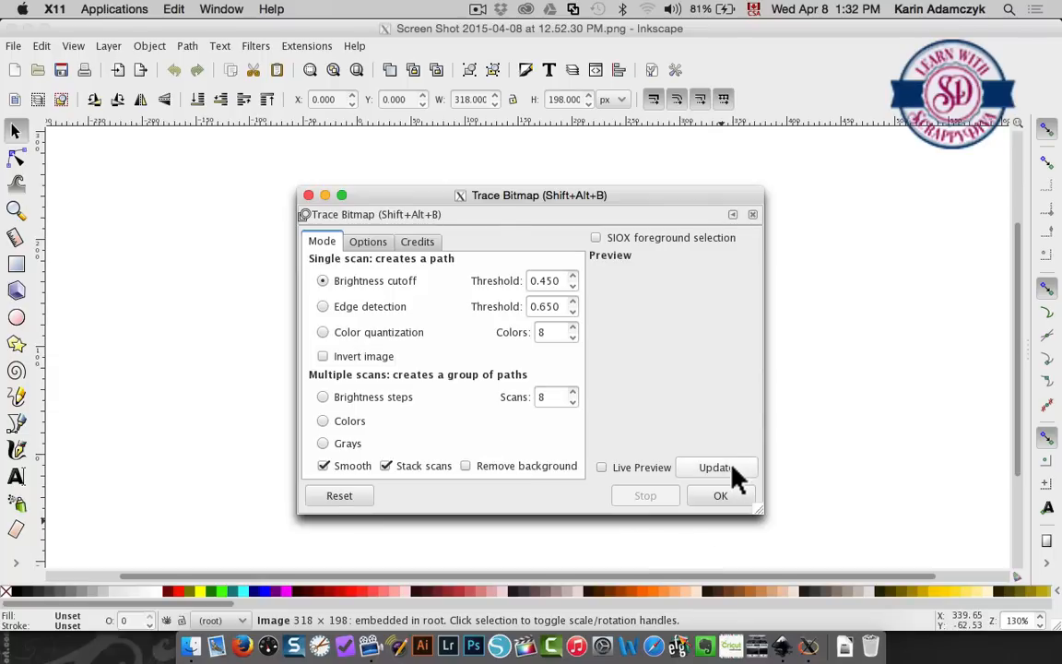
click(716, 467)
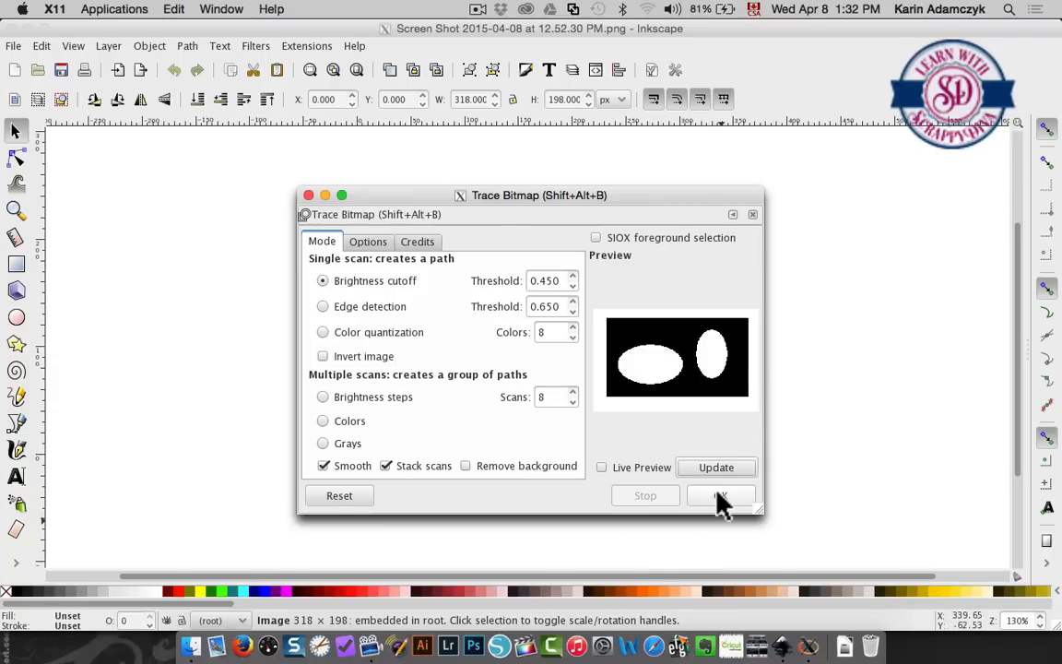
click(721, 495)
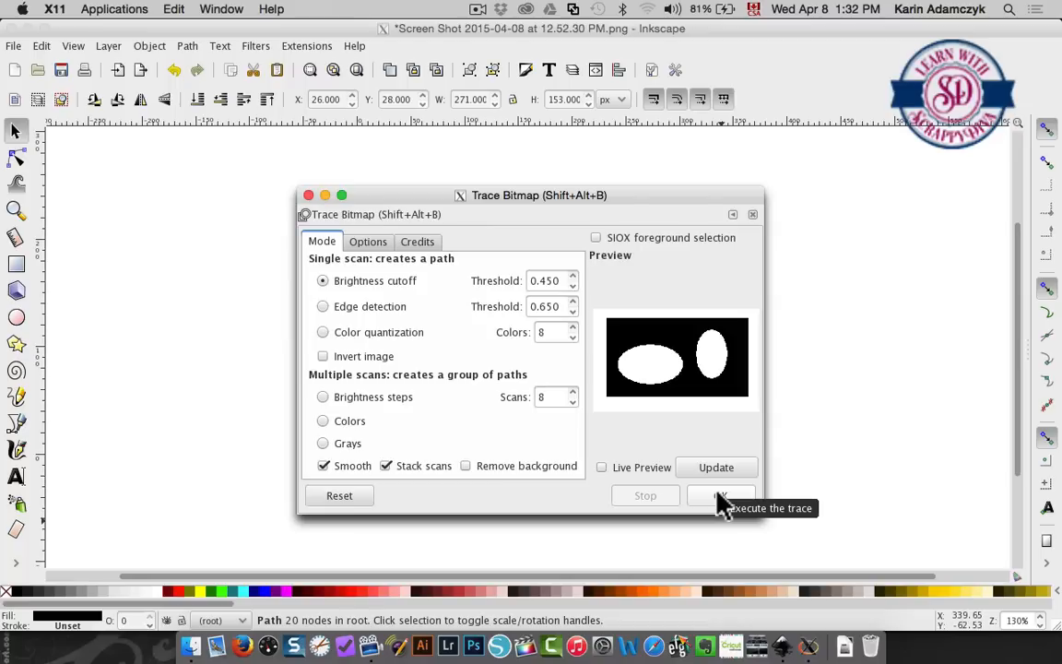
click(720, 496)
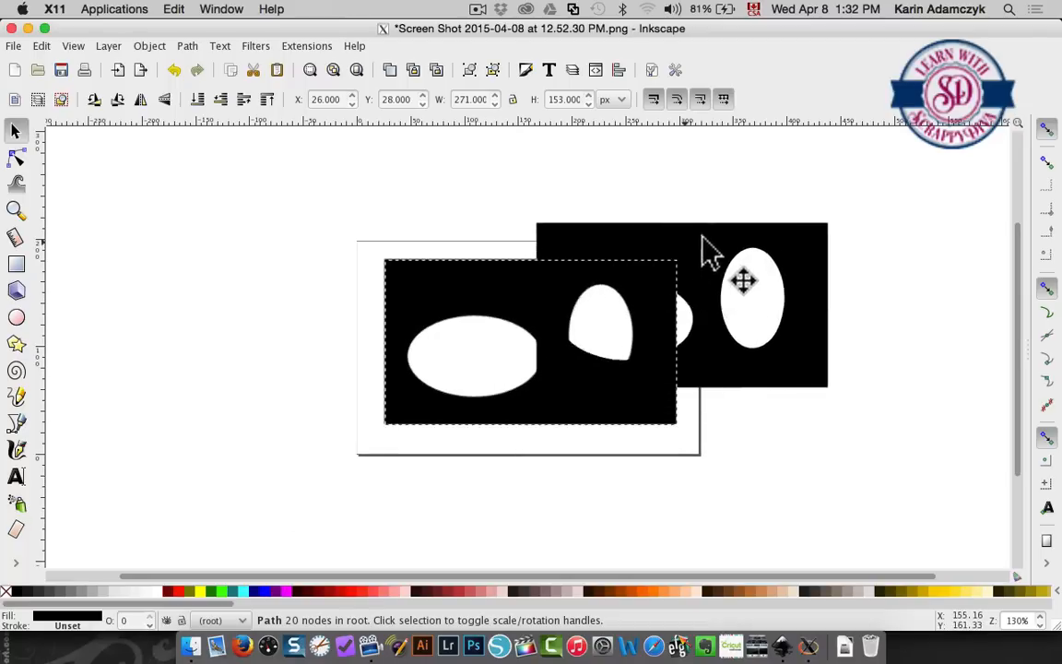
- Move the traced path off the bitmap, then check it in Outline display and restore Normal
drag(746, 281, 912, 230)
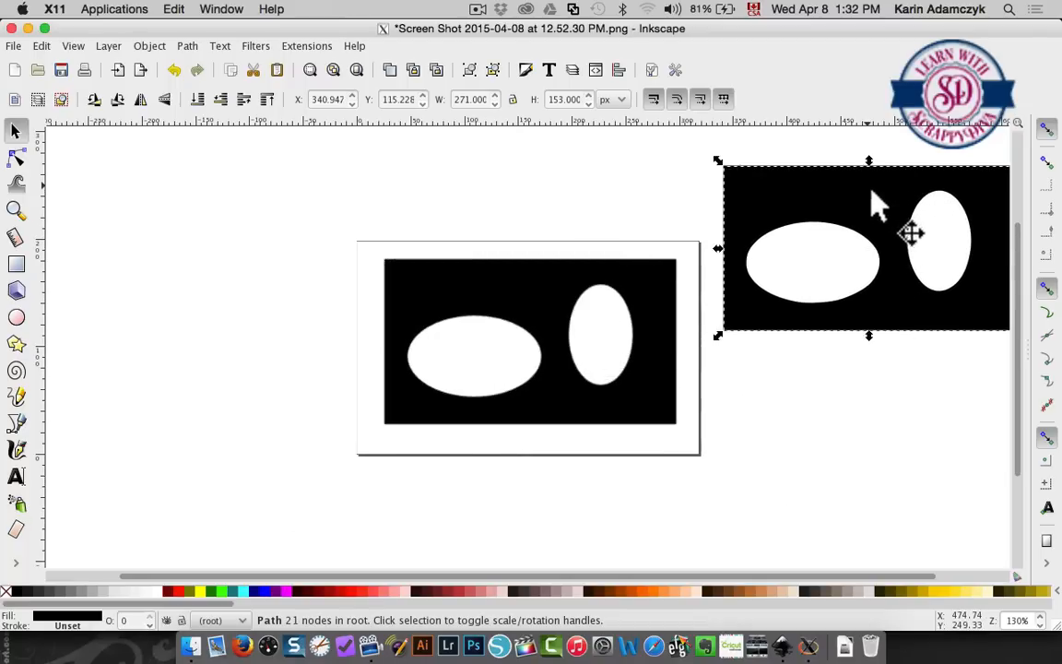
mouse_move(401, 155)
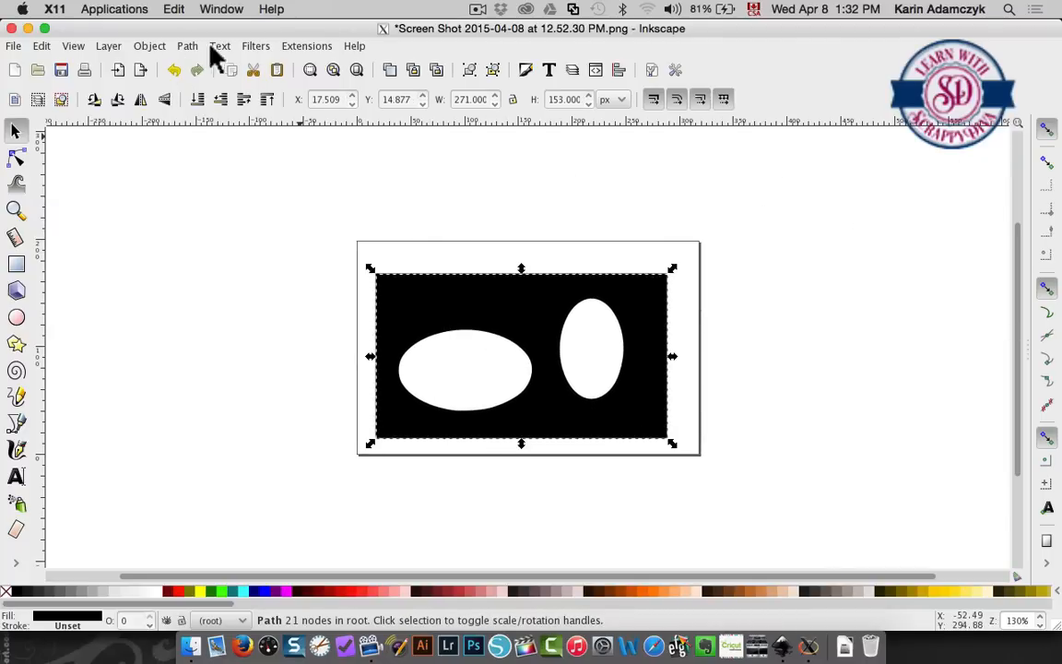
mouse_move(107, 55)
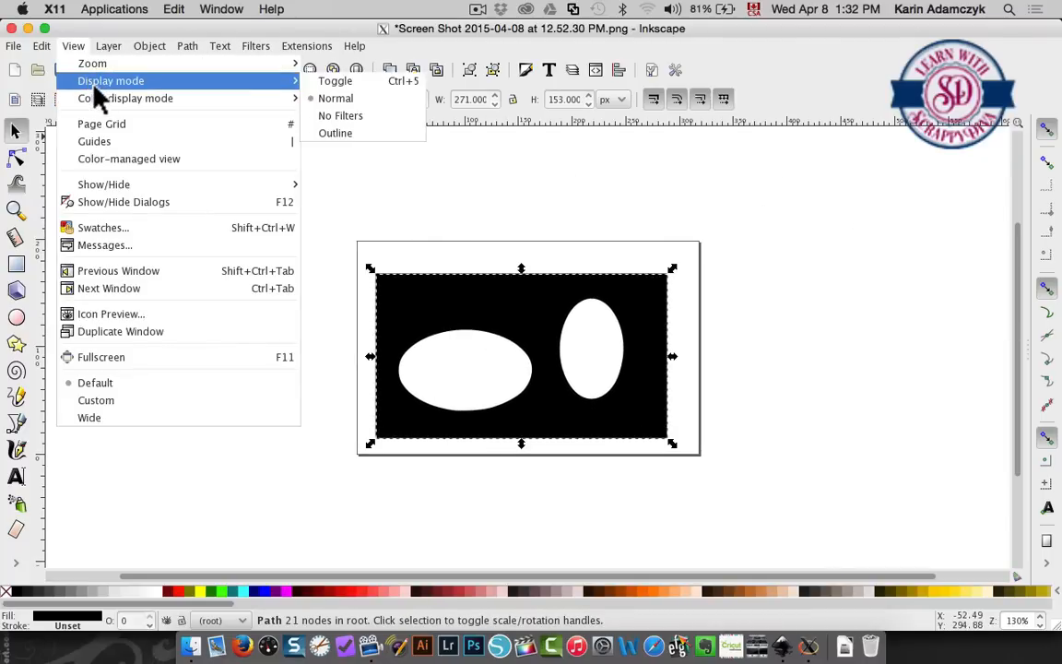
mouse_move(335, 82)
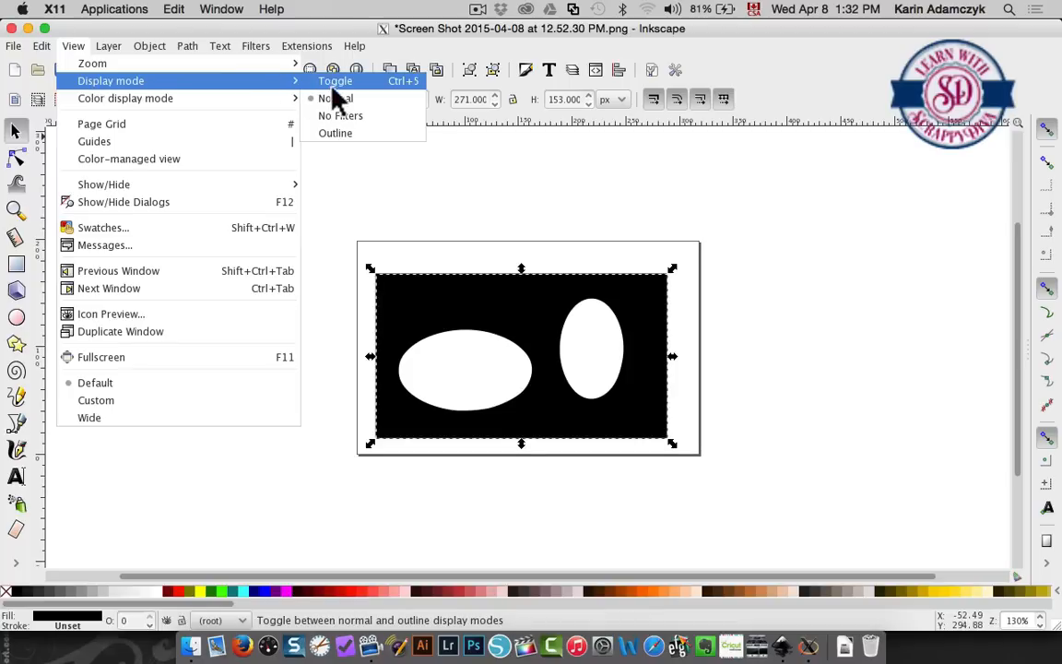
click(334, 133)
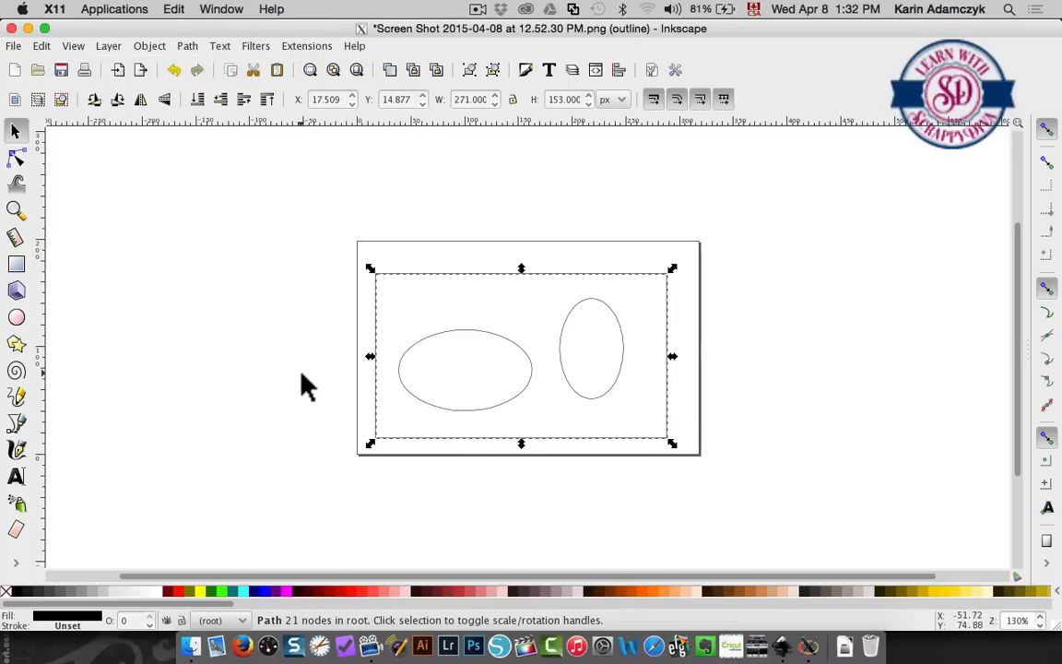
click(539, 383)
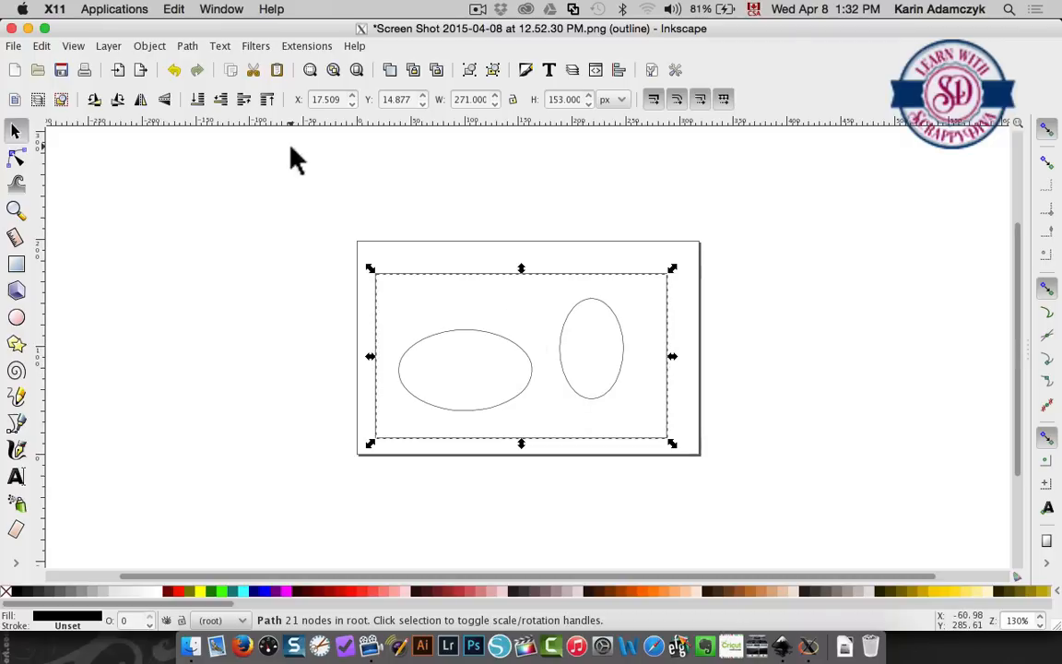
click(73, 46)
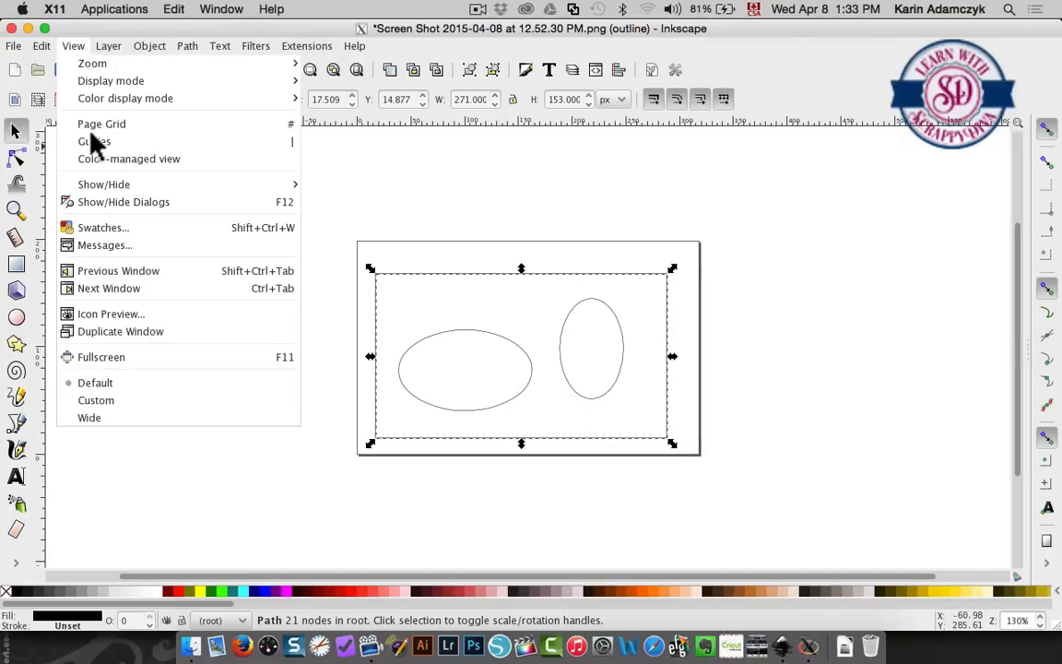
mouse_move(111, 81)
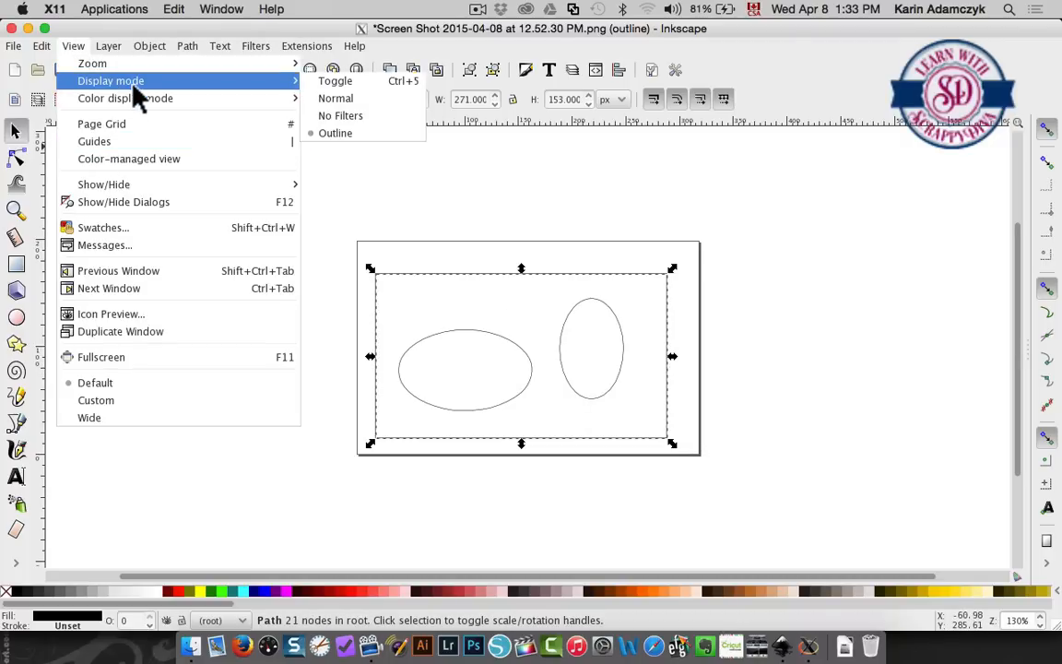
click(336, 97)
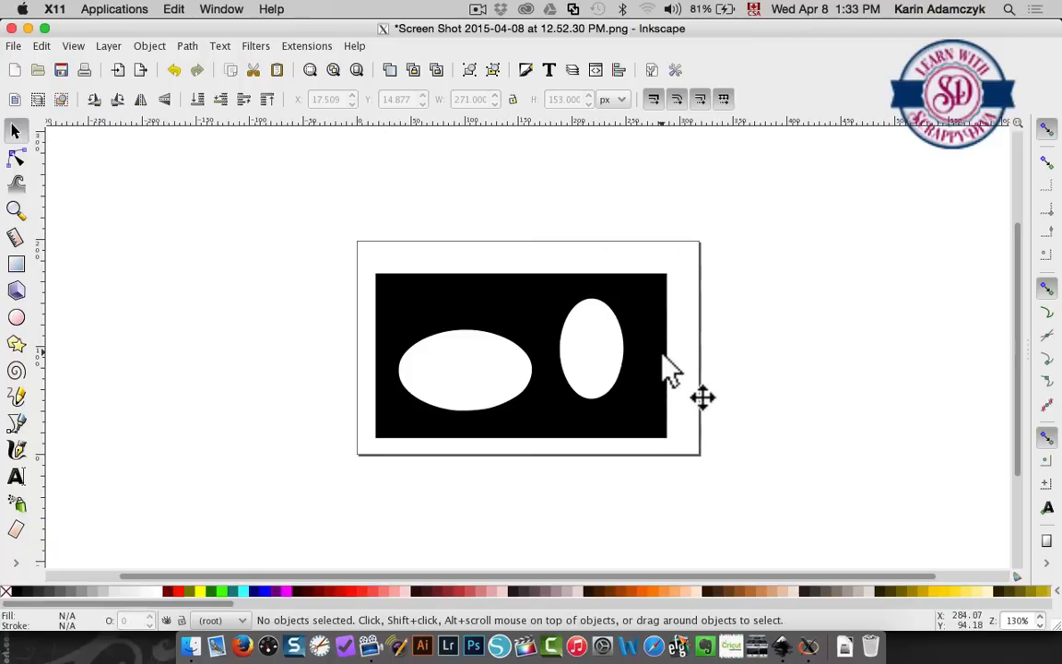
mouse_move(310, 335)
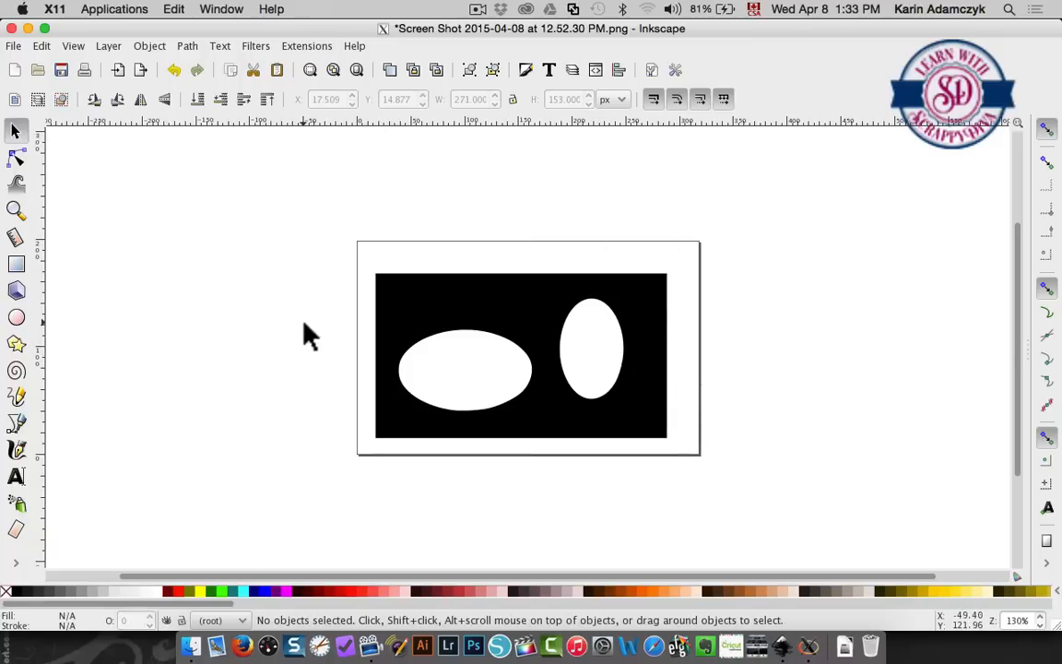
mouse_move(15, 38)
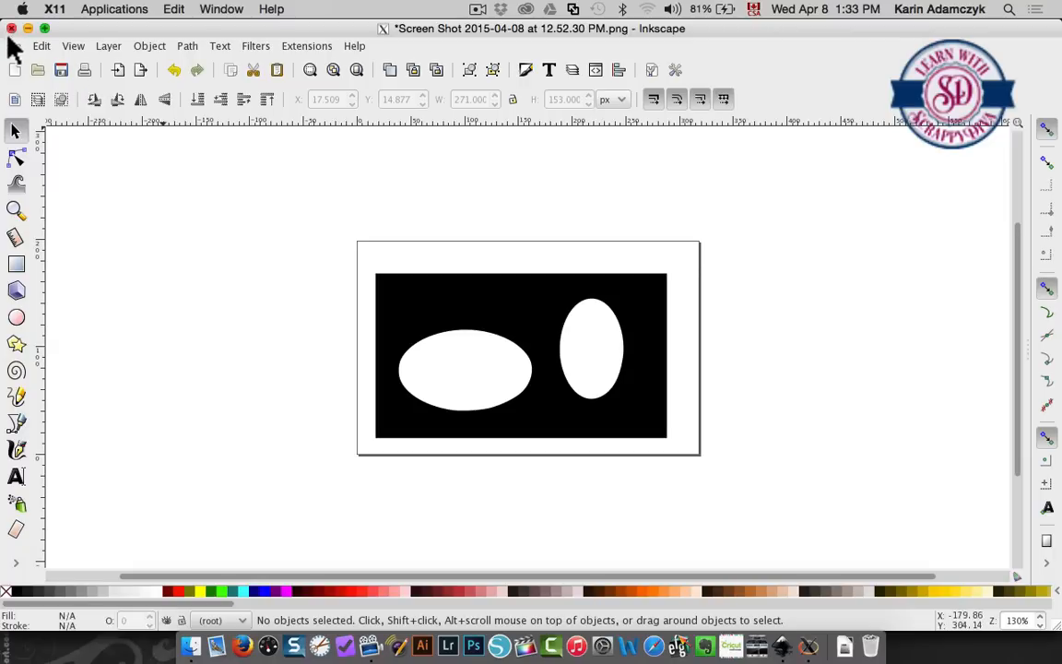
- Save As 'simple design inkscape.svg' into kadamczyk > Documents
click(42, 46)
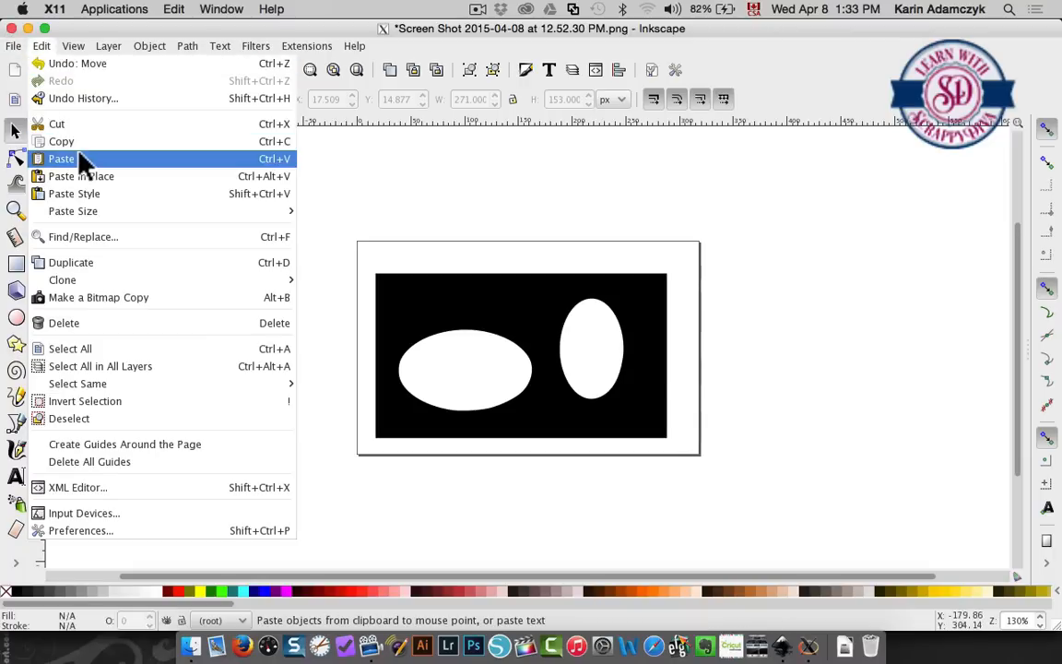
click(14, 44)
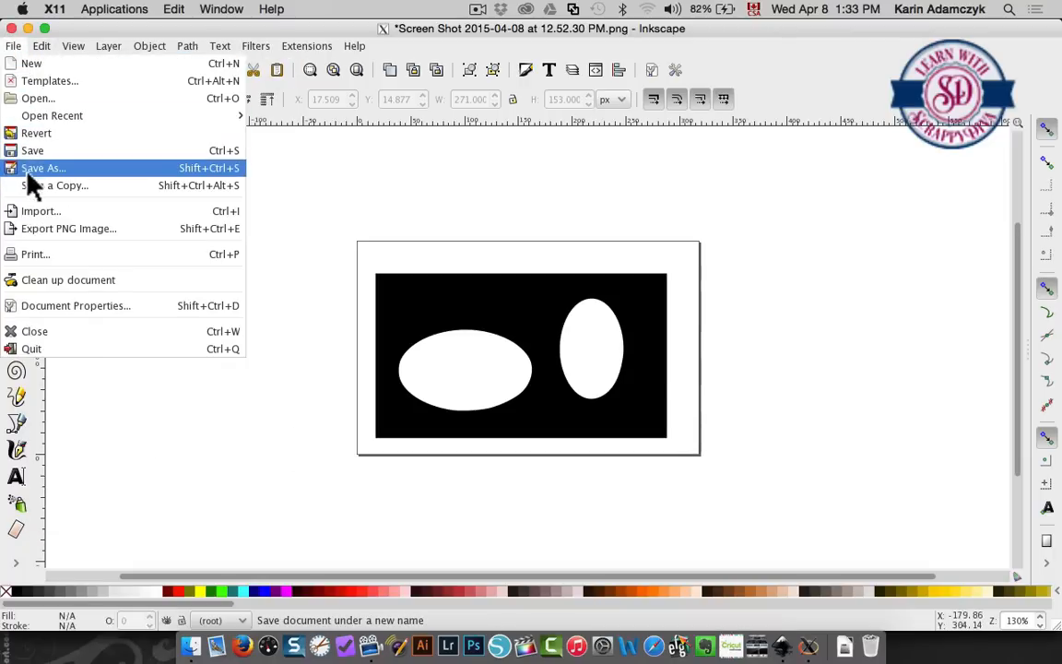
click(42, 167)
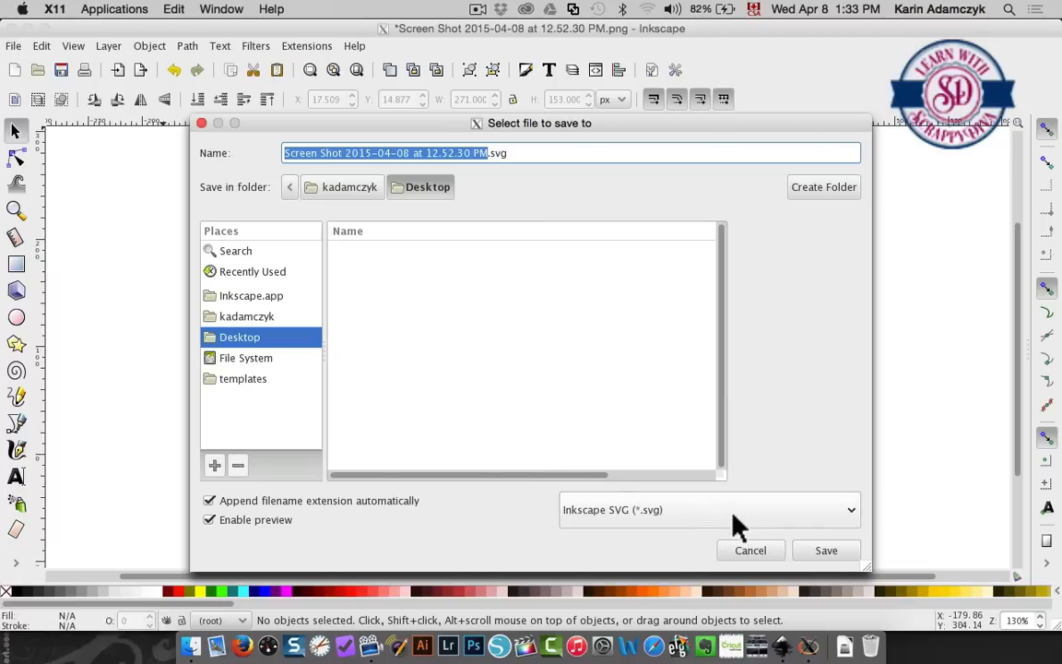
mouse_move(470, 316)
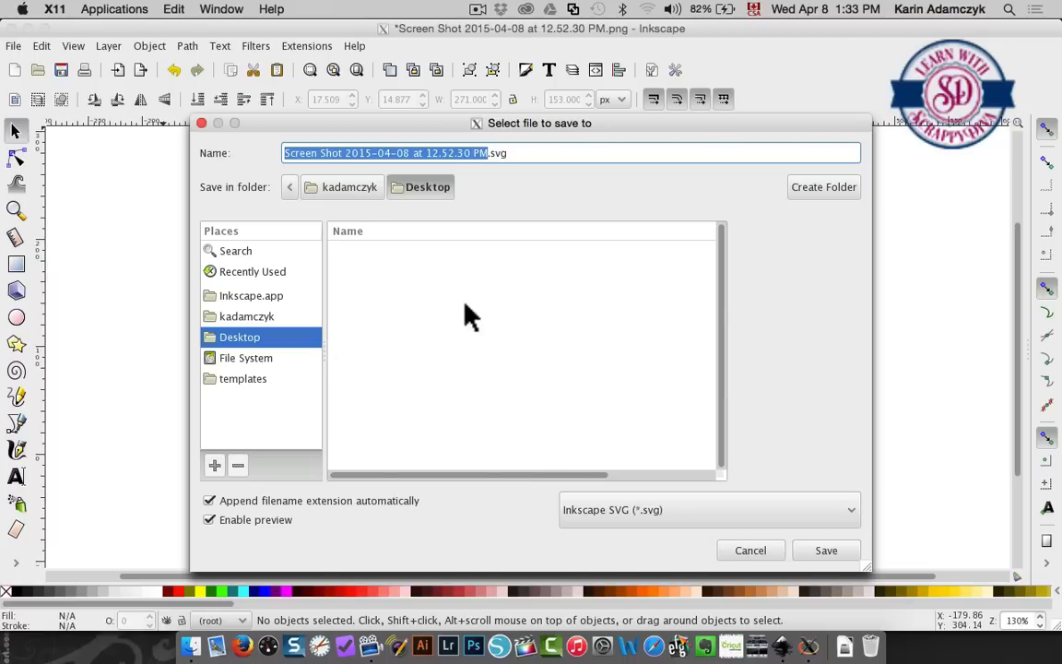
mouse_move(241, 277)
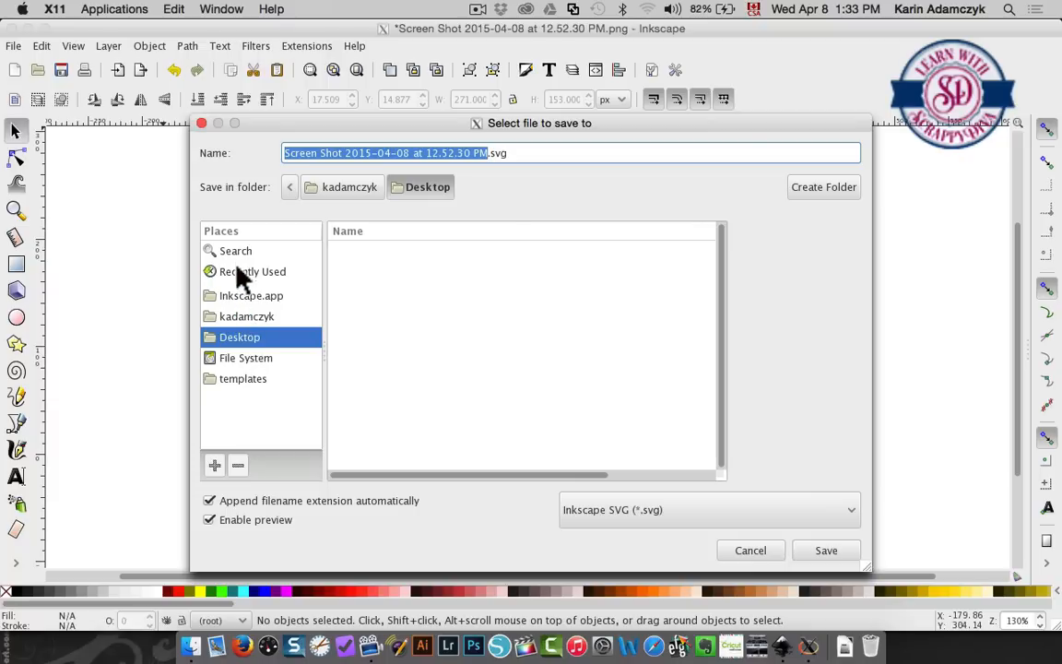
mouse_move(244, 332)
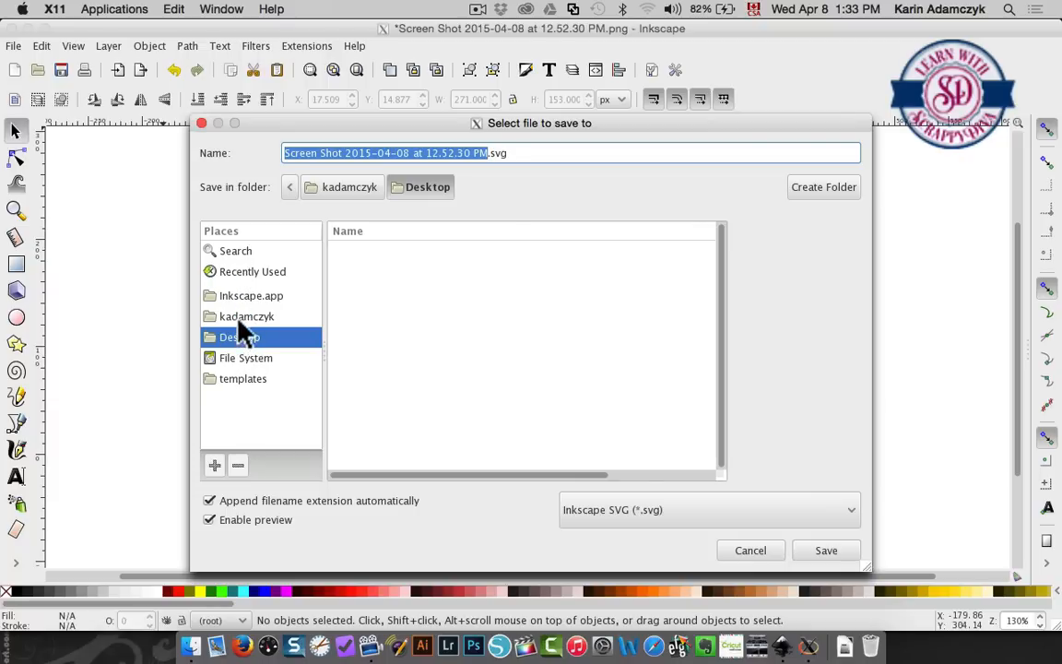
click(246, 317)
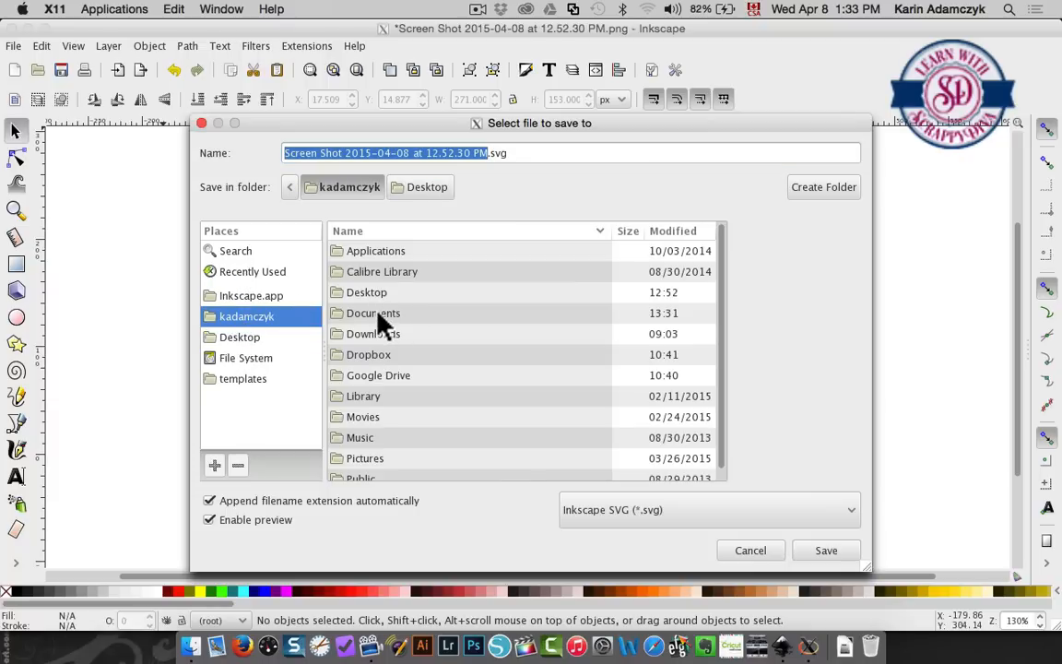
double_click(374, 313)
text(simple design inkscape)
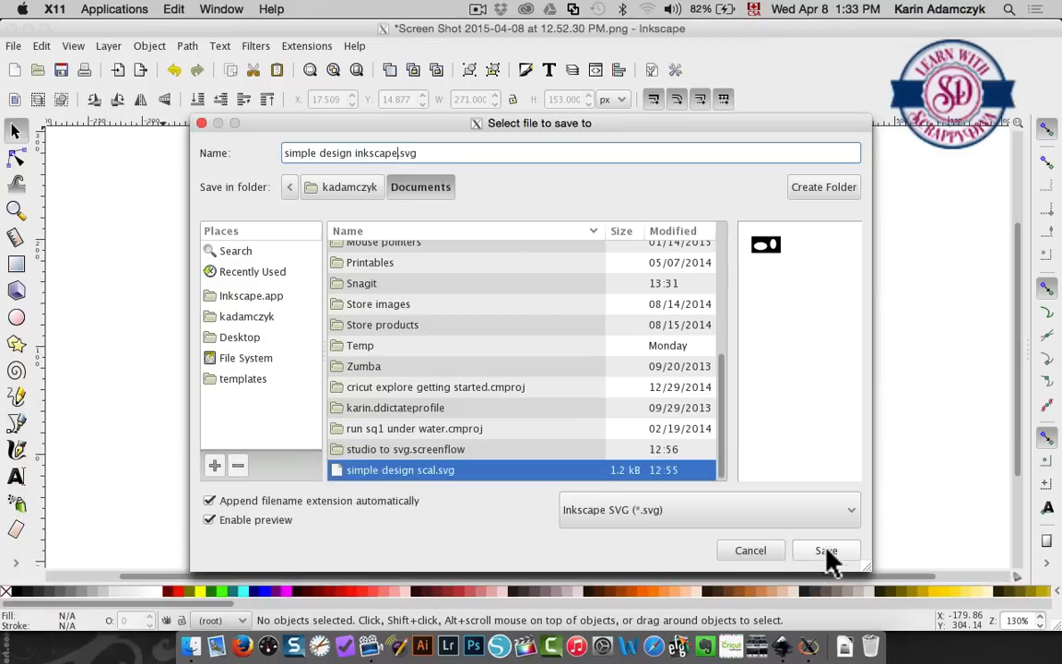
click(826, 550)
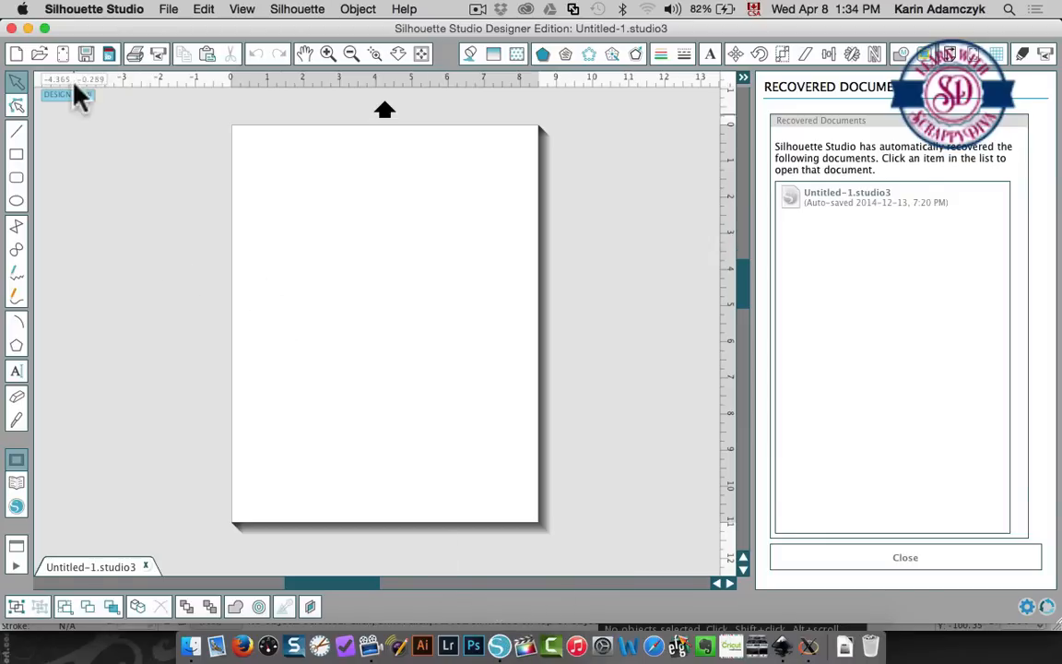
- Open simple design inkscape.svg in Silhouette Studio and drag it toward the page centre
click(171, 10)
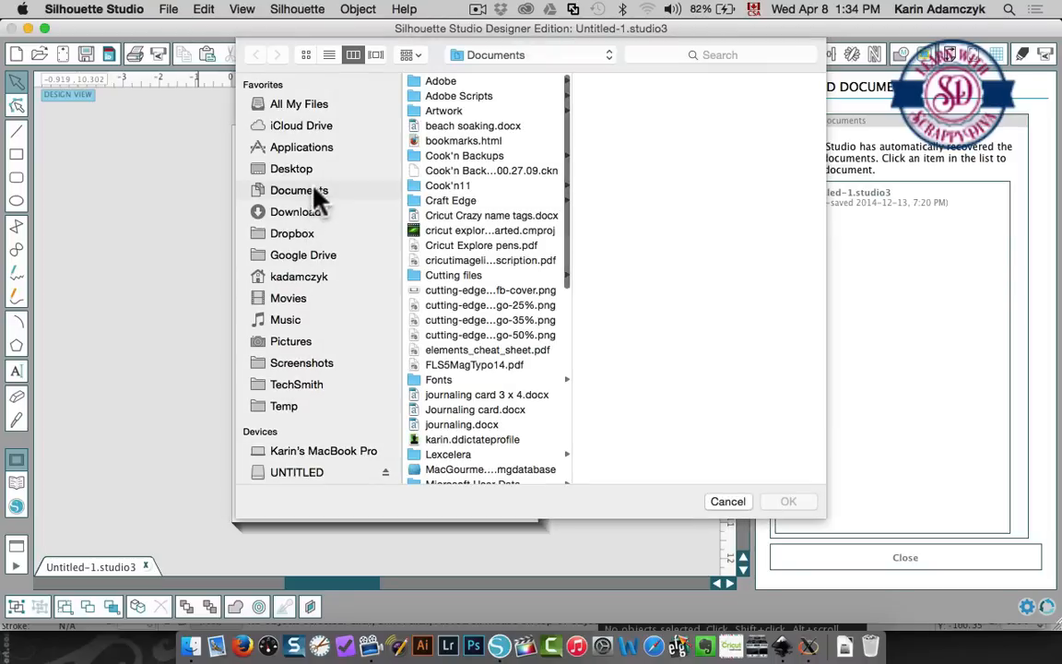
scroll(down, 3)
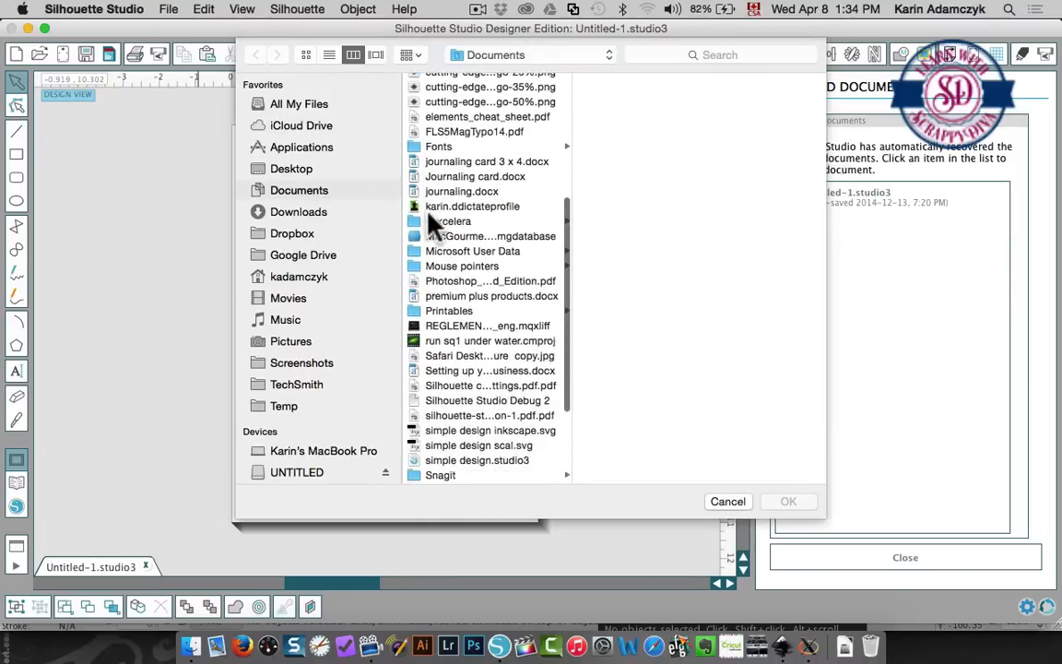
scroll(down, 3)
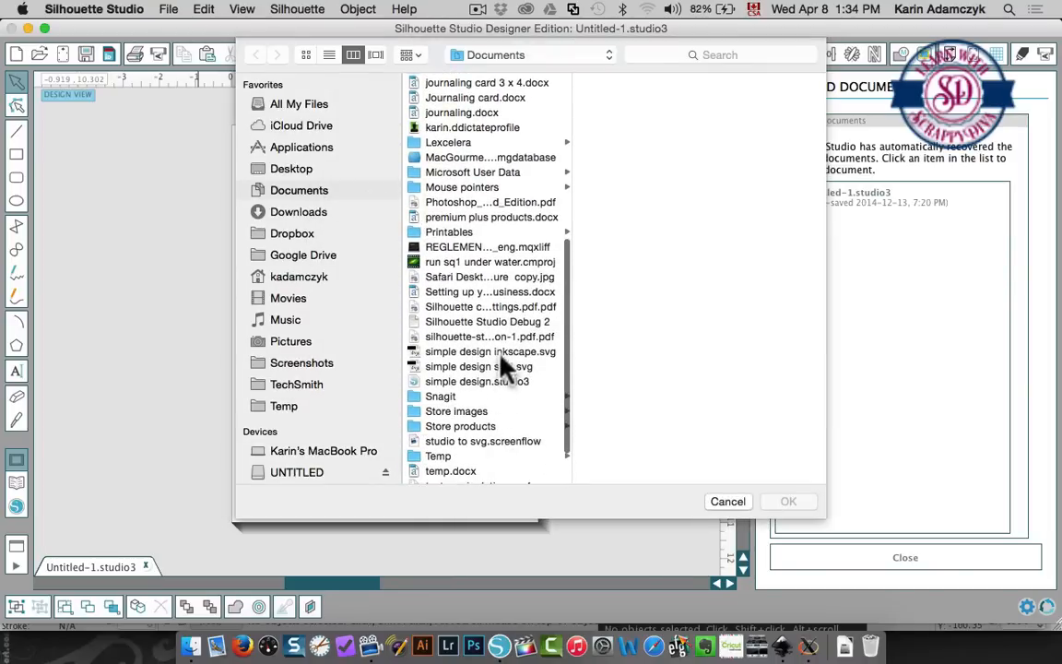
click(490, 351)
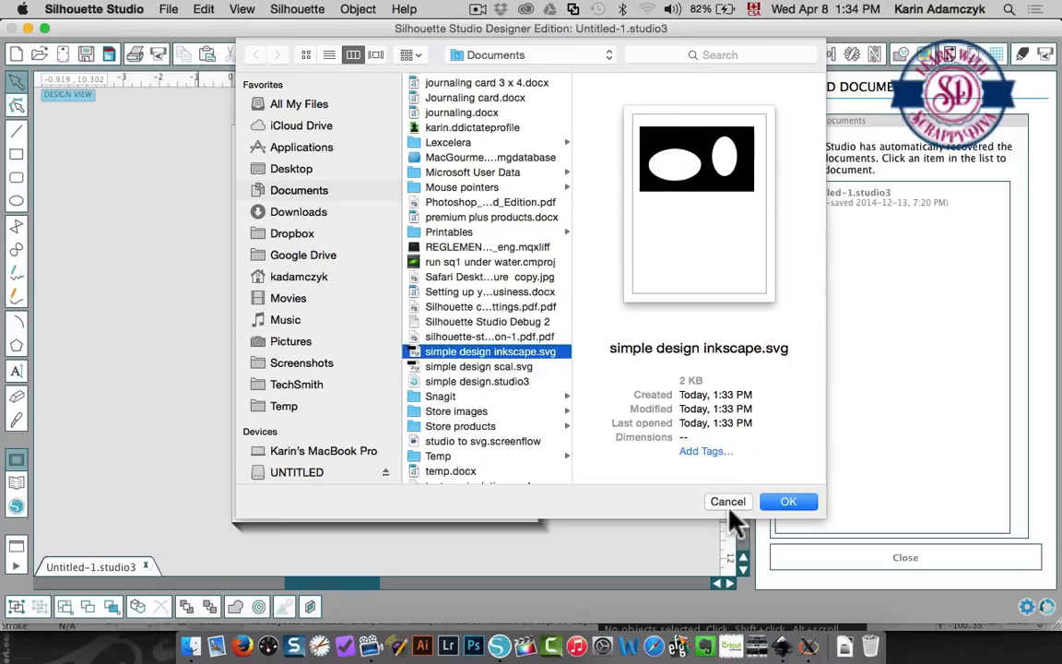
click(789, 502)
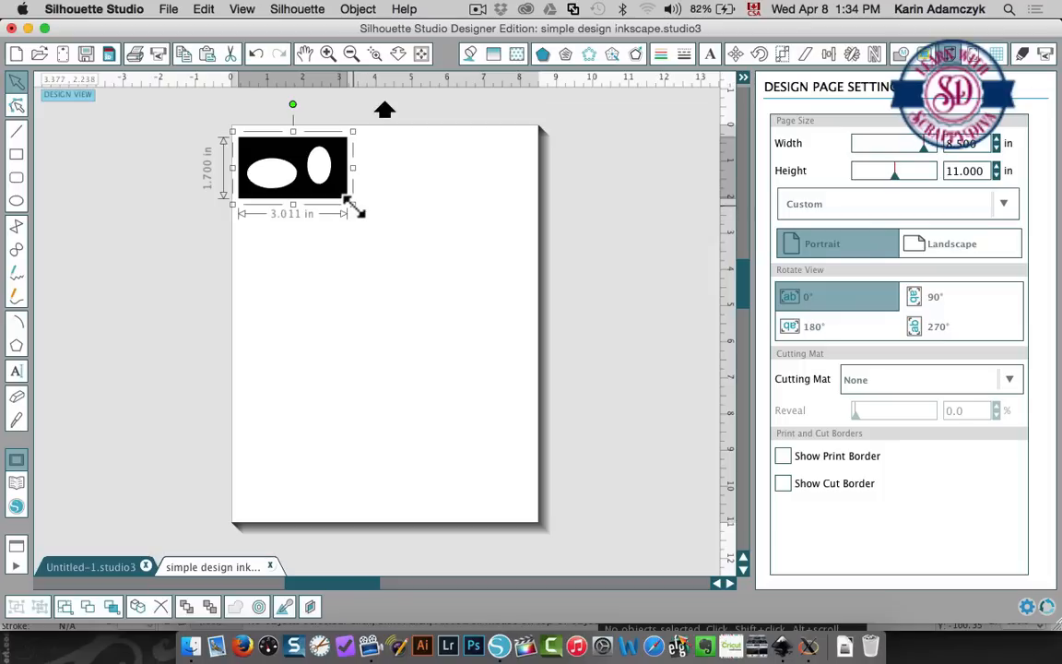
drag(358, 213, 473, 286)
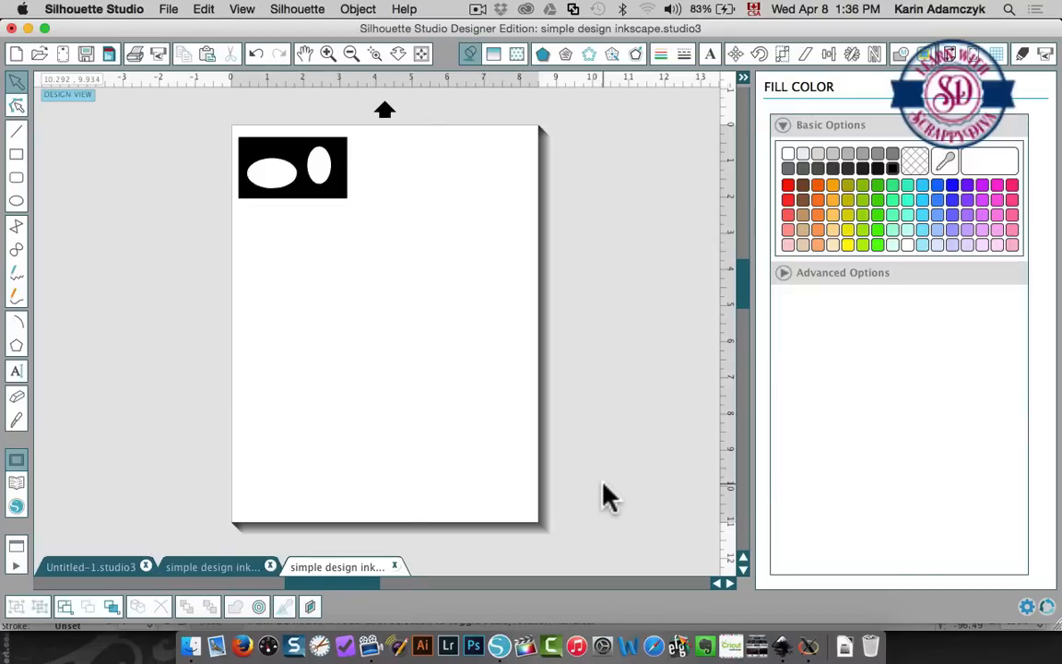
mouse_move(552, 646)
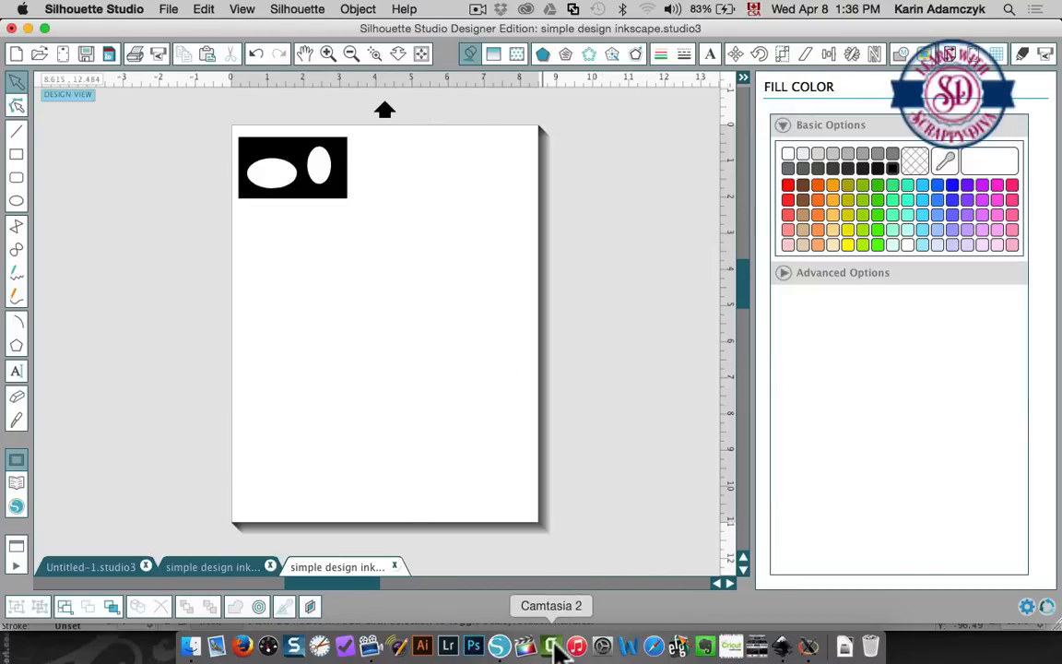
mouse_move(641, 392)
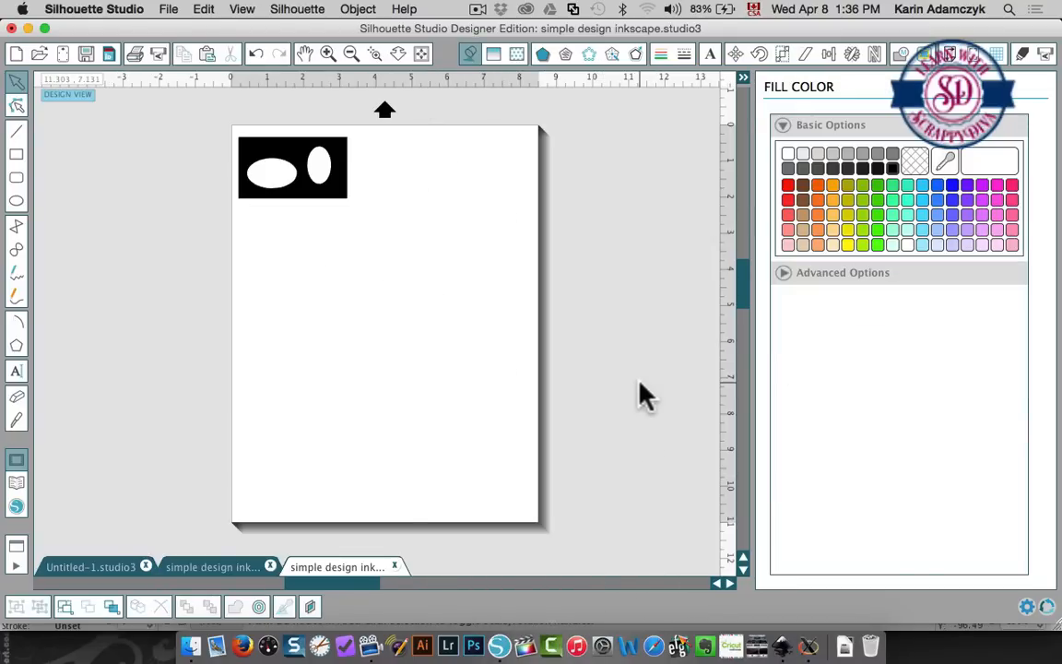
mouse_move(341, 205)
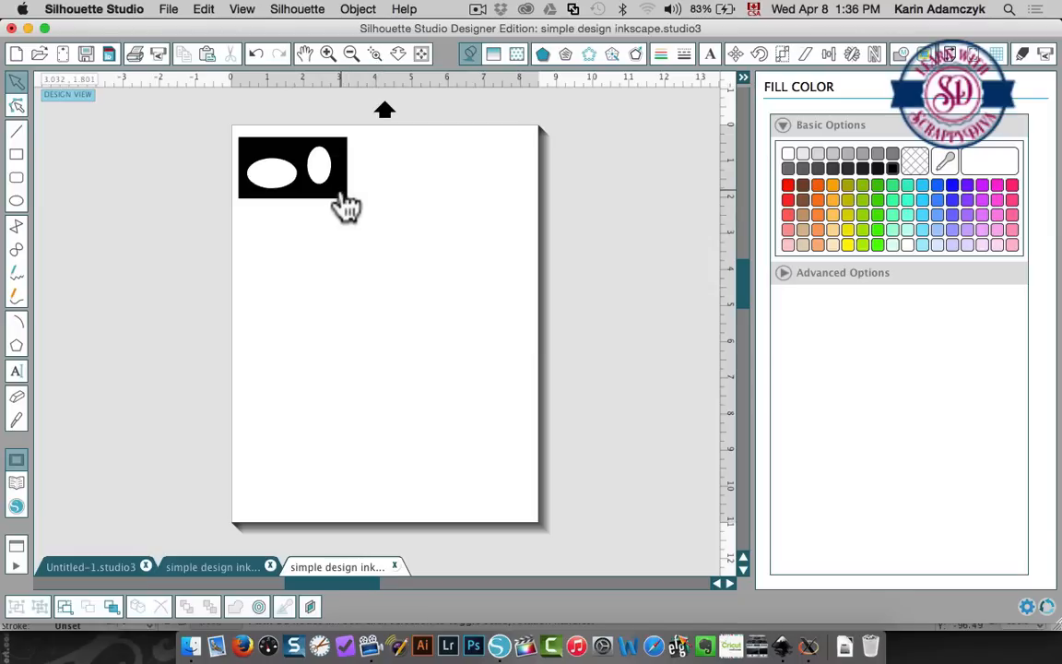
drag(292, 166, 370, 230)
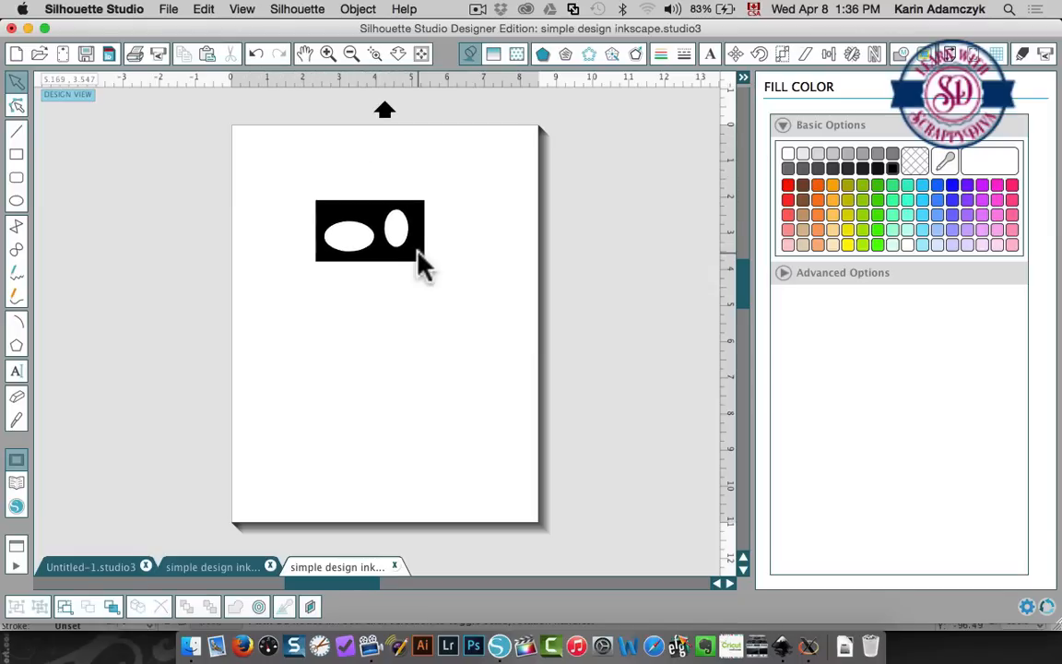
mouse_move(475, 553)
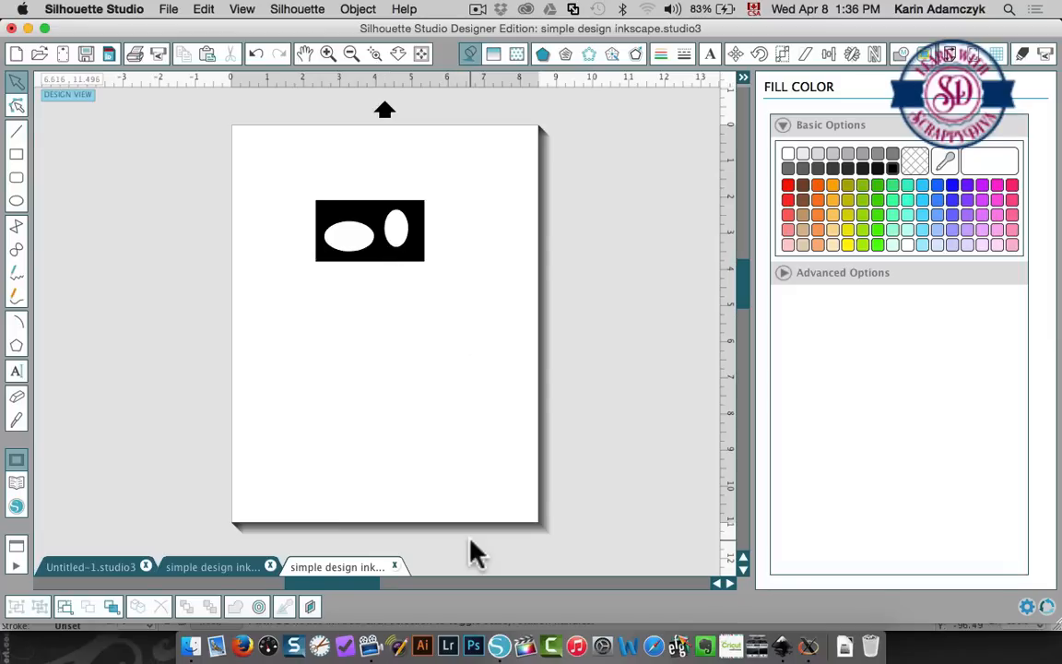
mouse_move(429, 645)
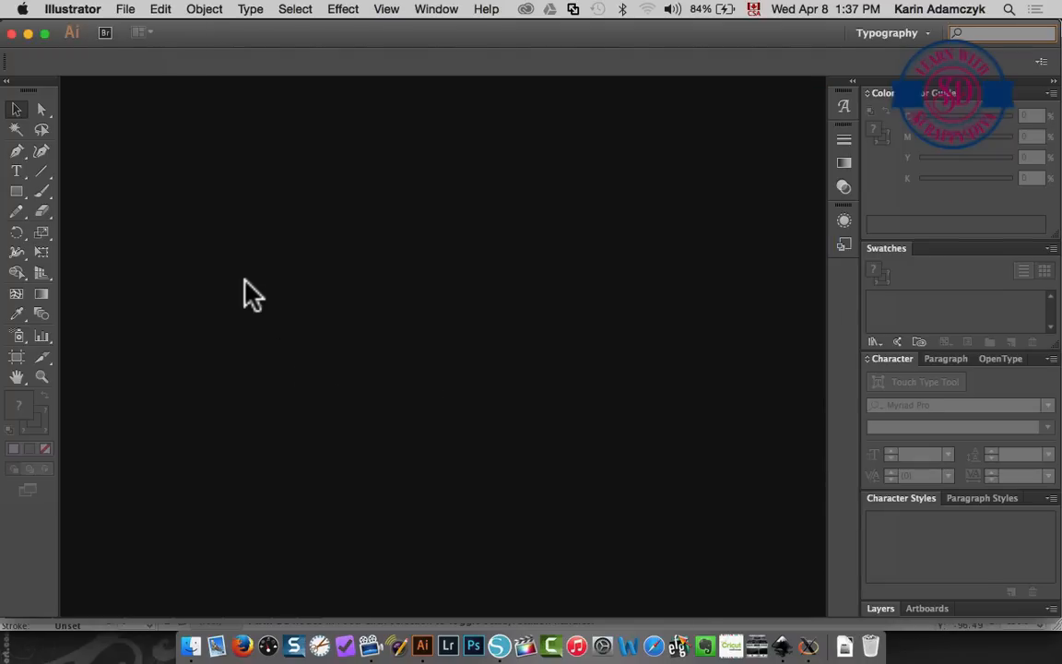
mouse_move(304, 303)
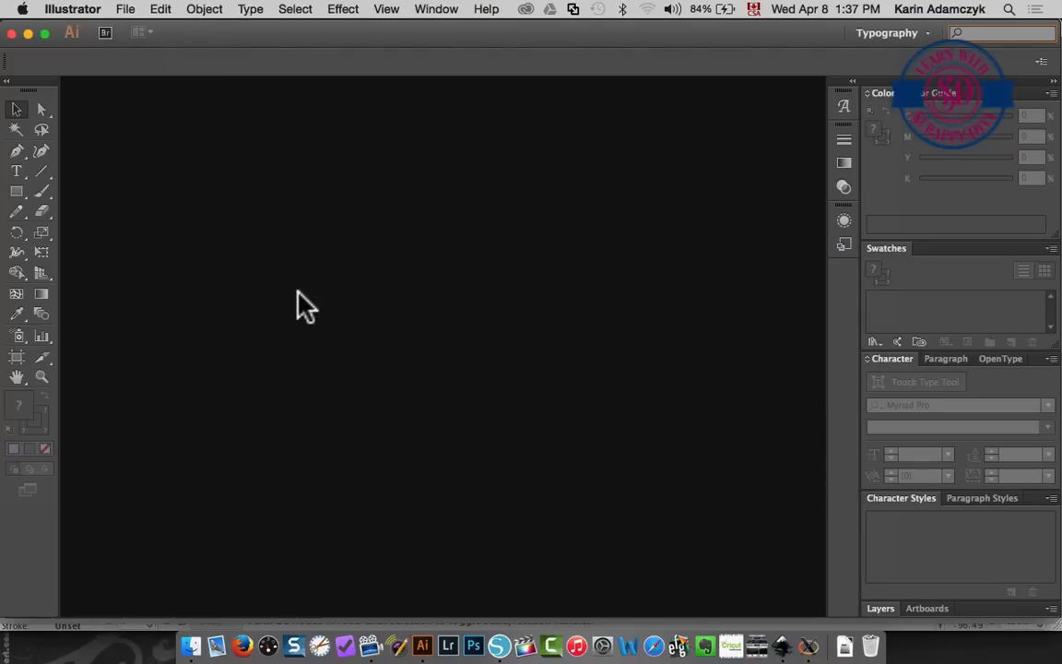
mouse_move(254, 229)
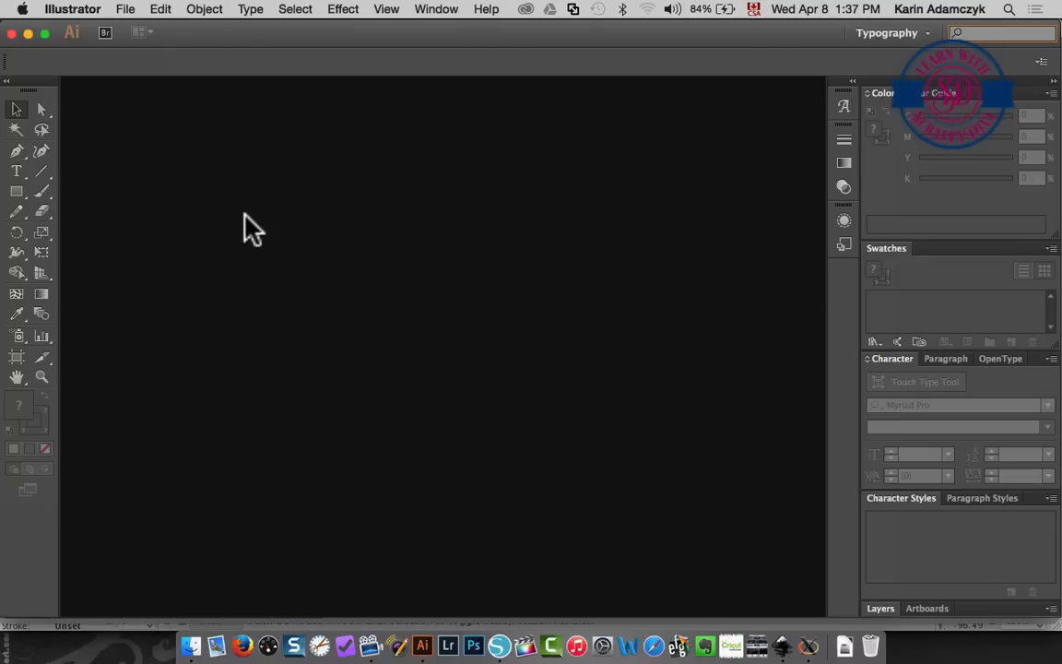
- In Illustrator, open the rectangle-and-ovals Screen Shot PNG from the Desktop
click(132, 9)
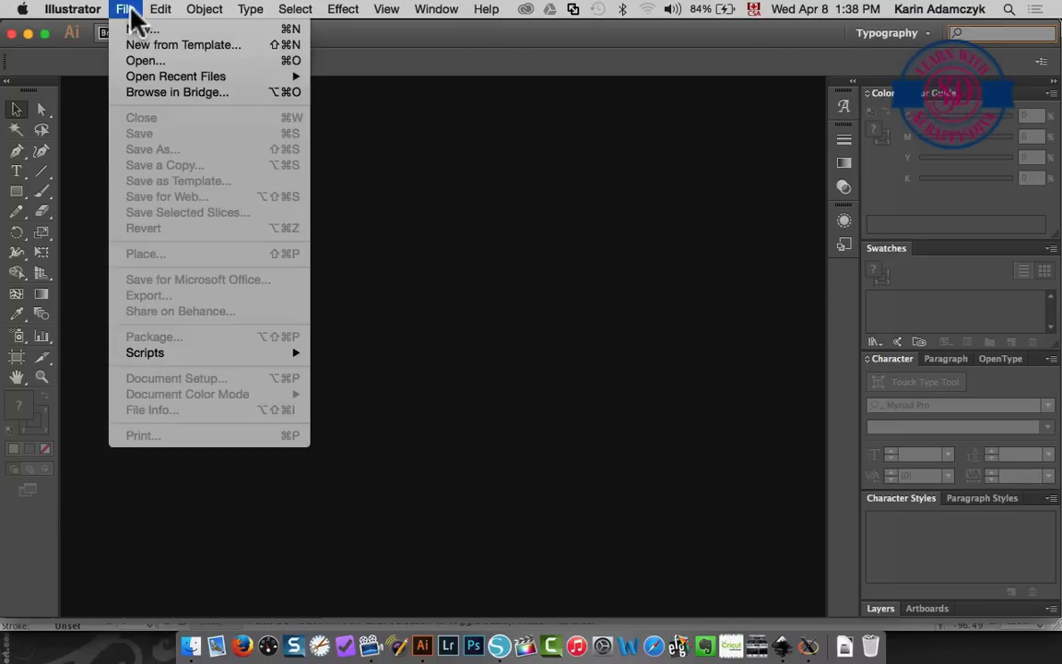
mouse_move(150, 67)
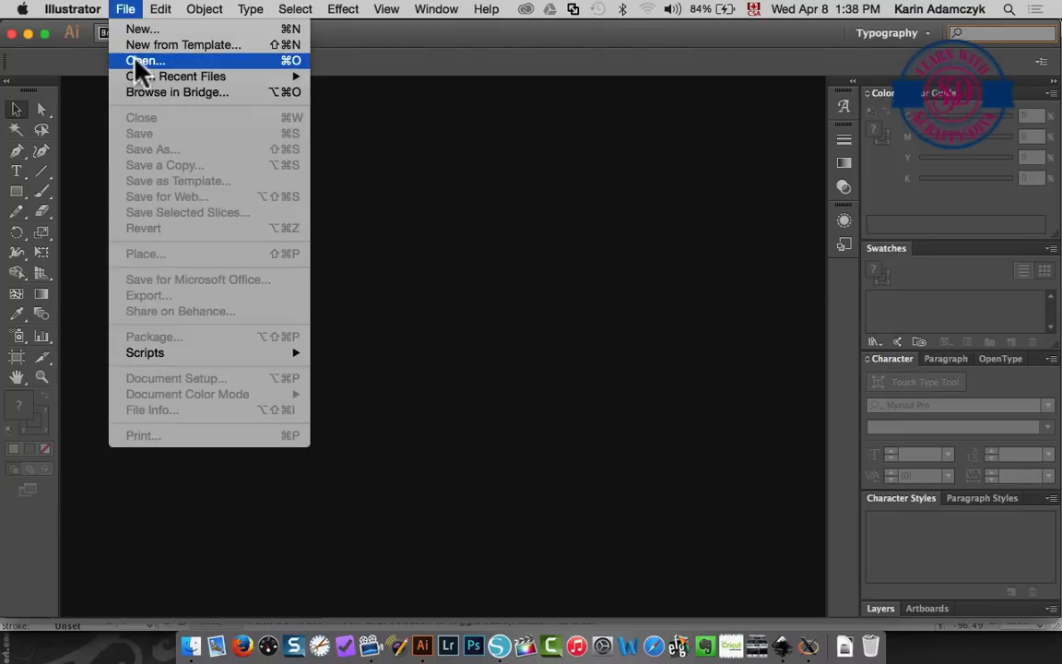
click(145, 59)
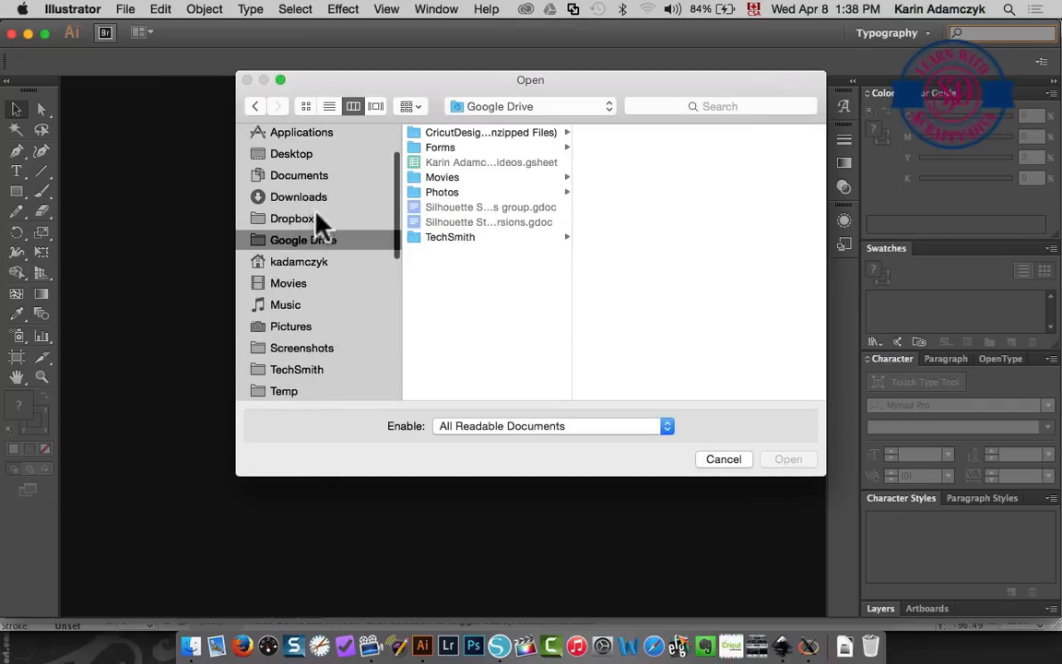
click(291, 153)
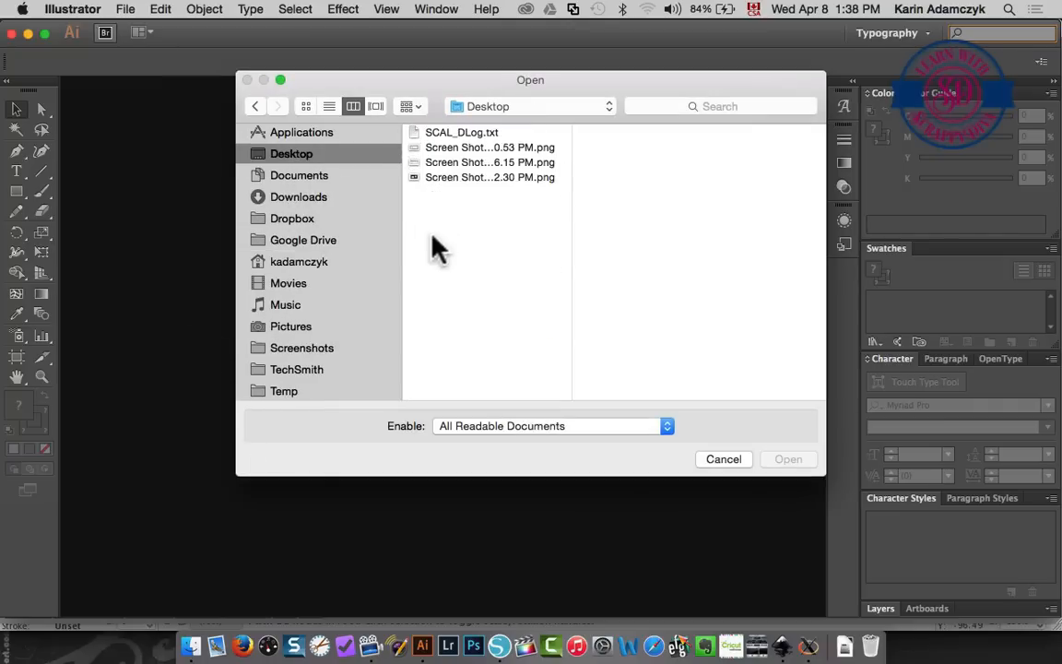
click(490, 177)
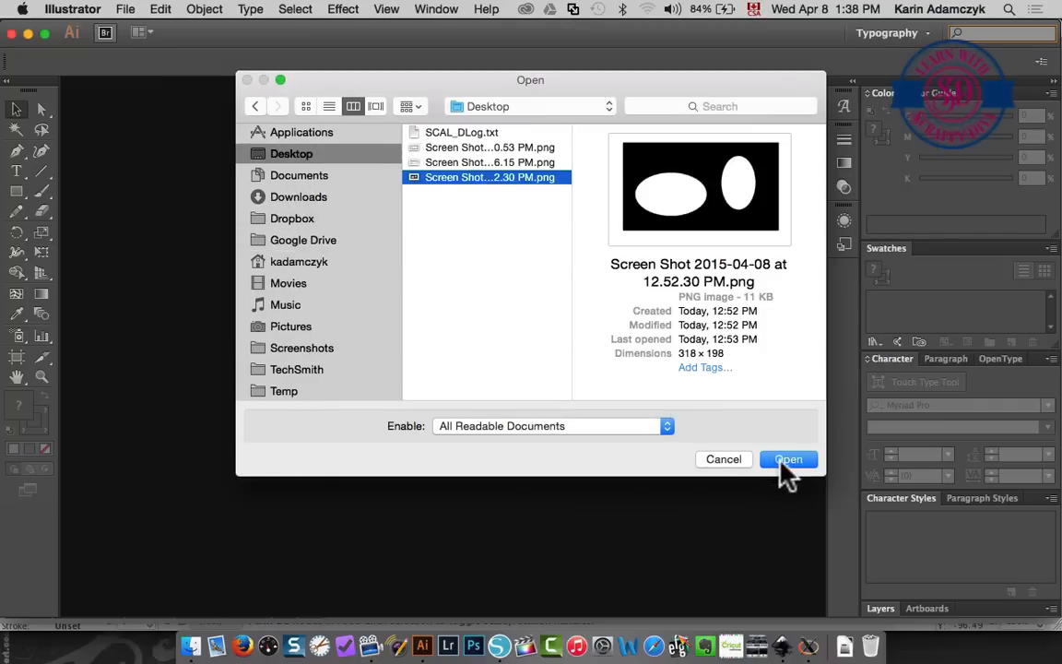
click(789, 459)
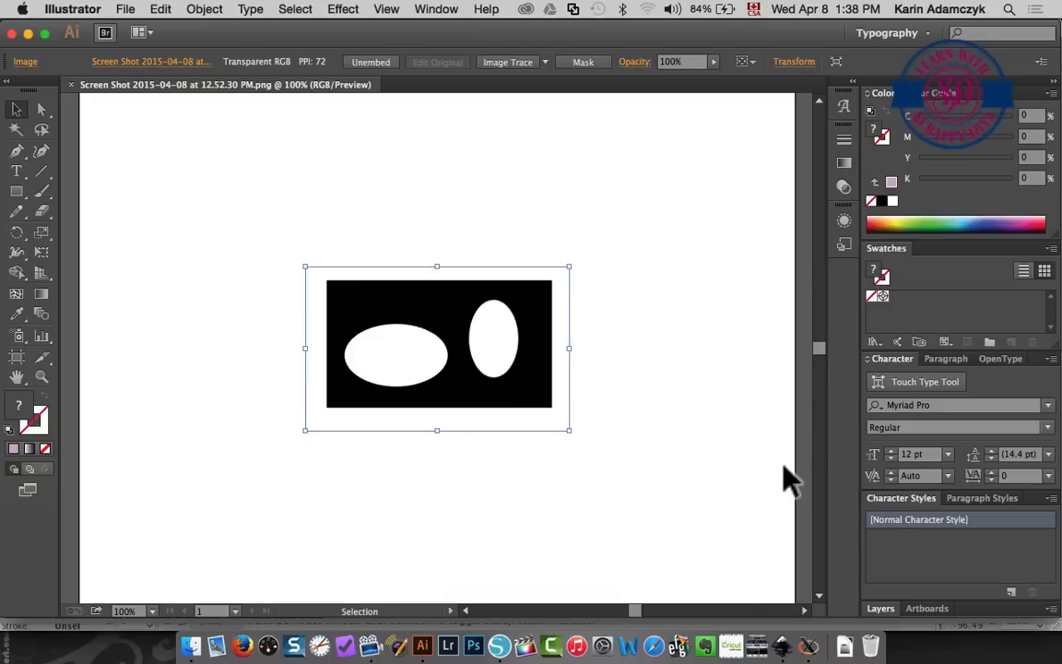
mouse_move(458, 18)
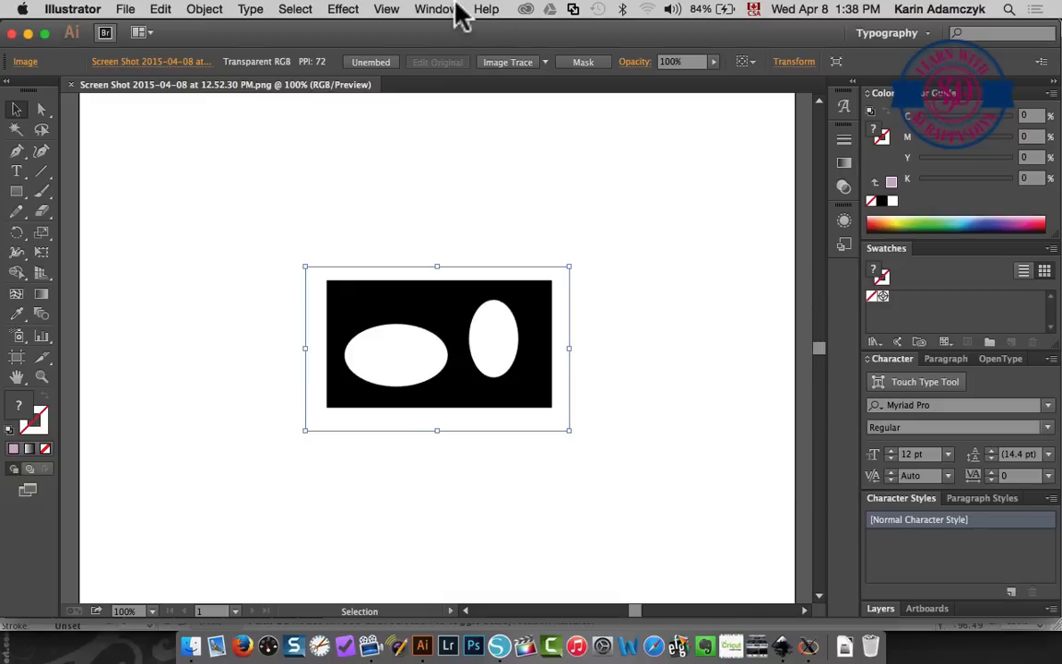
- Open the Image Trace panel, move it aside, and trace in Black and White mode
click(428, 8)
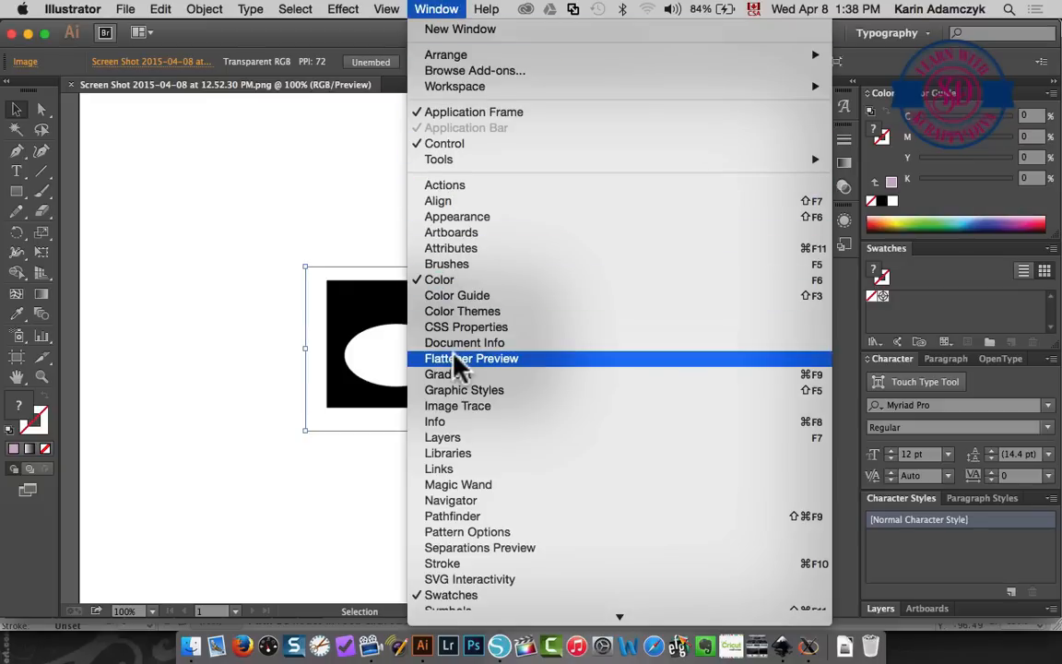
click(457, 406)
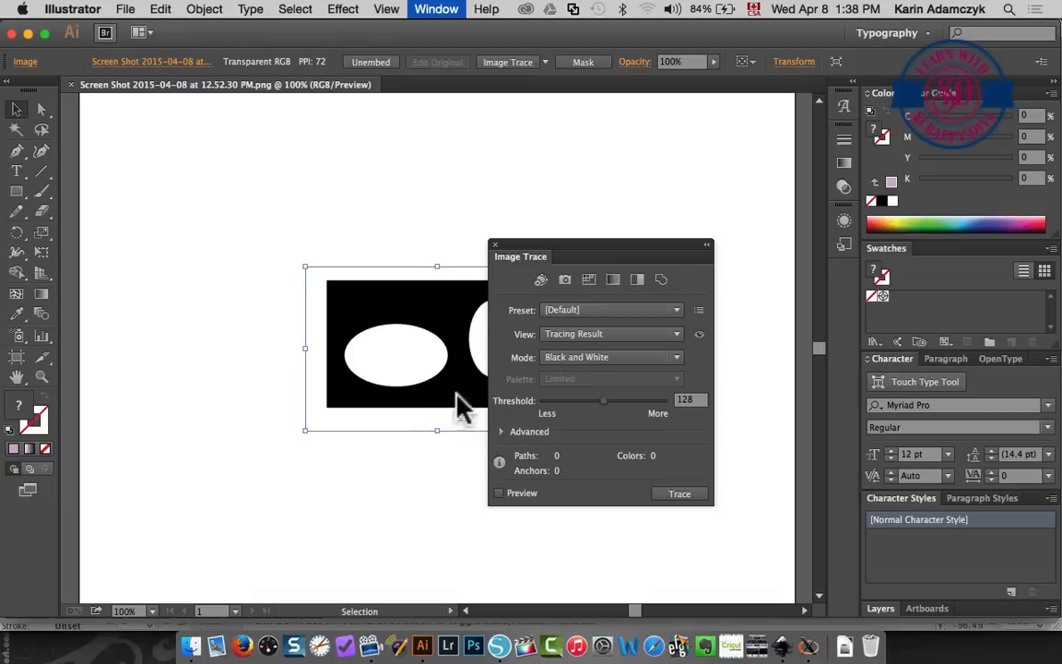
drag(599, 257, 255, 230)
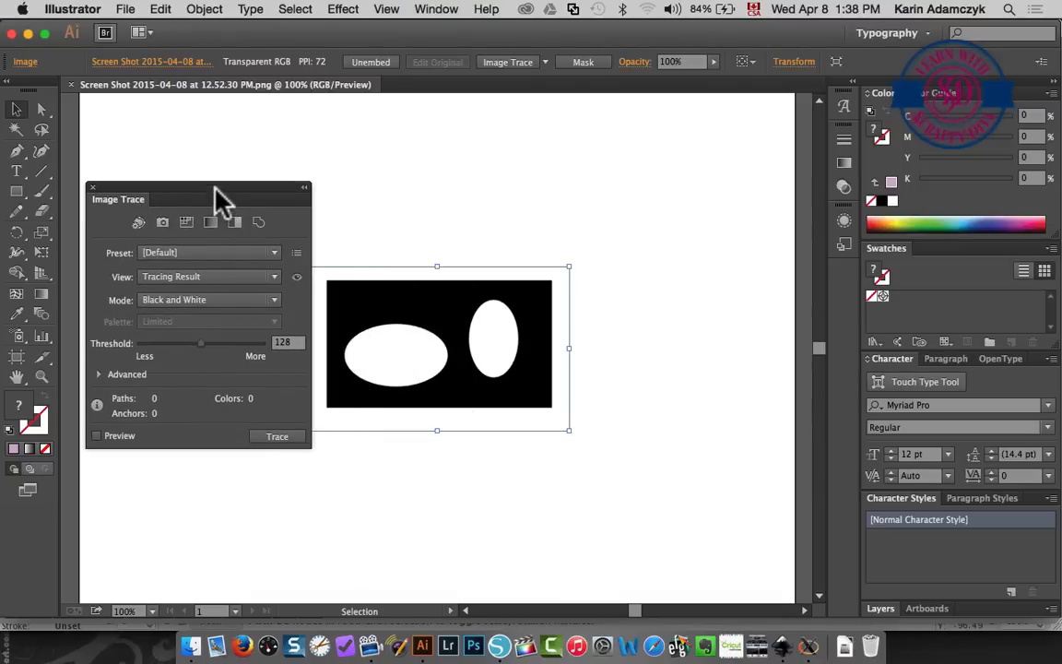
drag(221, 199, 184, 177)
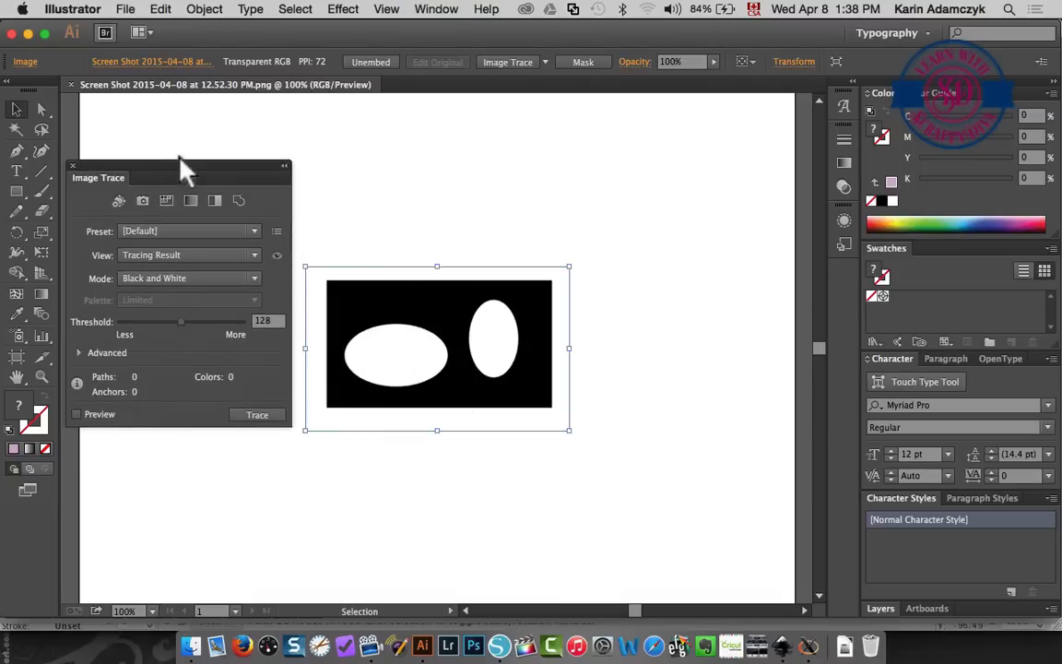
click(260, 414)
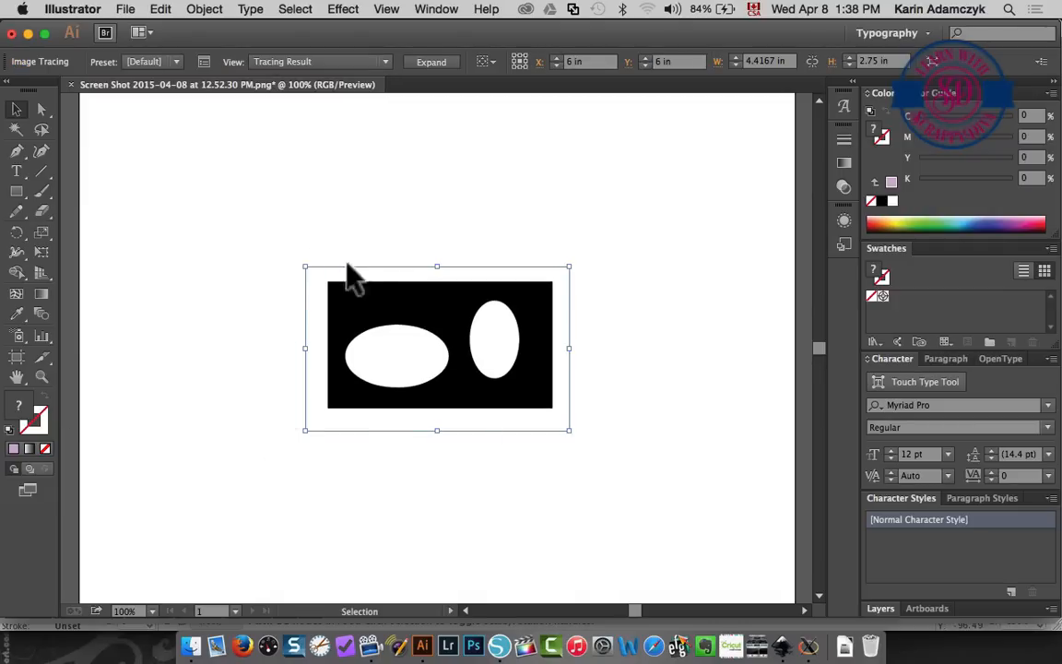
mouse_move(384, 408)
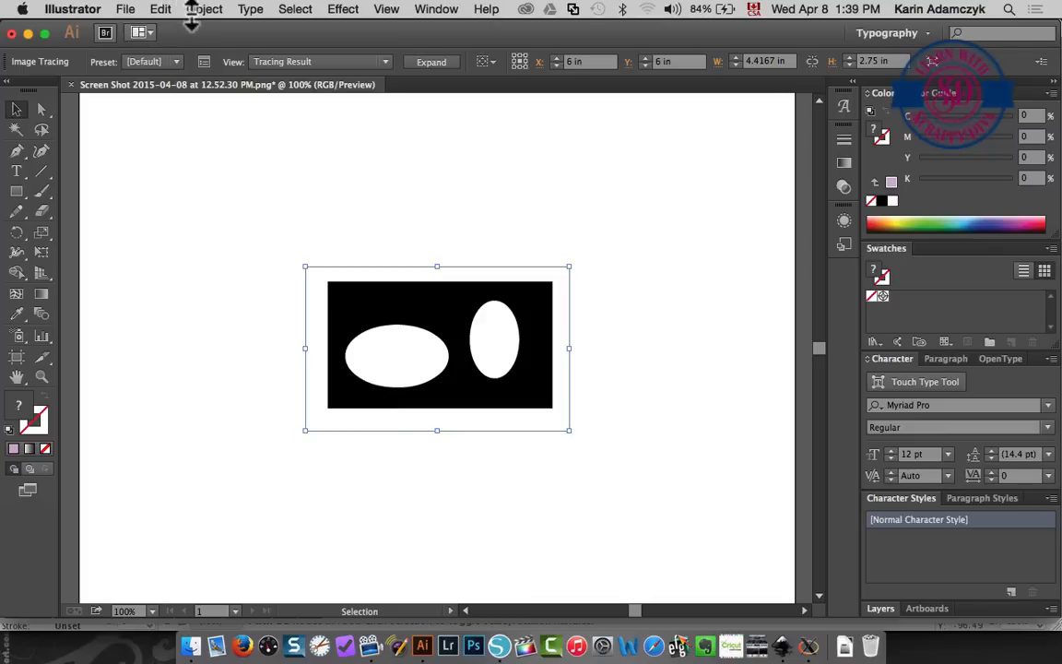
- Expand the tracing via Object > Expand with Object and Fill checked
click(204, 9)
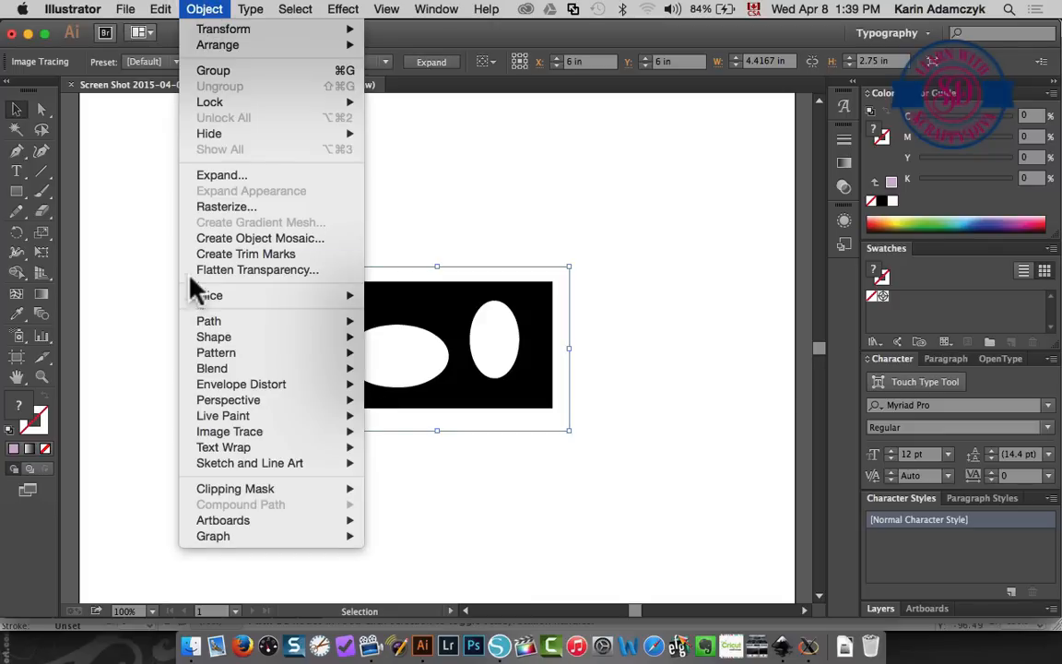
click(221, 174)
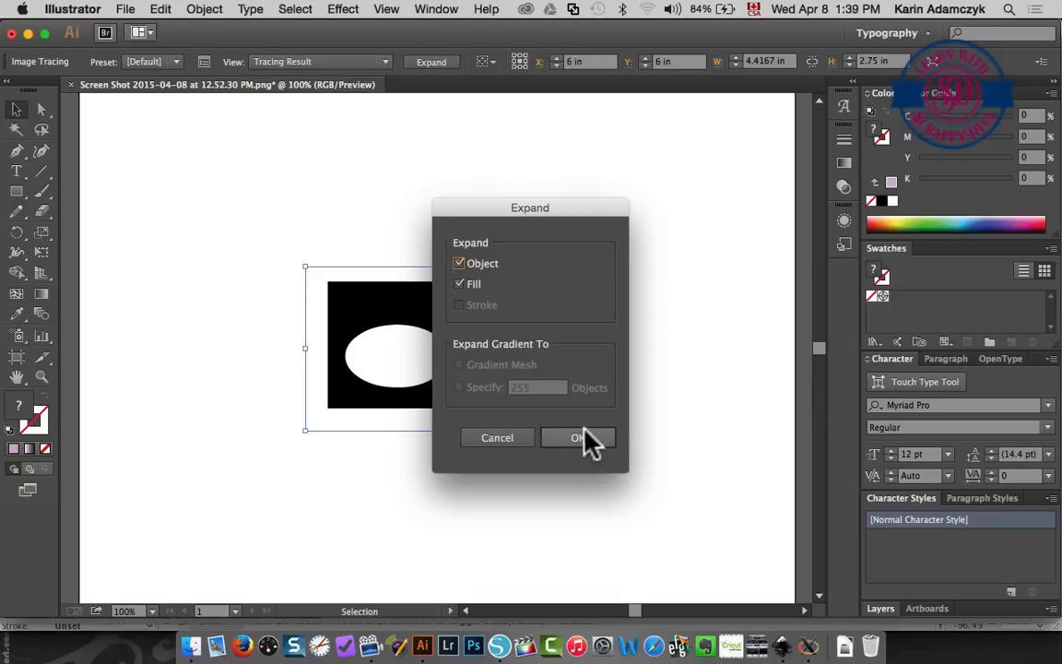
click(574, 437)
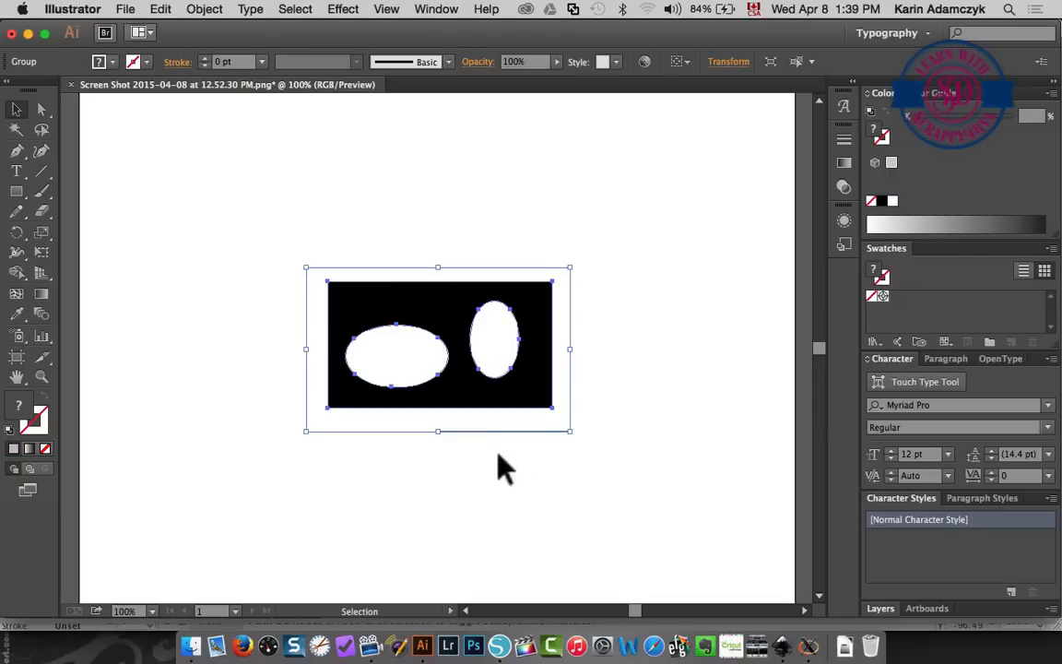
mouse_move(493, 420)
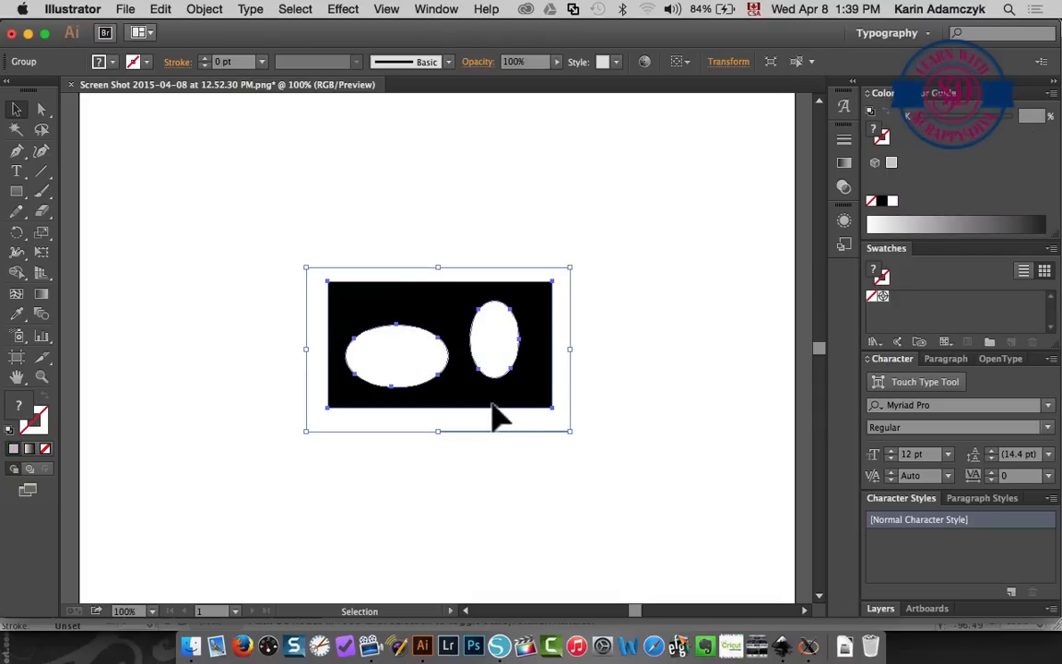
- Ungroup the expanded tracing from its right-click menu
right_click(498, 415)
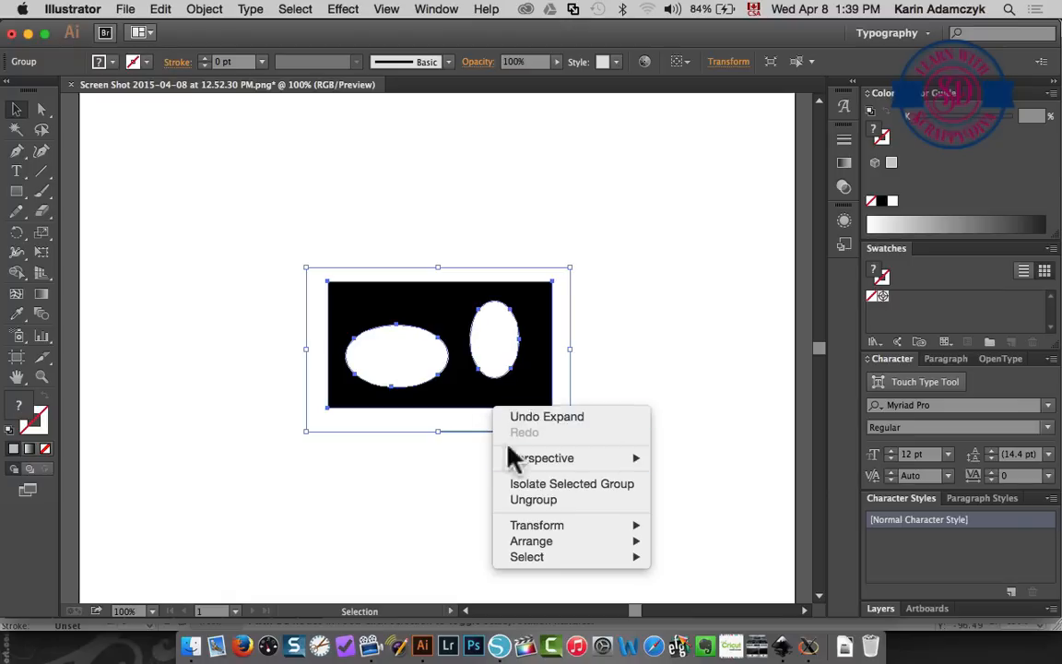
click(535, 516)
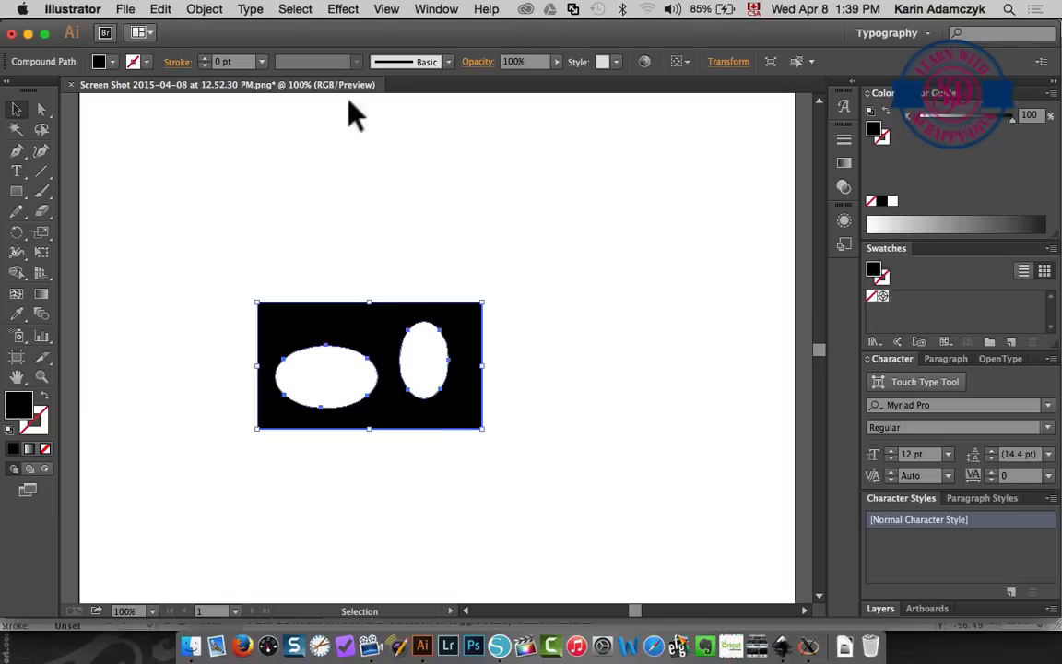
- Switch to Outline view and deselect everything to inspect the rectangle and oval paths
click(387, 8)
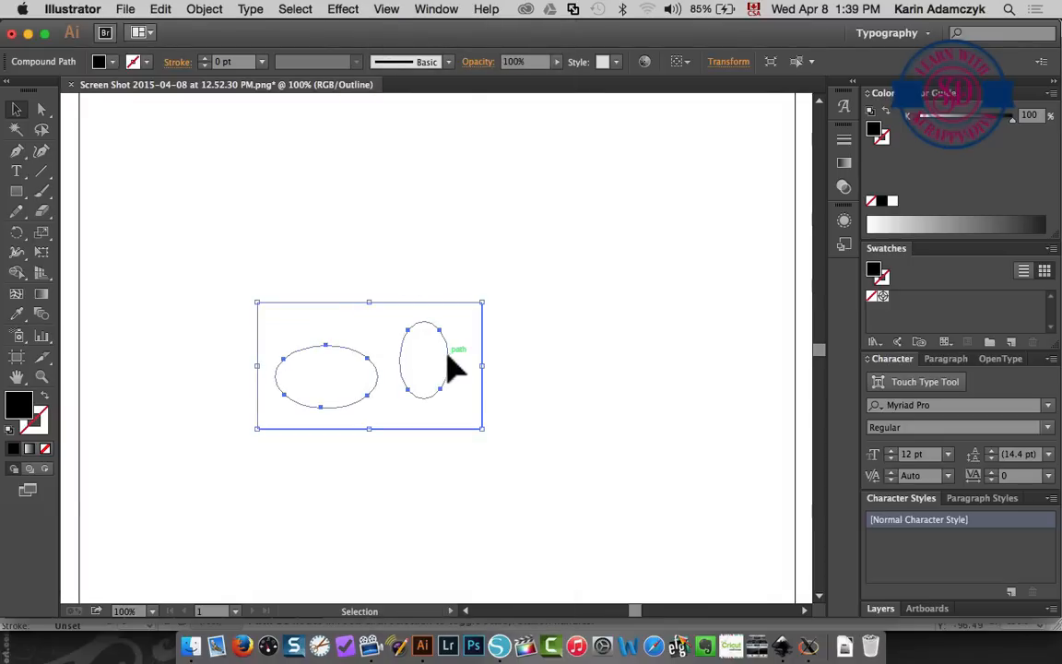
click(571, 351)
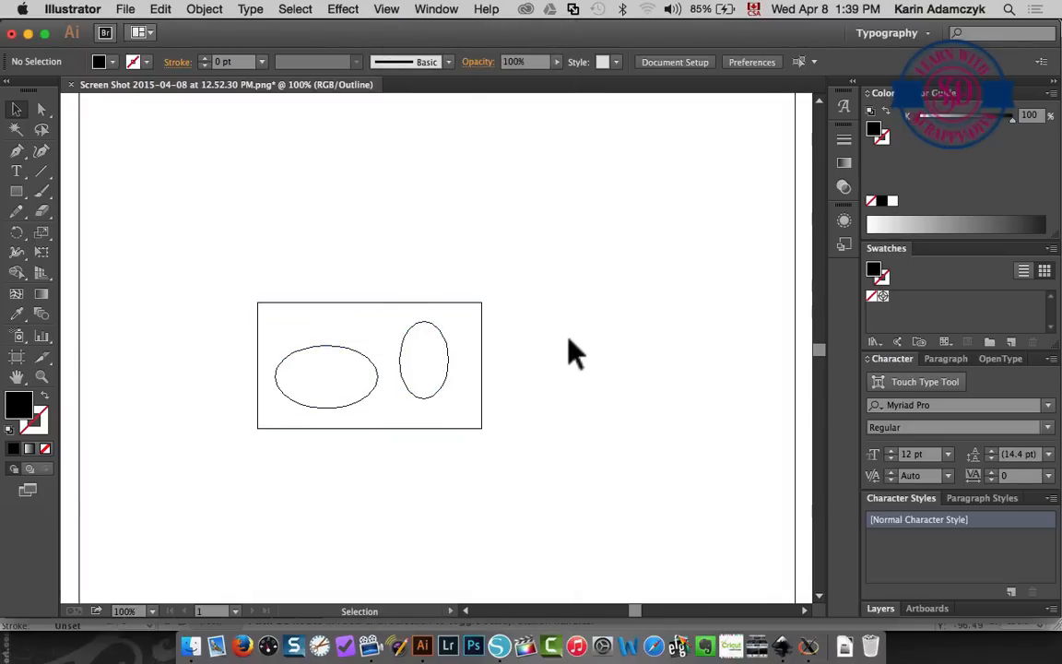
mouse_move(140, 12)
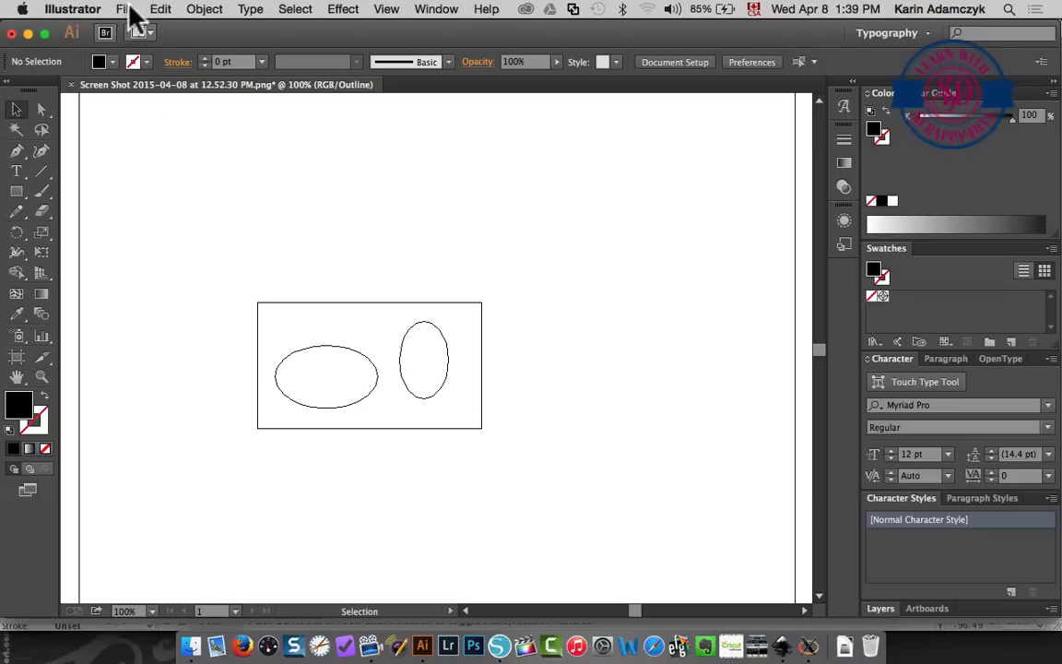
- Save as SVG 'simple design illustrator.svg' in Documents, accepting the SVG options
click(130, 10)
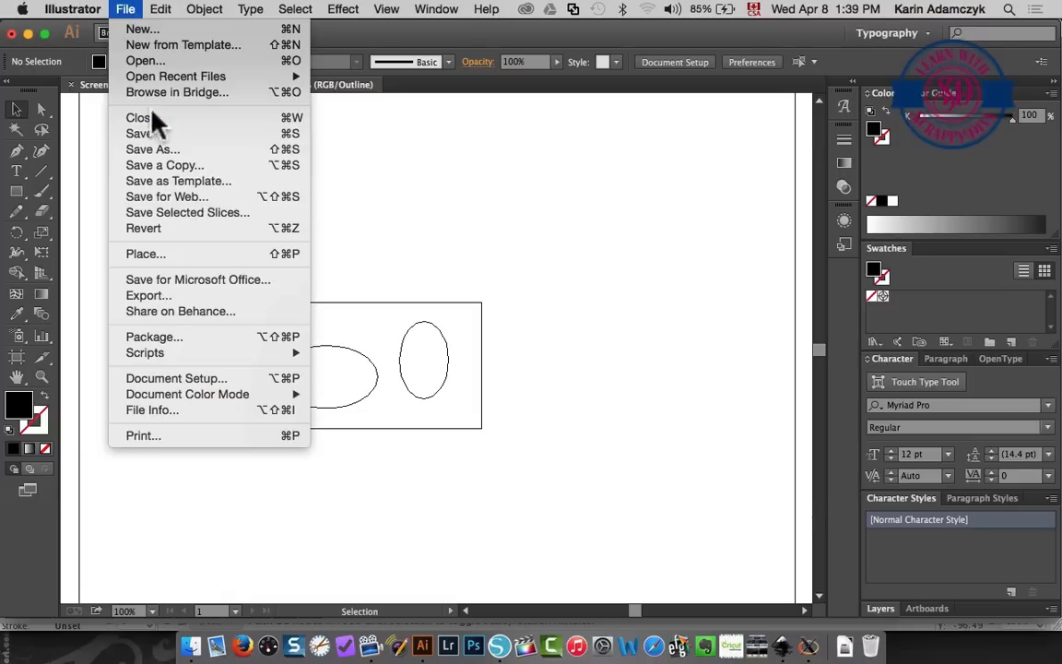
click(152, 149)
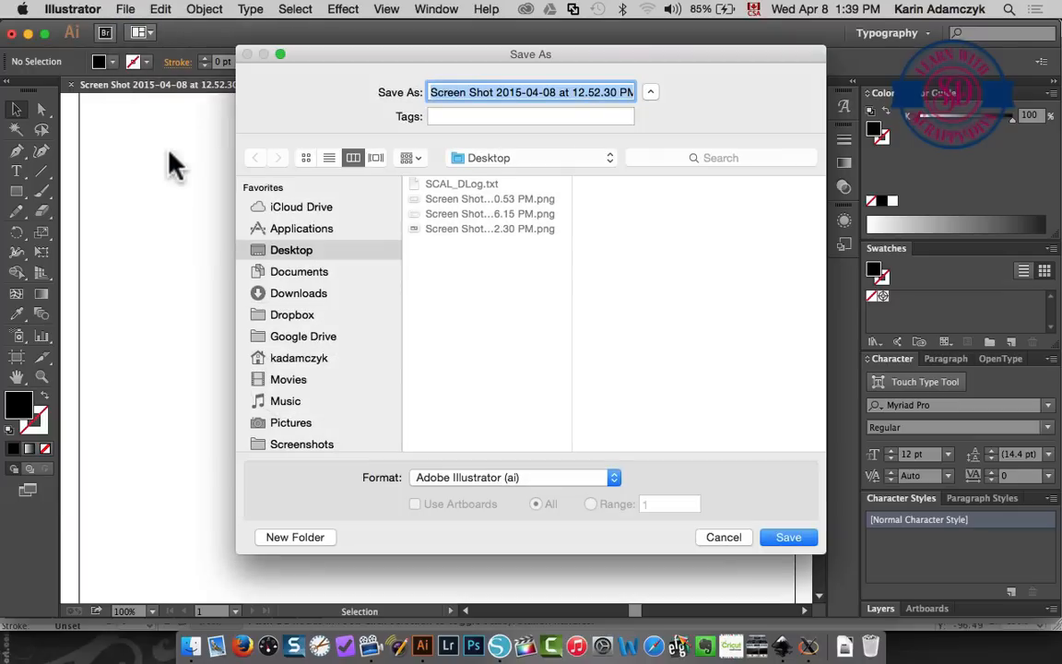
click(504, 478)
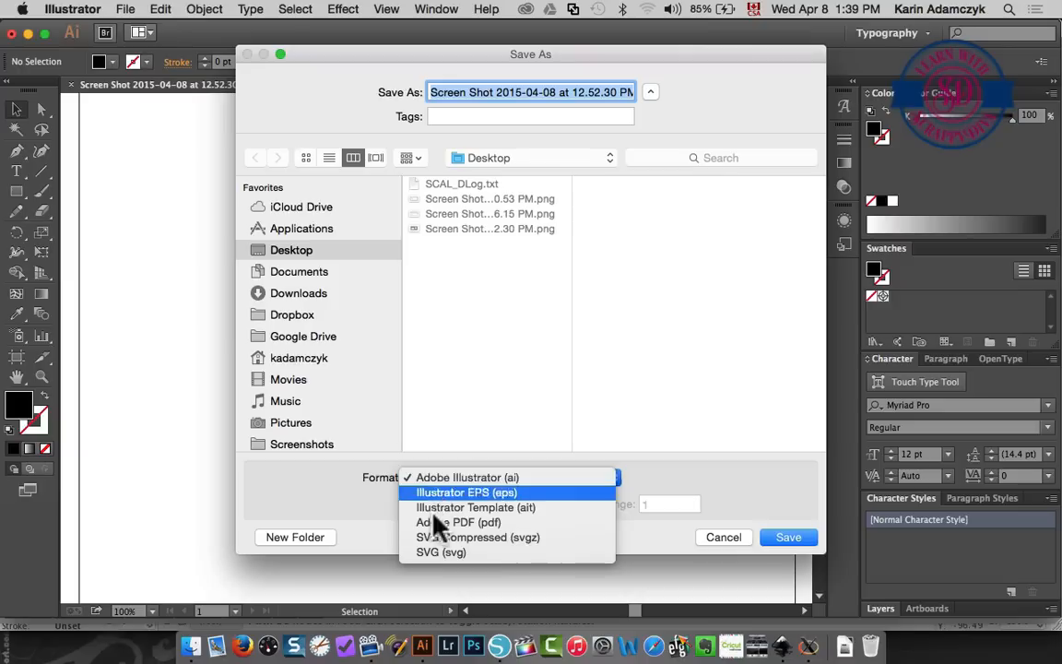
click(436, 553)
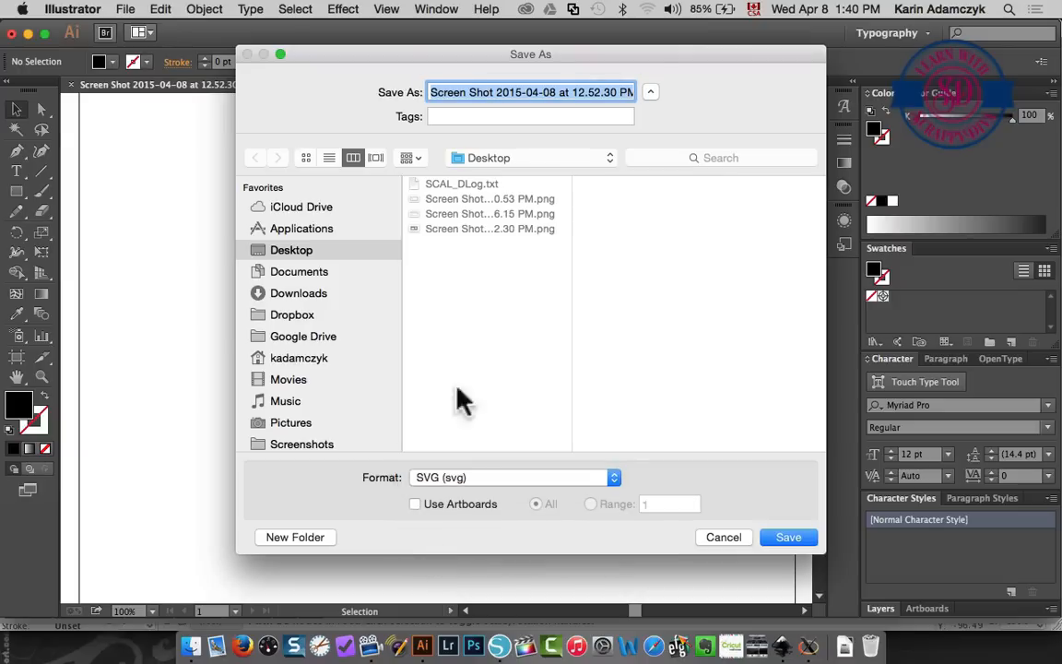
click(553, 92)
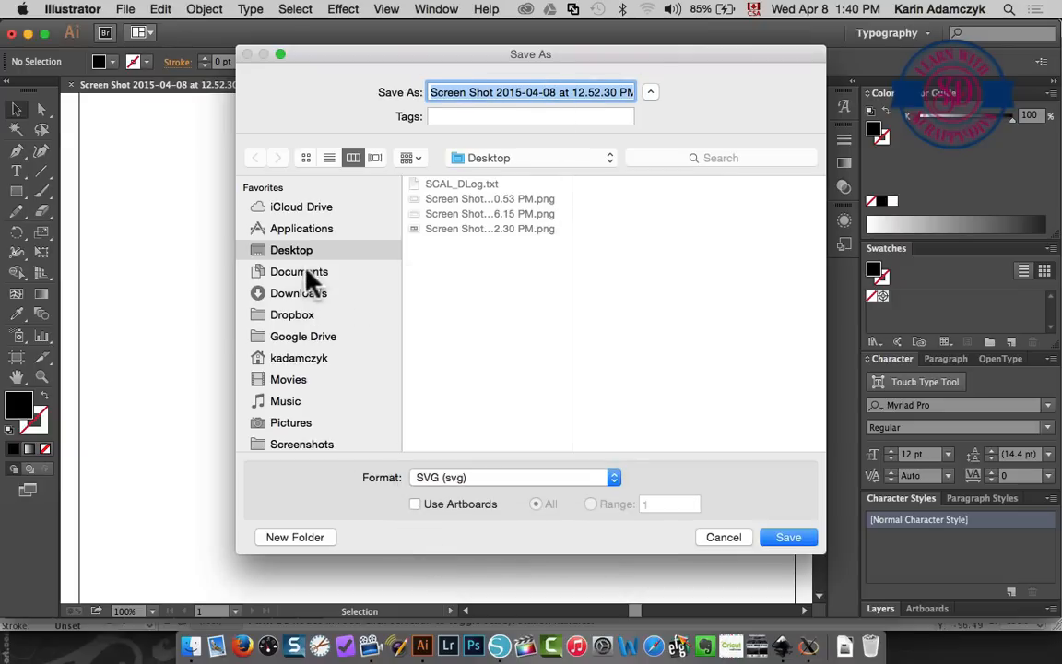
click(299, 271)
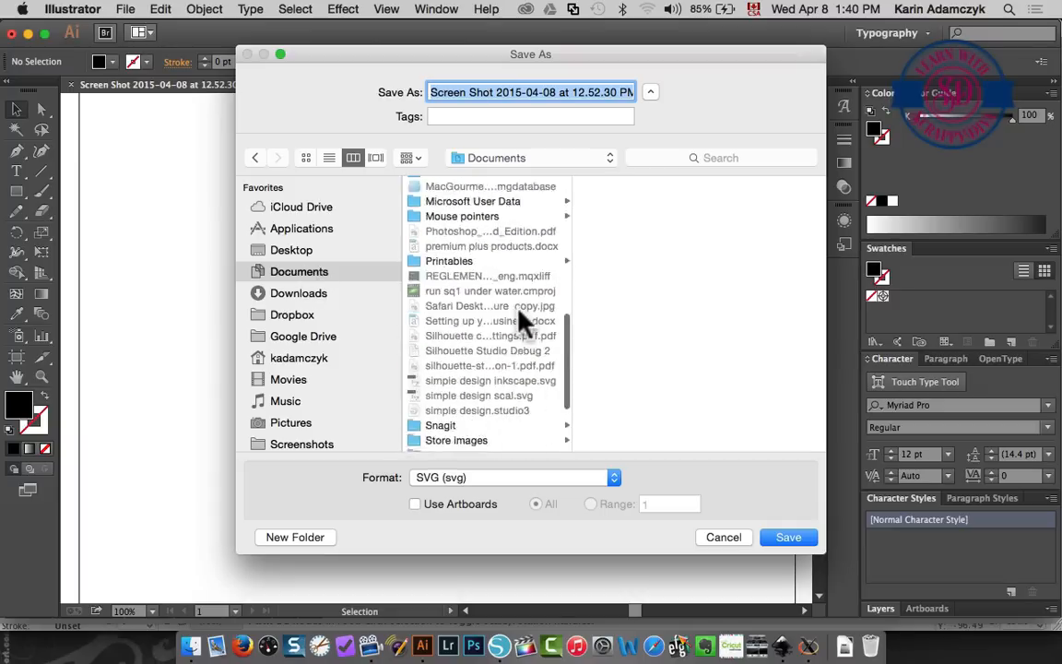
scroll(down, 3)
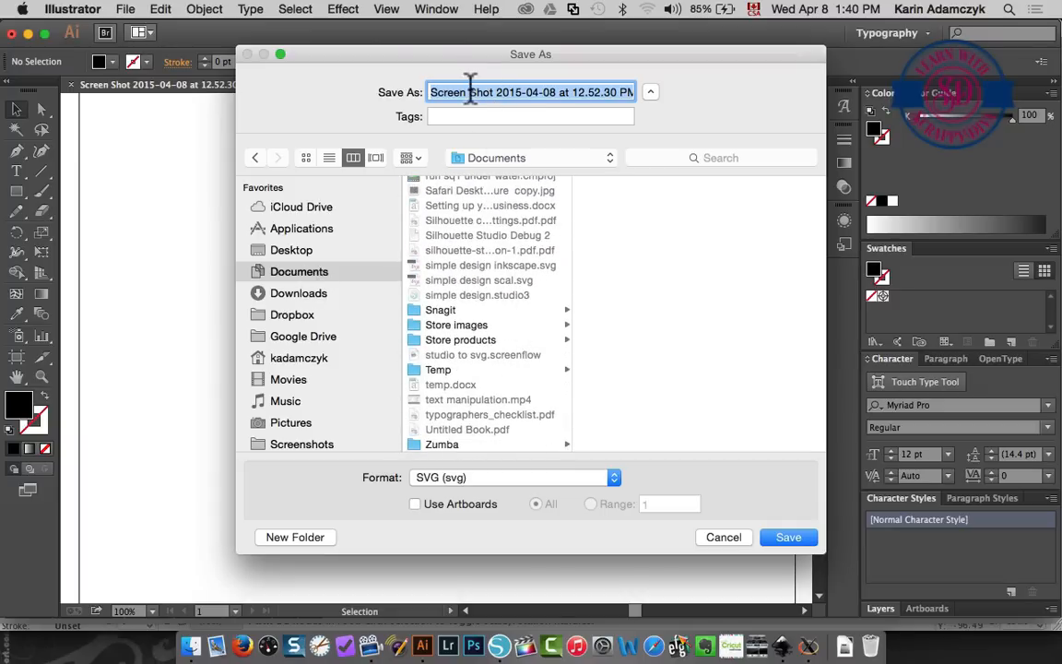
text(simple svg)
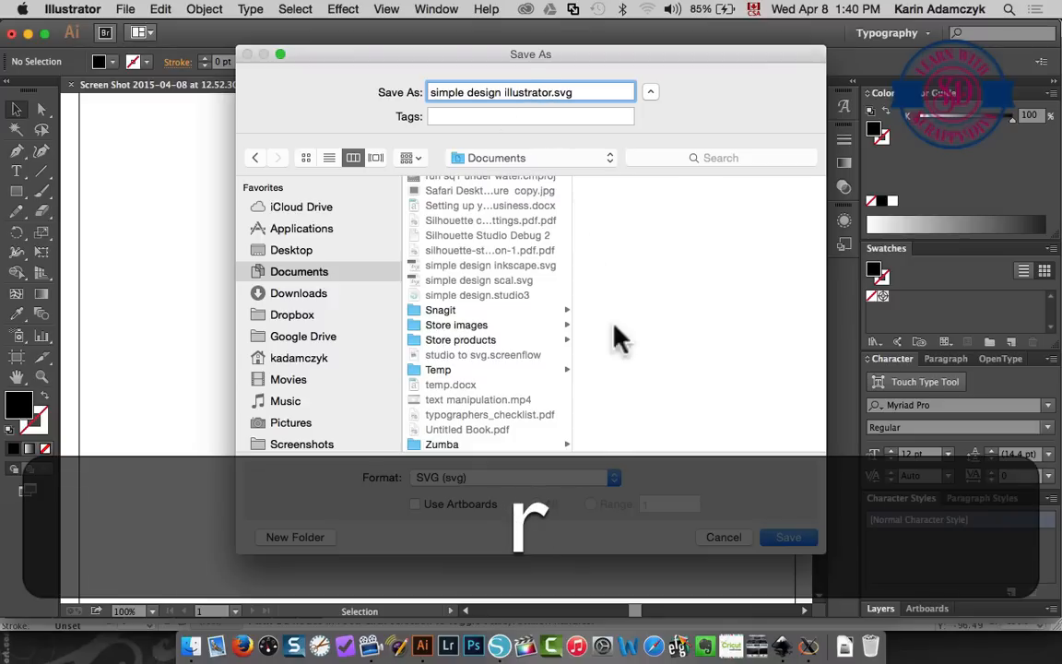
click(788, 536)
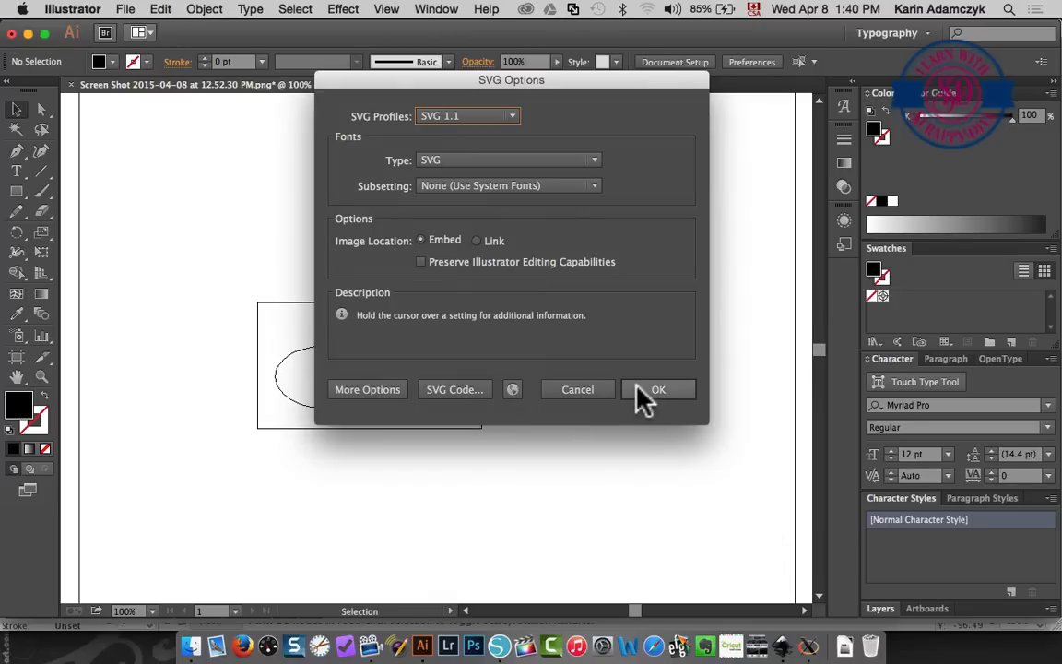
click(657, 389)
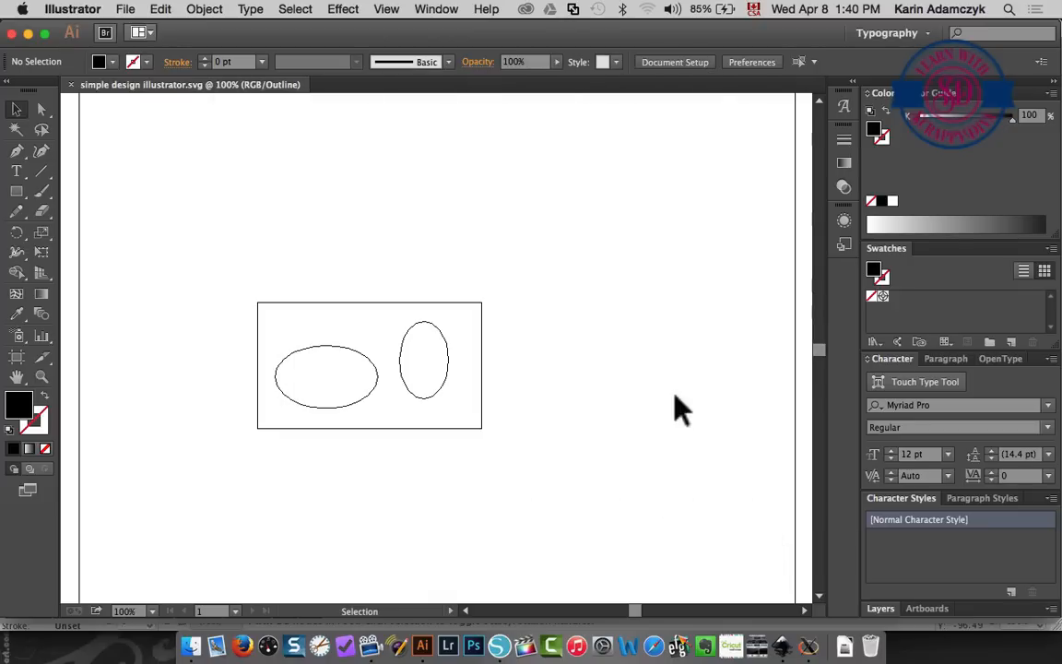
mouse_move(528, 397)
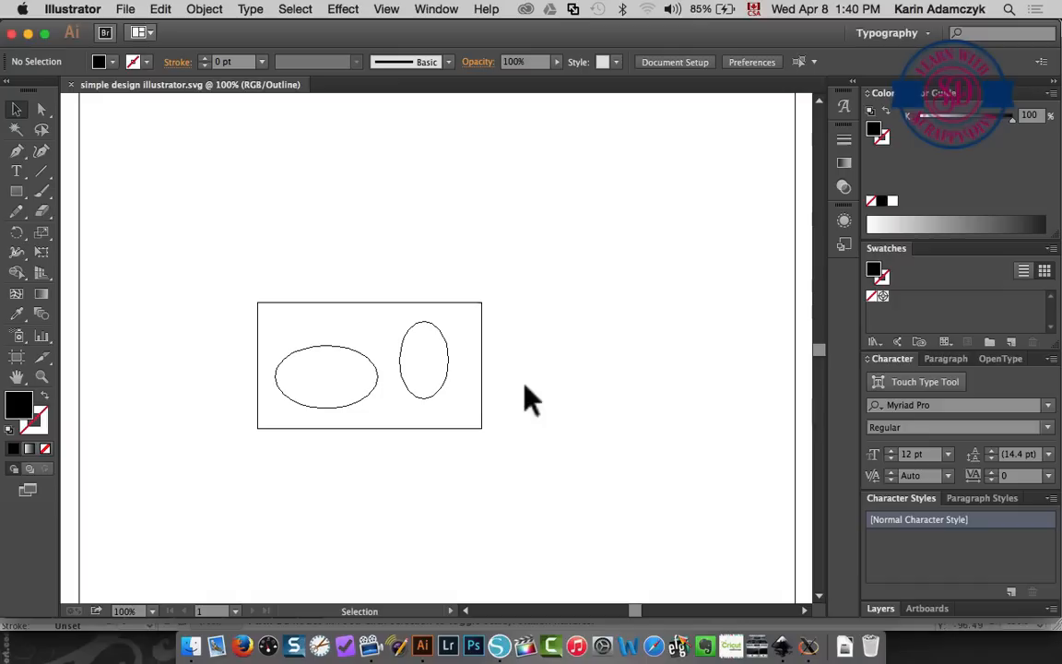
mouse_move(78, 20)
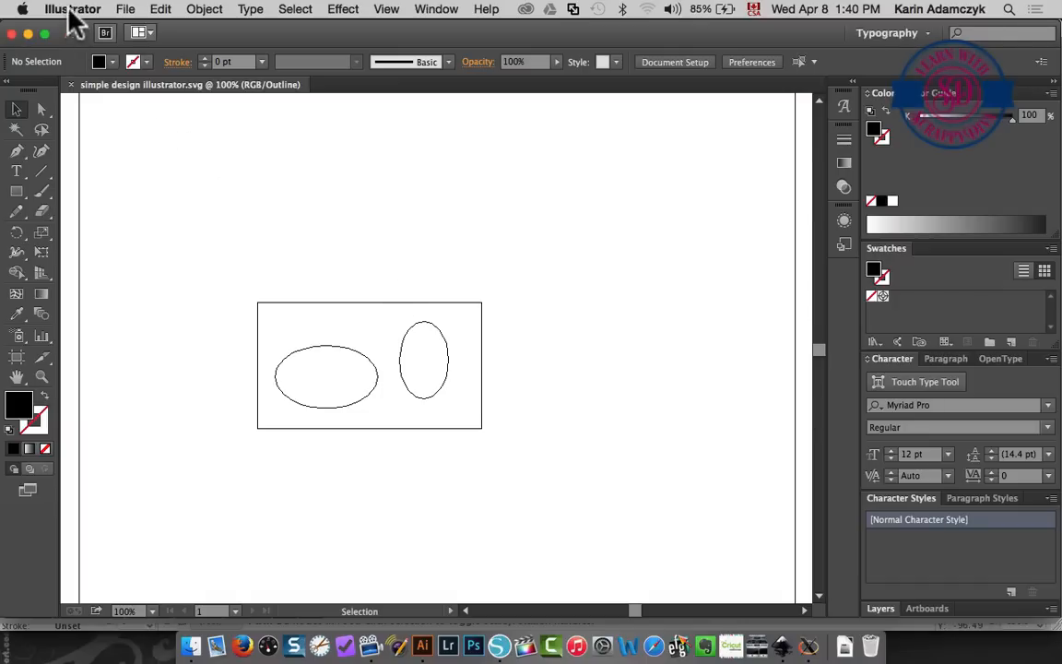
- In Silhouette Studio's File > Open, select simple design illustrator.svg from Documents
click(80, 8)
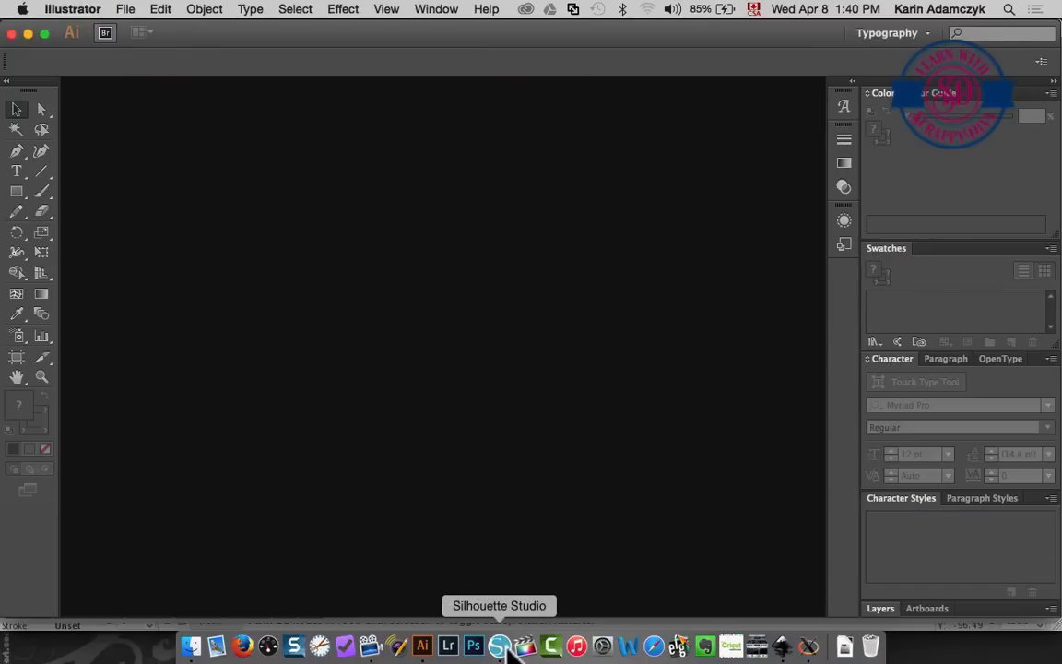
click(514, 642)
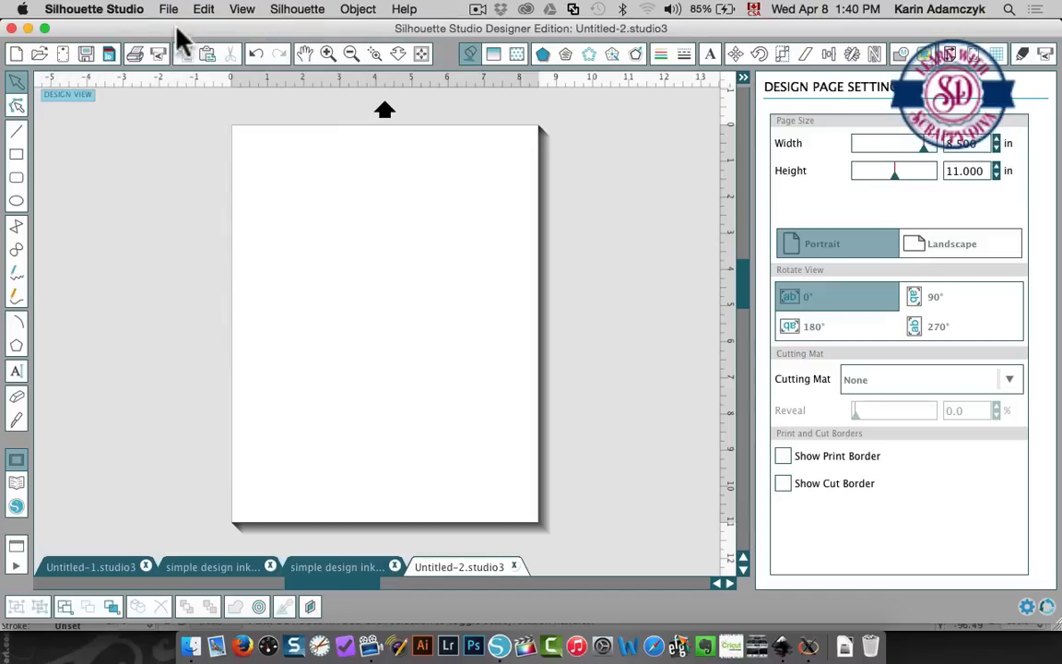
click(169, 9)
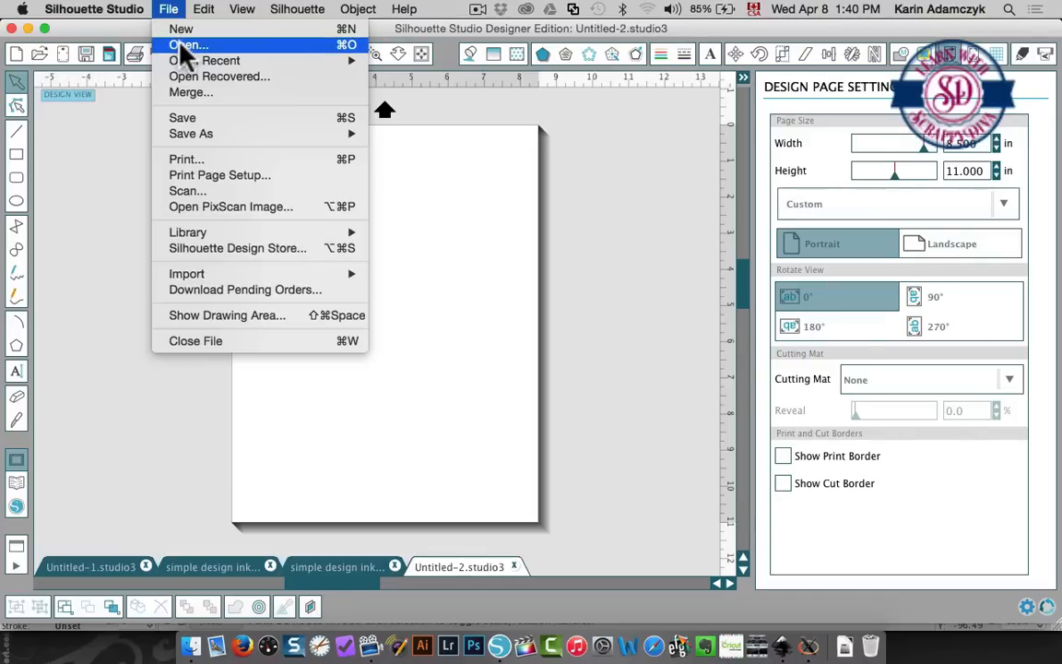
click(184, 41)
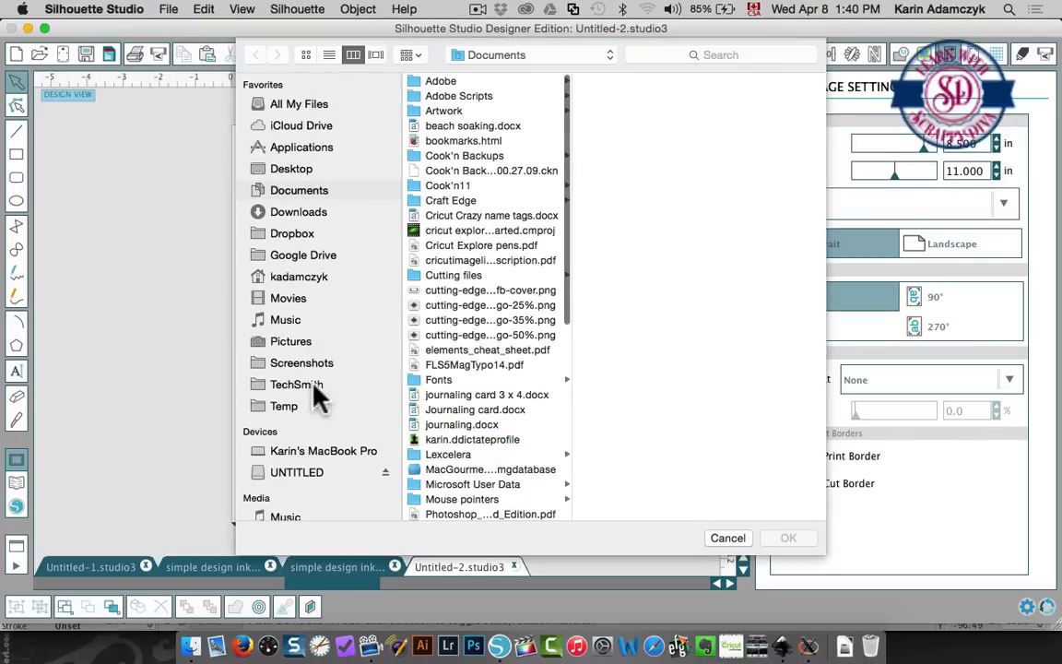
mouse_move(295, 190)
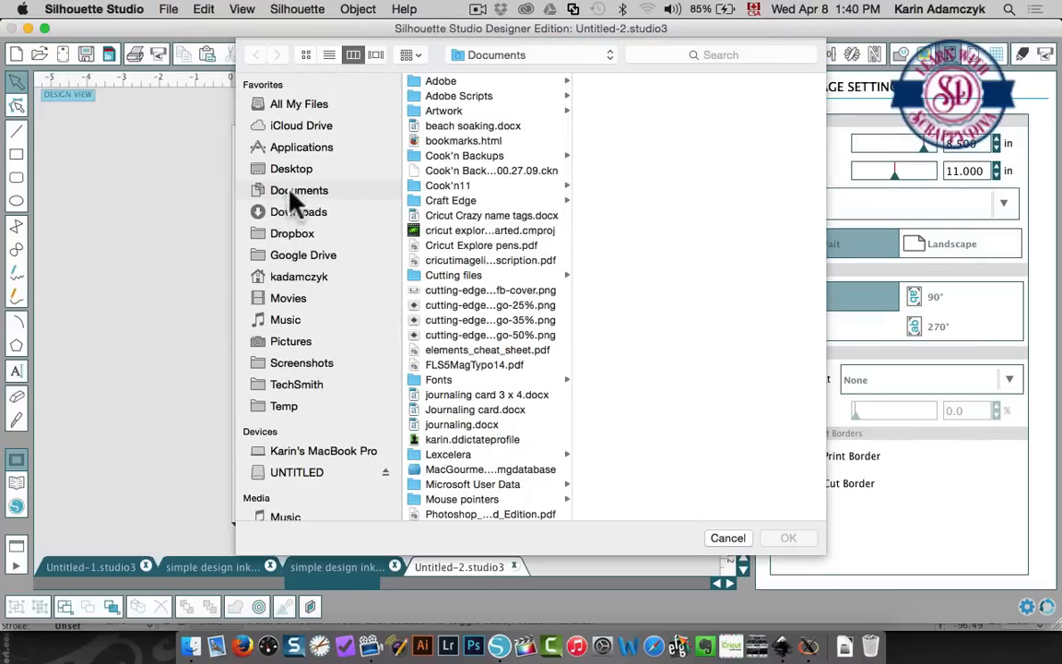
scroll(down, 3)
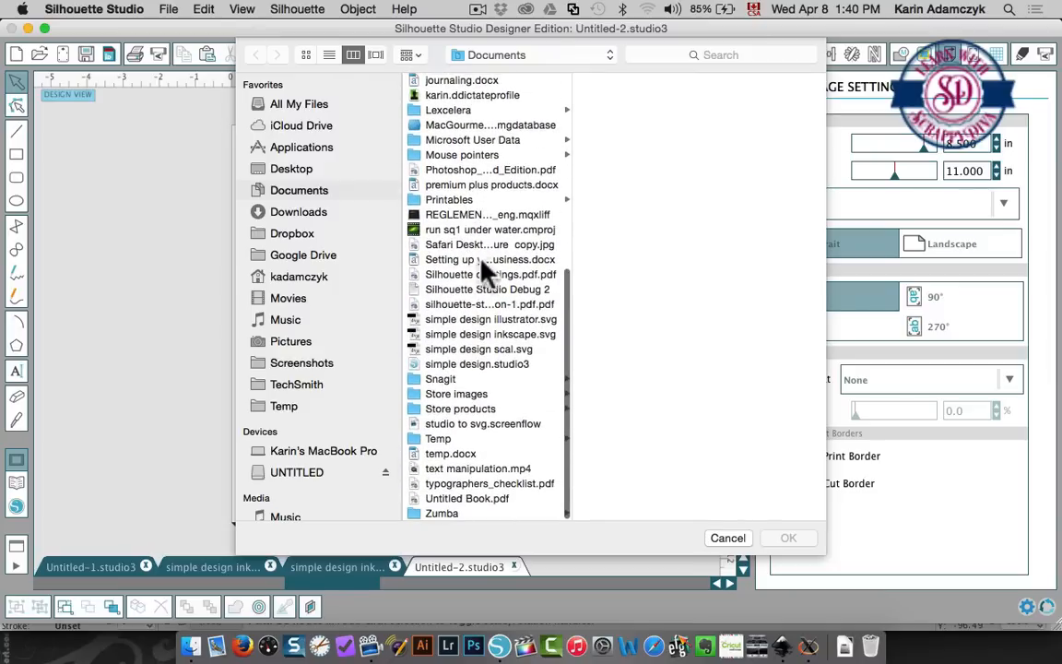
mouse_move(504, 327)
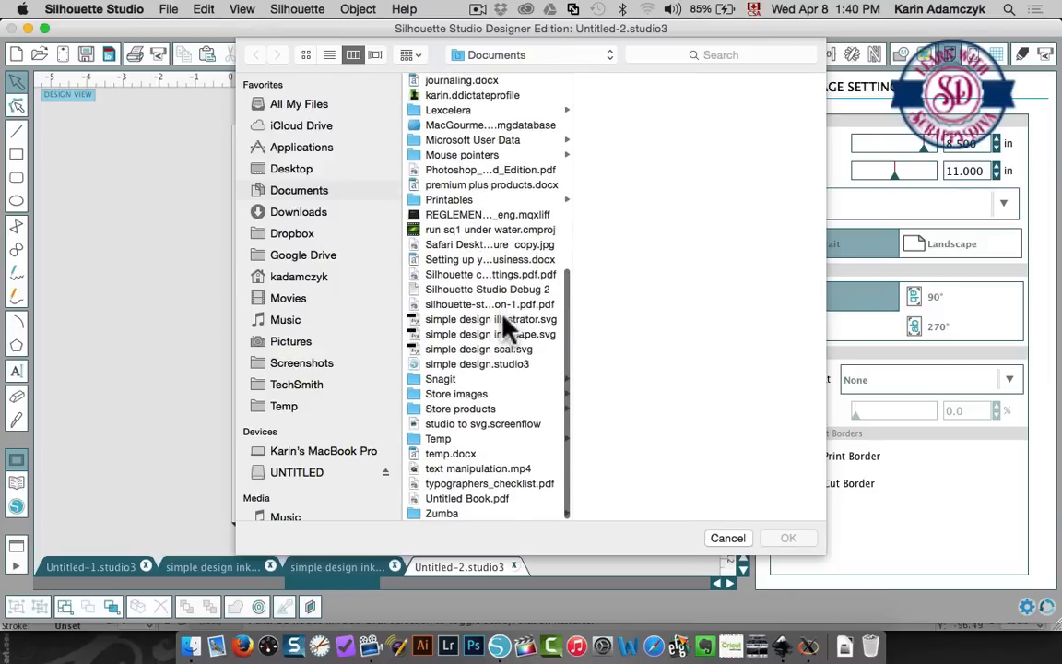
mouse_move(659, 378)
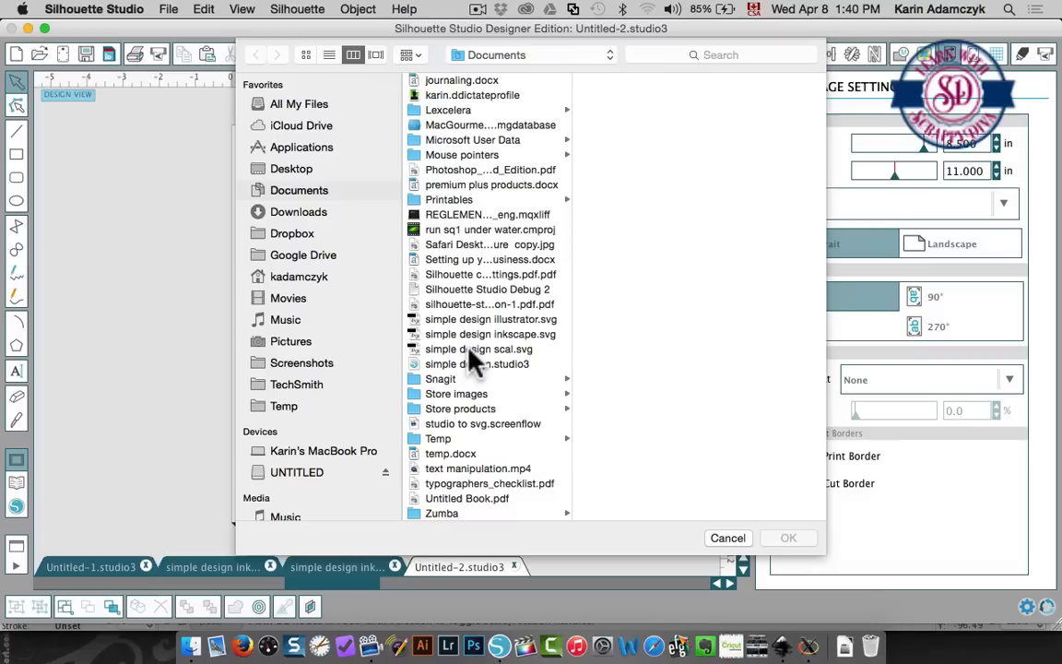
mouse_move(478, 334)
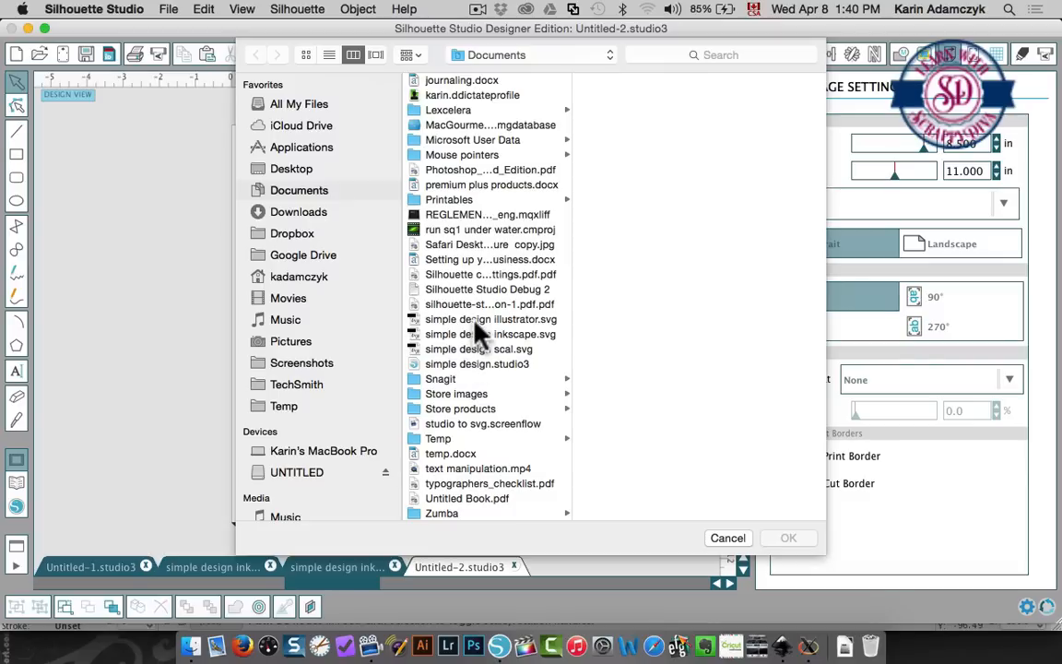
click(490, 319)
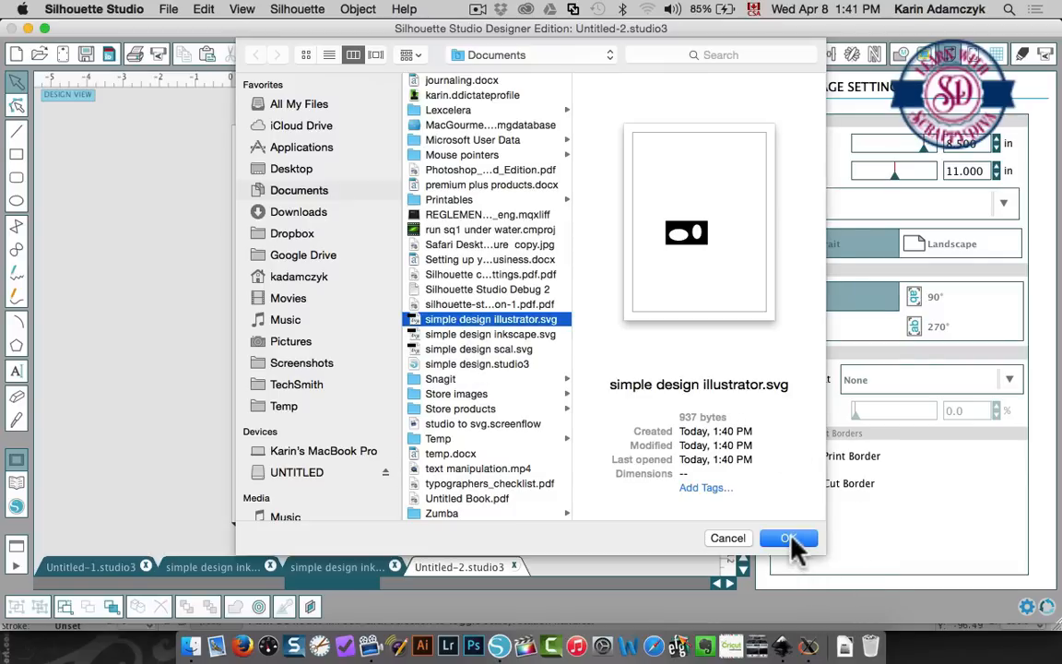
- Confirm the Open dialog to load the black rectangle with two oval holes
click(788, 538)
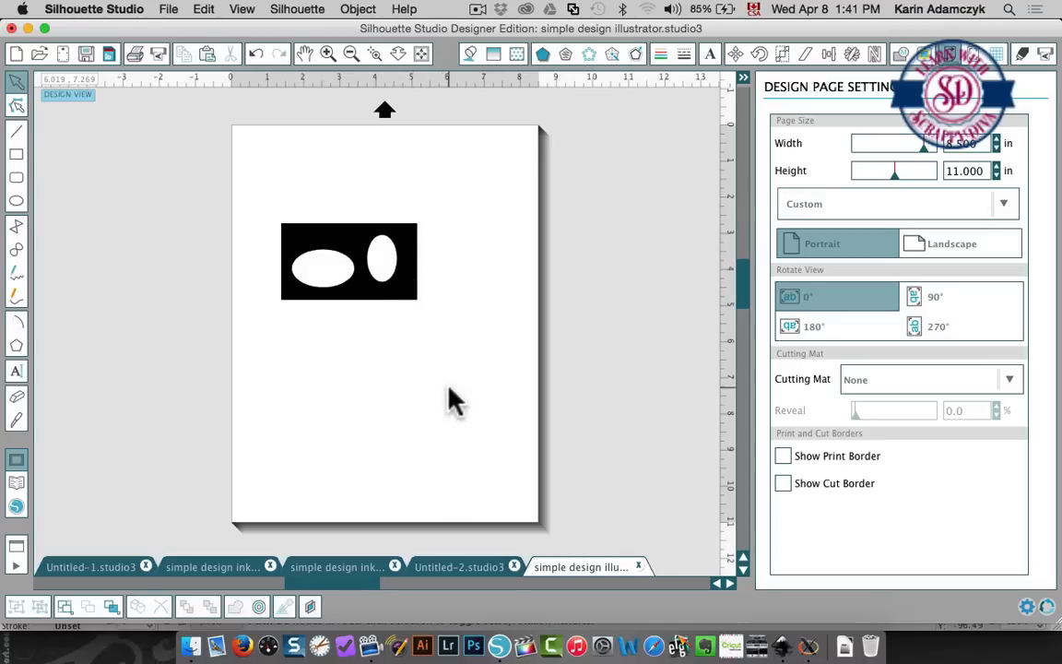
mouse_move(398, 302)
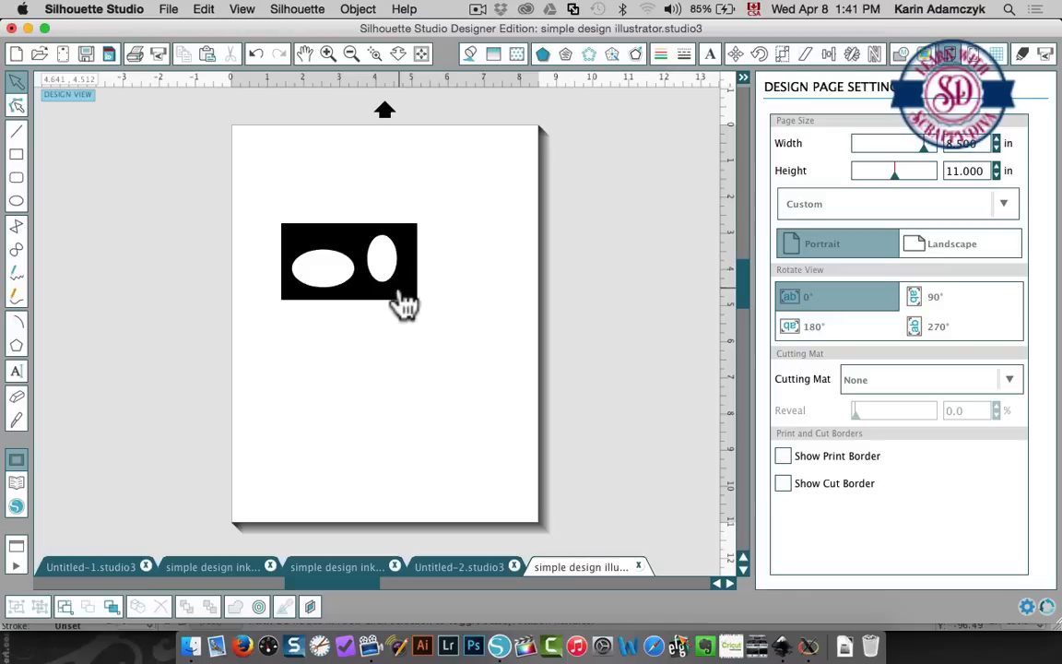
mouse_move(412, 295)
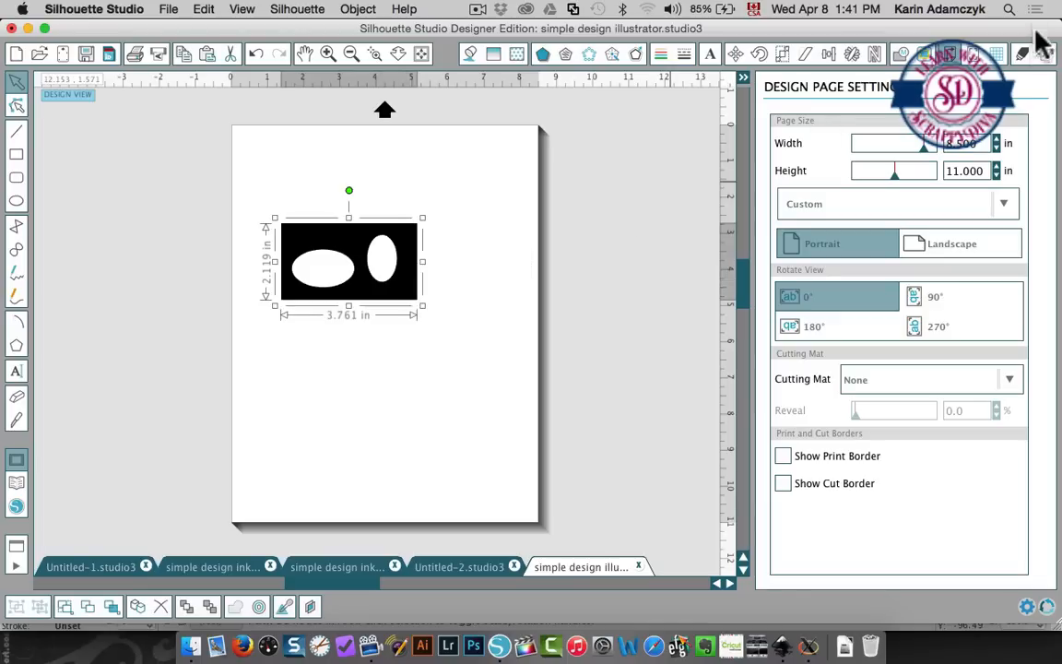
- Apply the Cut style to the rectangle and both ovals in Cut Settings, then deselect
click(1022, 49)
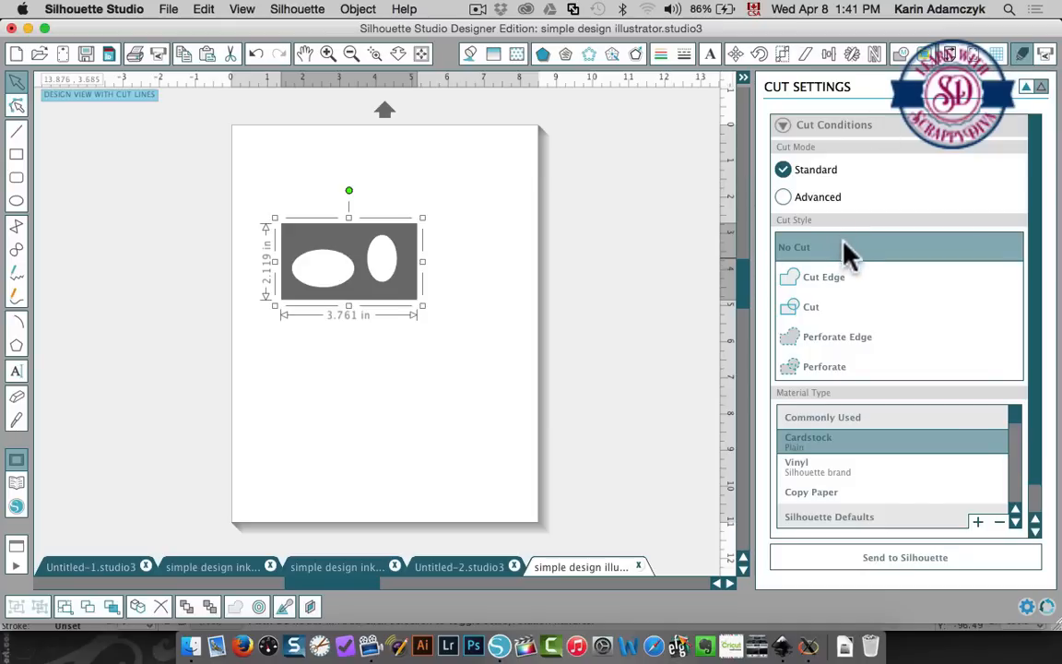
mouse_move(844, 261)
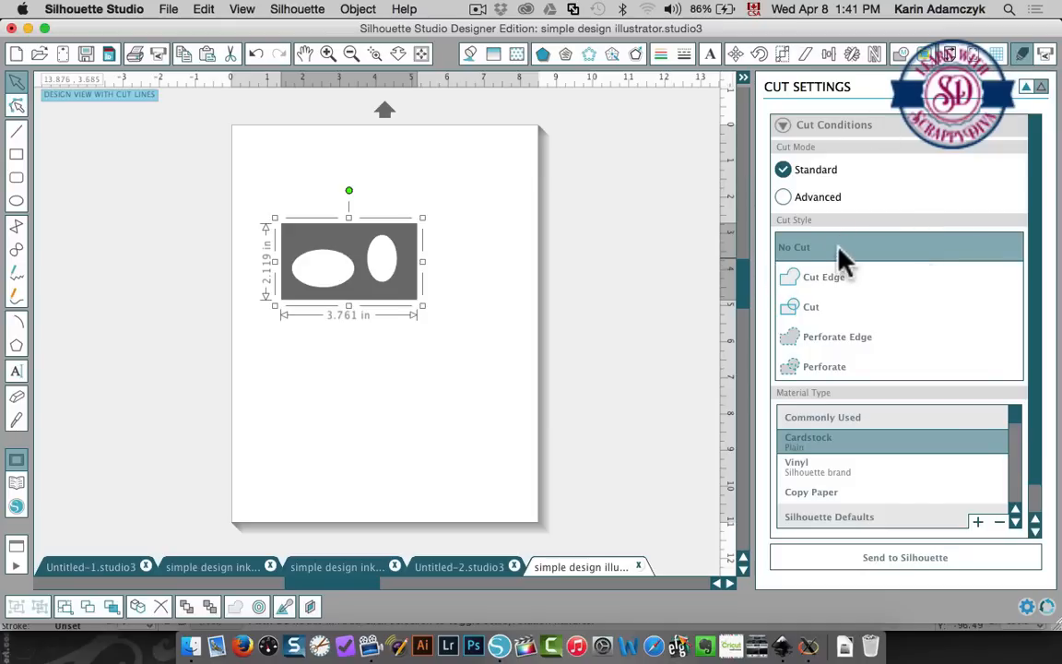
mouse_move(898, 253)
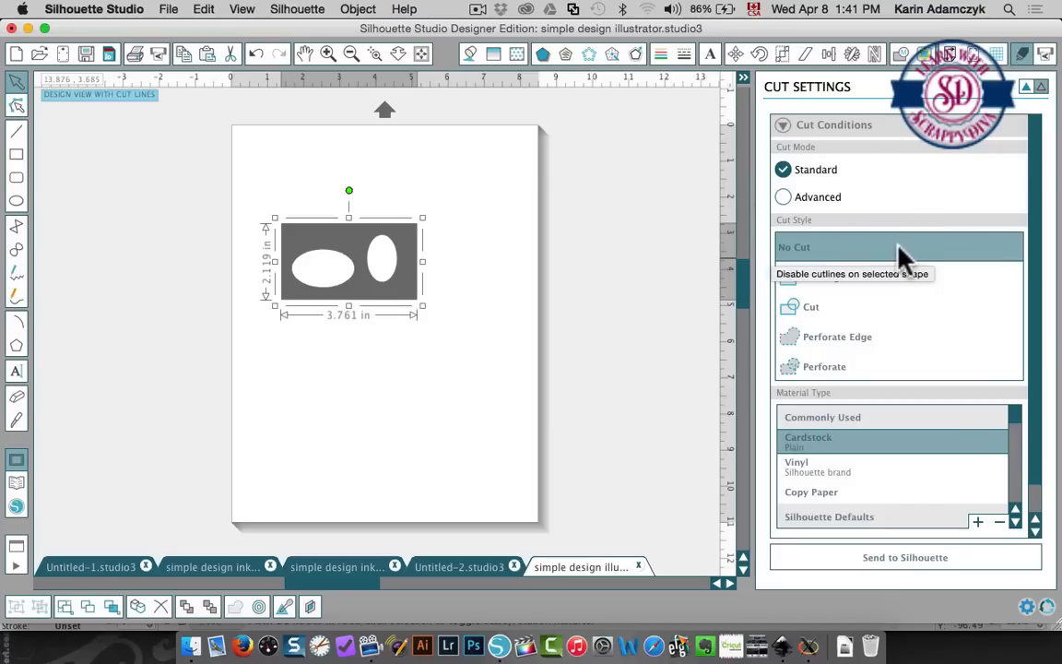
click(812, 306)
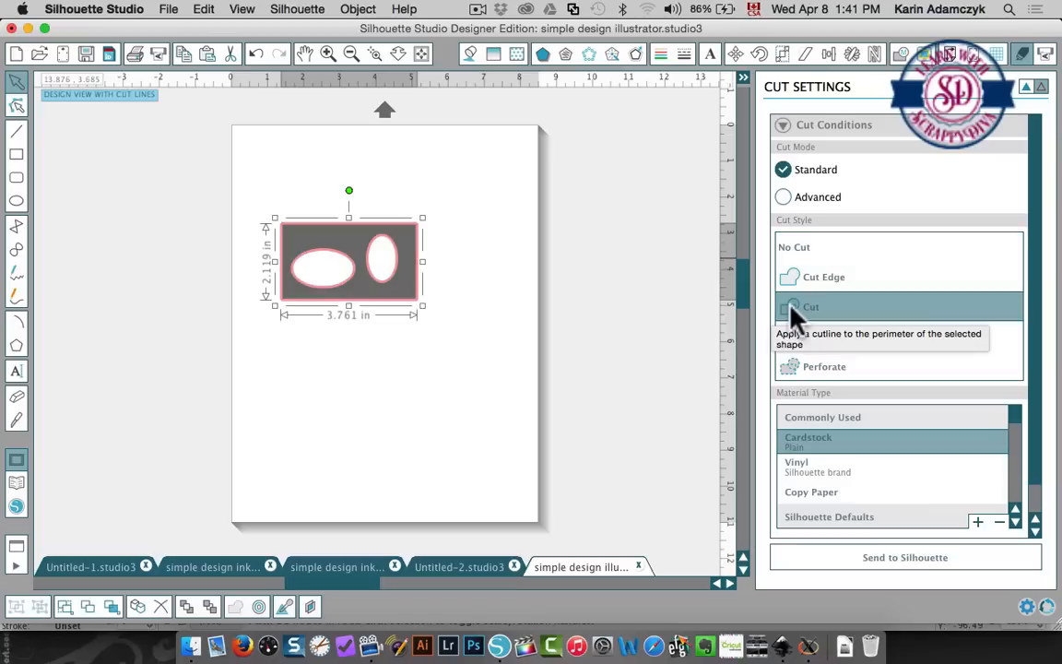
click(807, 306)
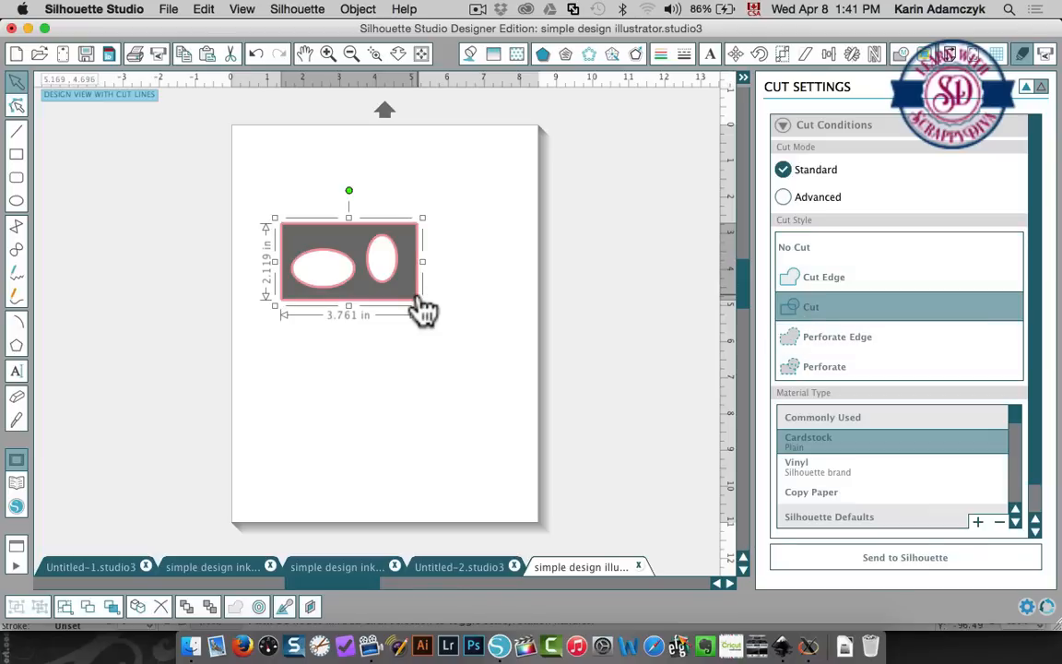
mouse_move(407, 302)
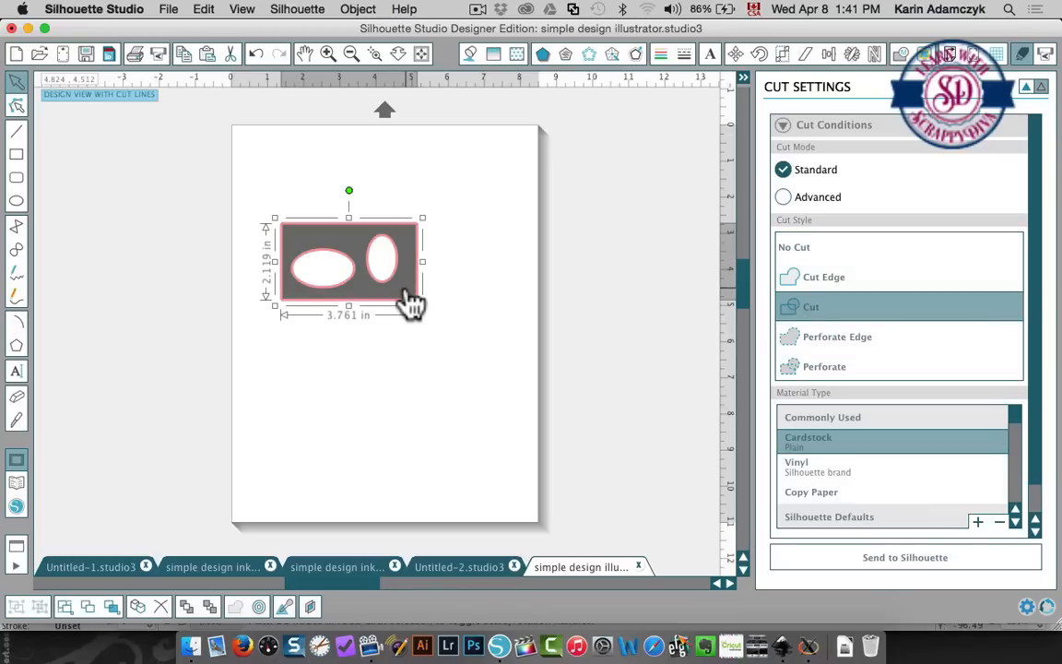
mouse_move(399, 295)
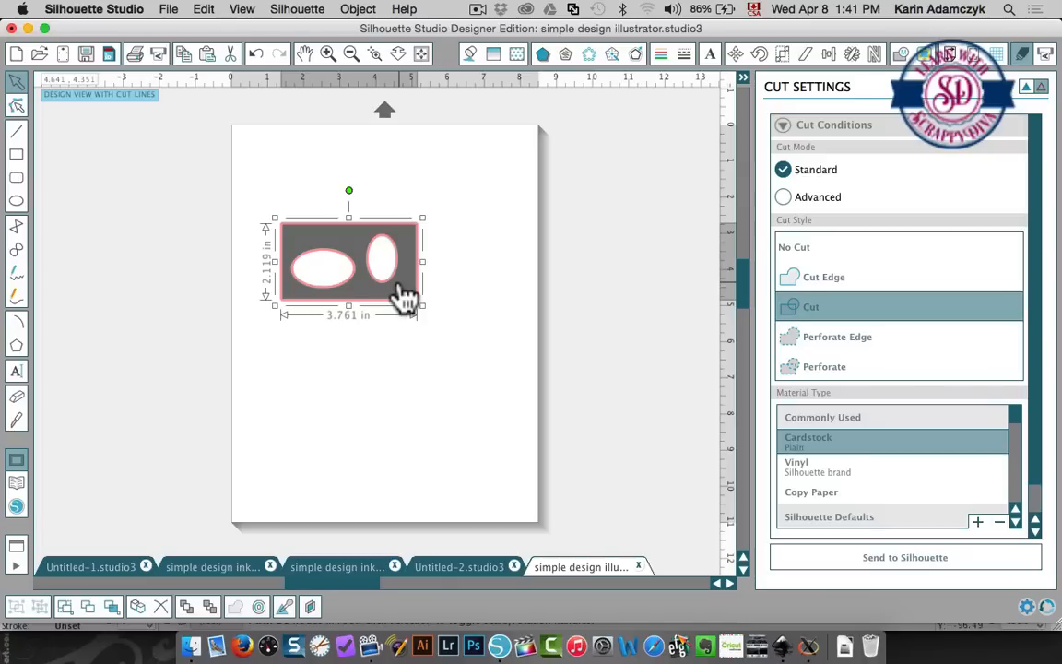
mouse_move(482, 411)
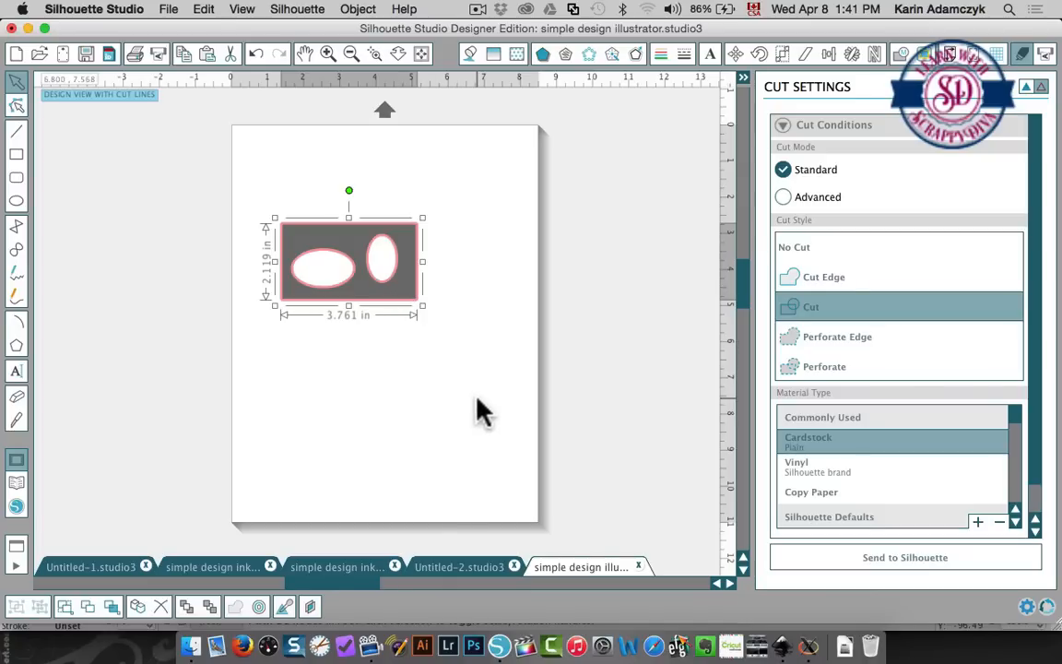
click(794, 246)
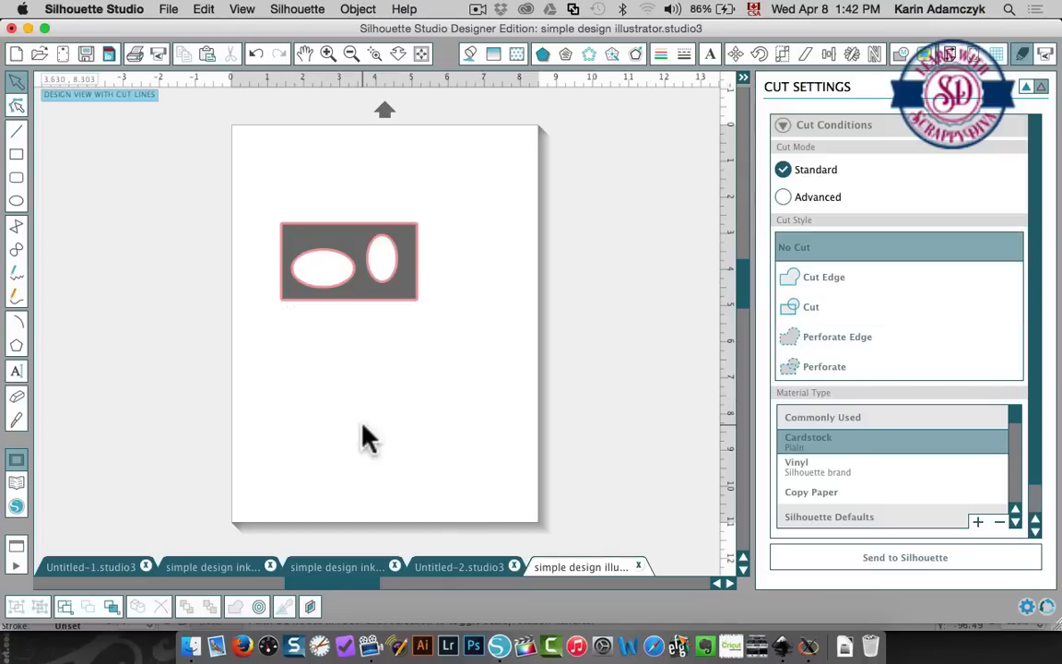